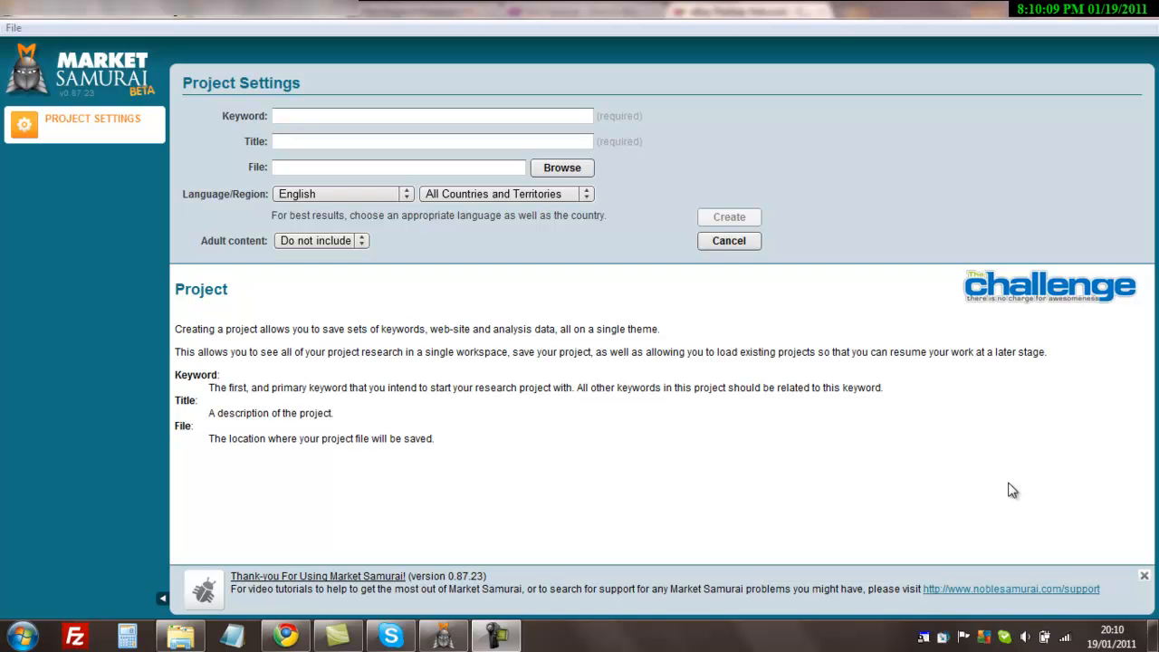
pyautogui.moveTo(1050, 475)
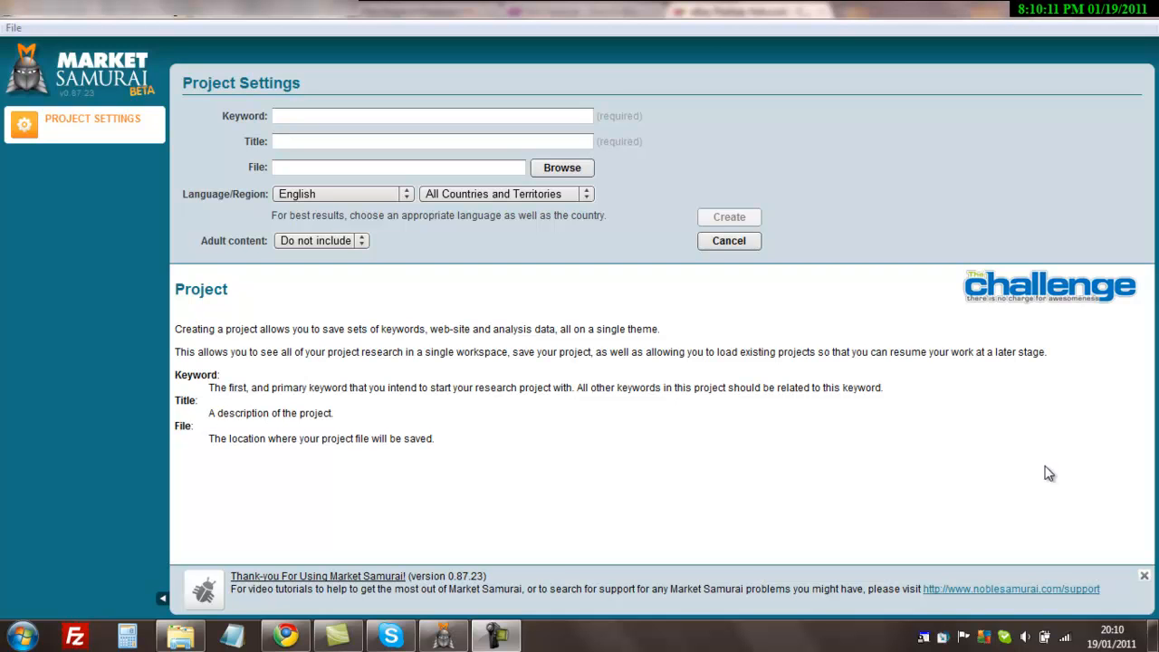
pyautogui.moveTo(974, 457)
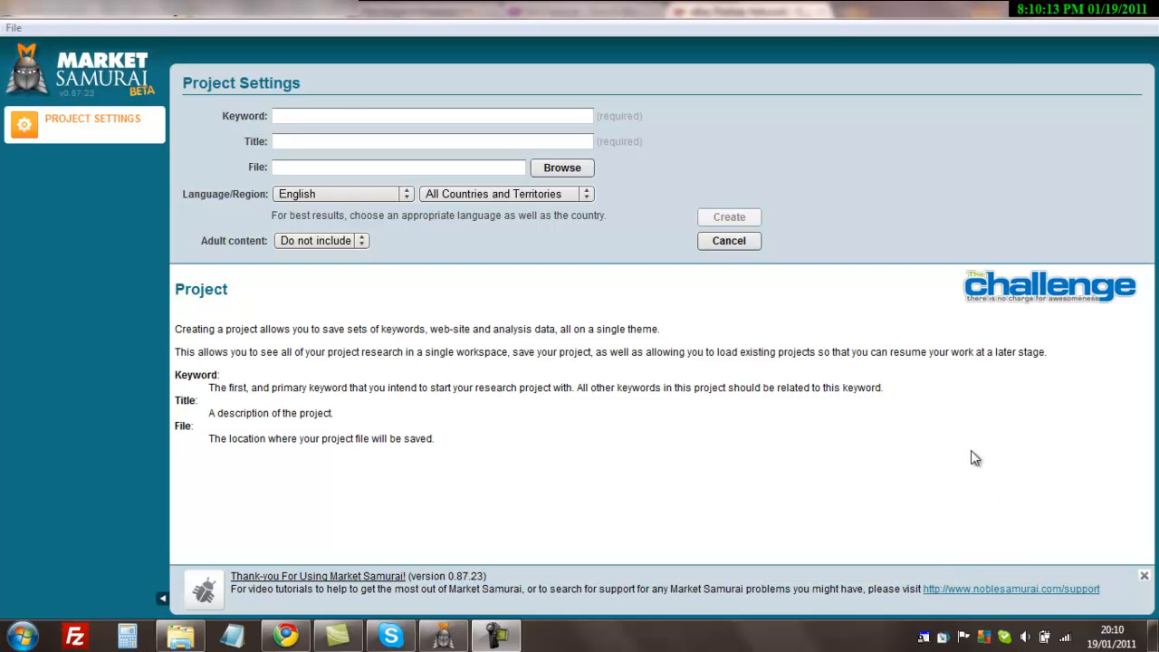
# Step: Enter 'humidifiers' as the project keyword, letting title and file path auto-fill
pyautogui.click(432, 116)
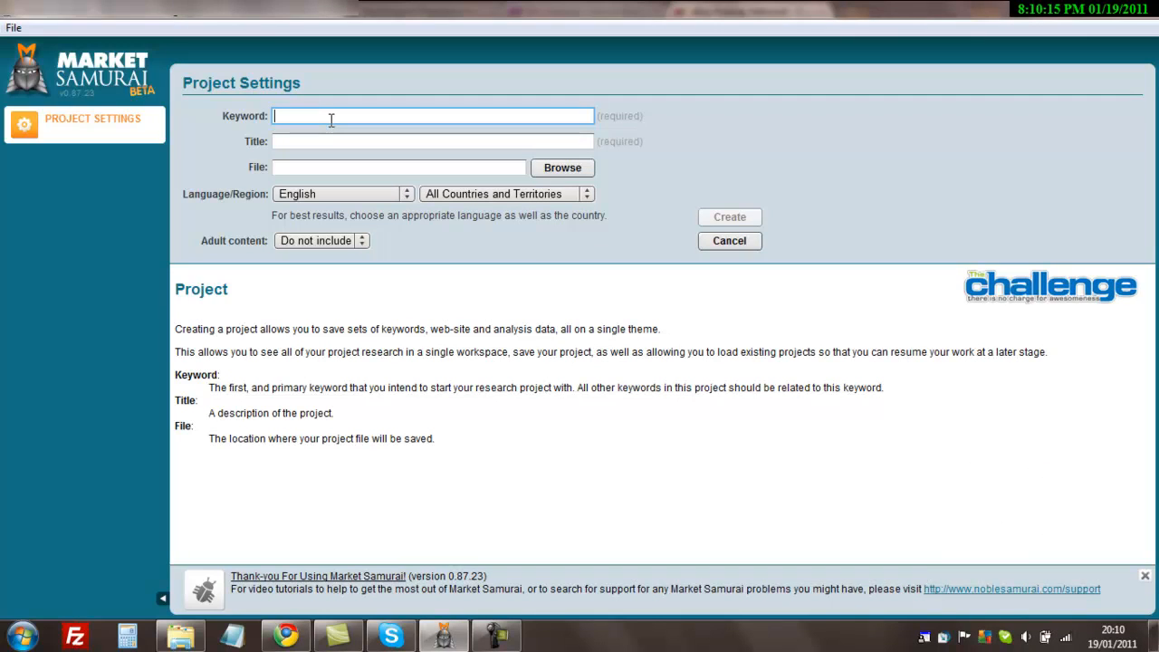
pyautogui.write('humidi')
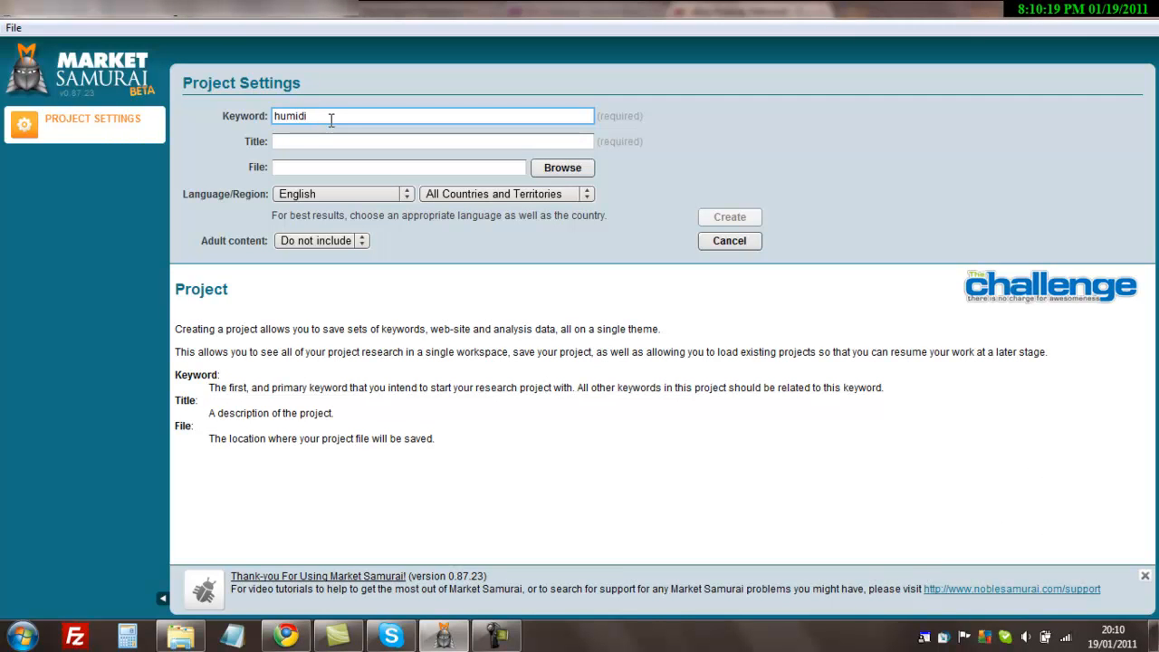
pyautogui.write('fiers')
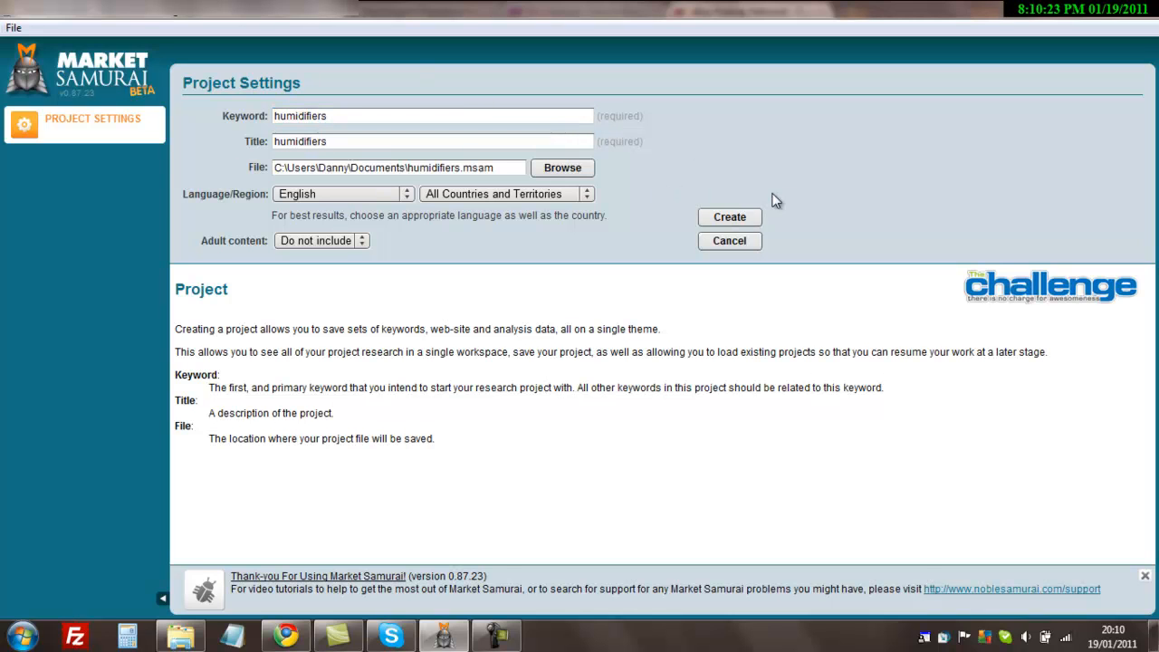
# Step: Create the humidifiers project and generate 100 related keywords in Keyword Research
pyautogui.click(728, 217)
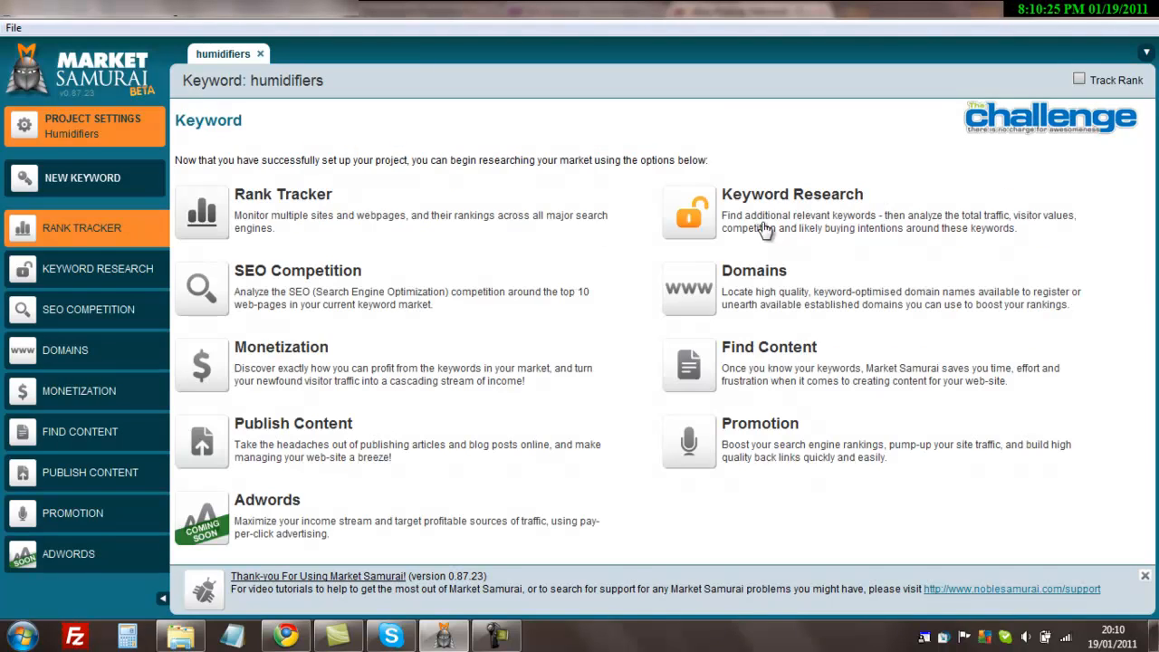
pyautogui.click(793, 193)
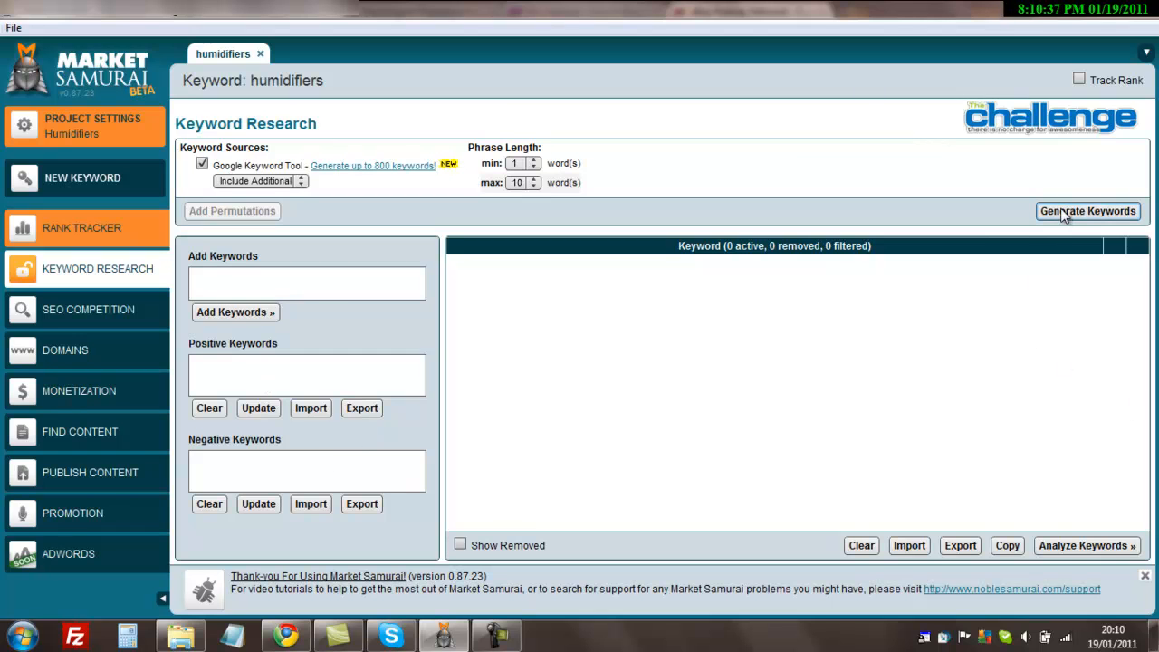
pyautogui.click(1087, 210)
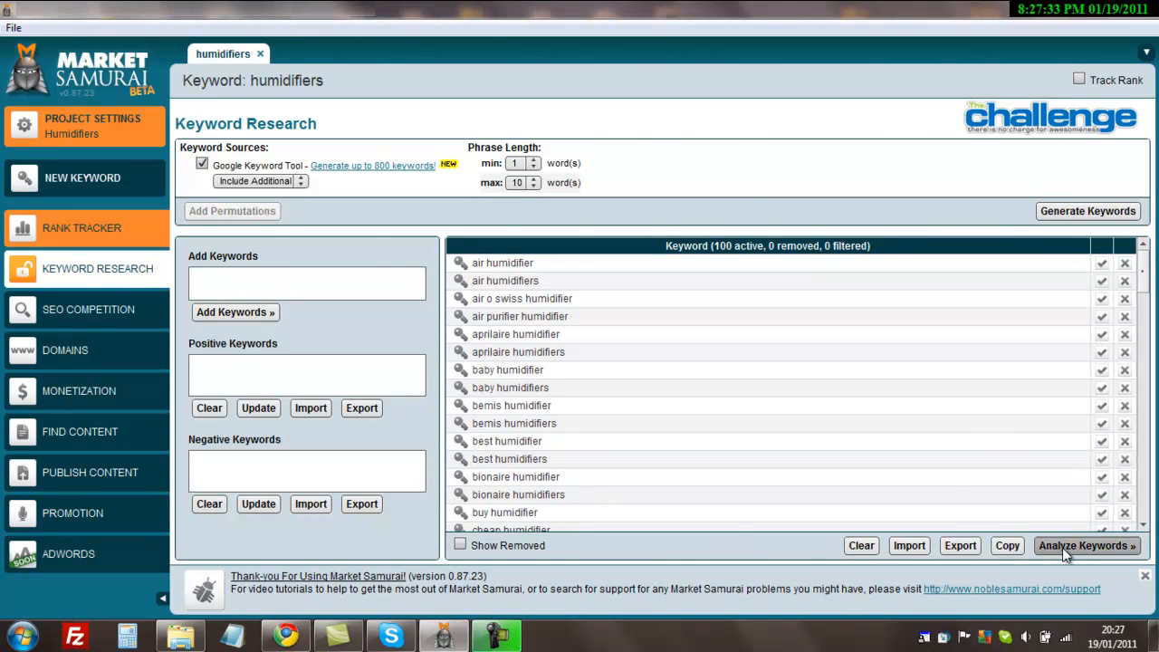
# Step: Analyze the keyword list with Total Searches and SEO Comp metrics selected
pyautogui.click(1086, 545)
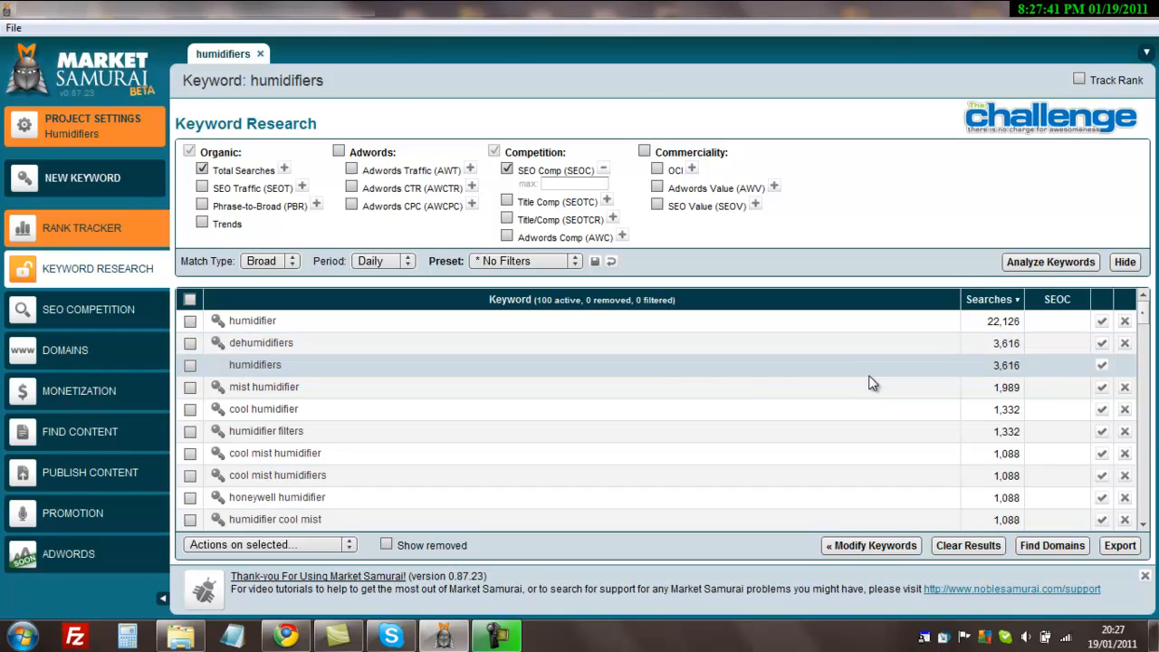
pyautogui.click(253, 364)
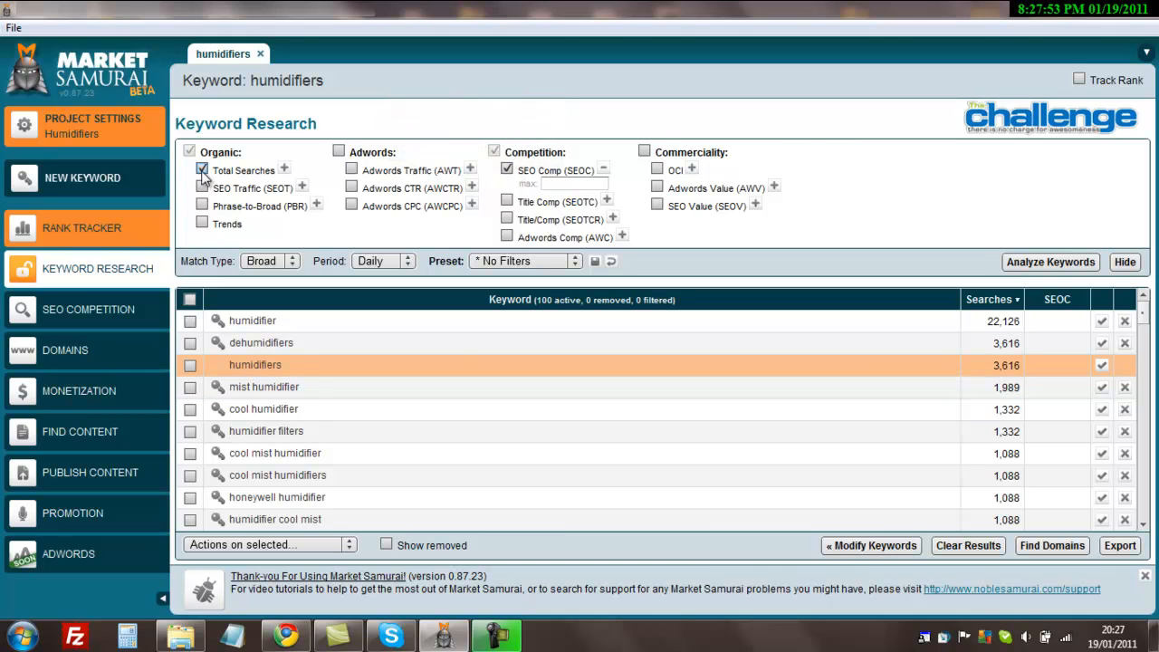
pyautogui.click(202, 170)
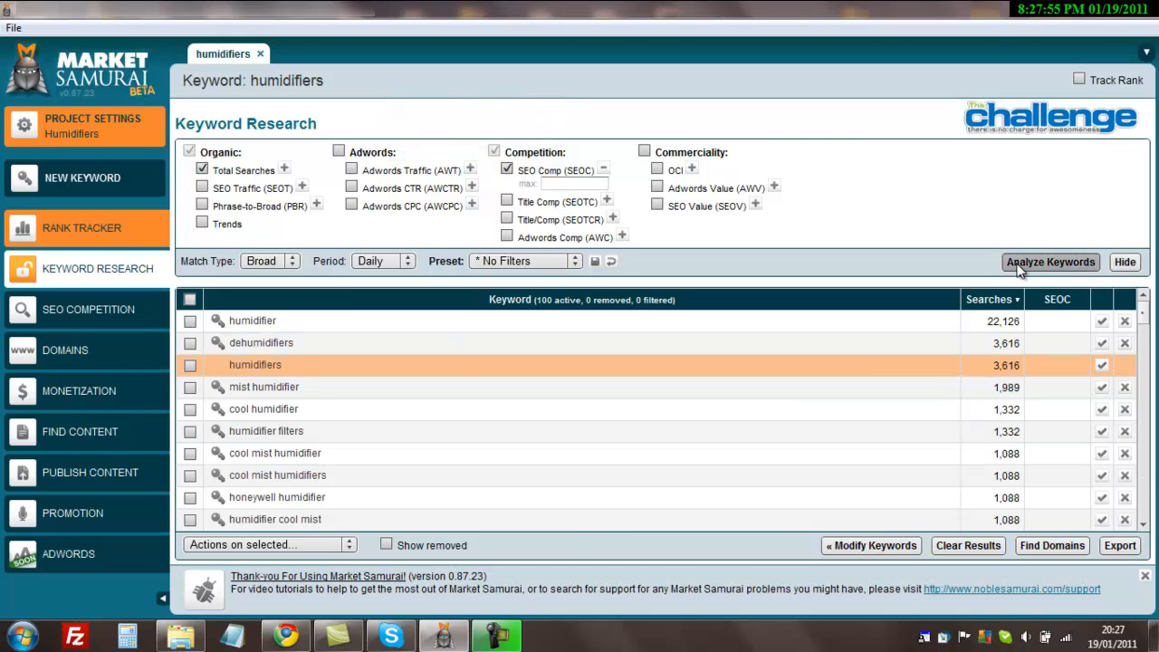
pyautogui.click(1050, 260)
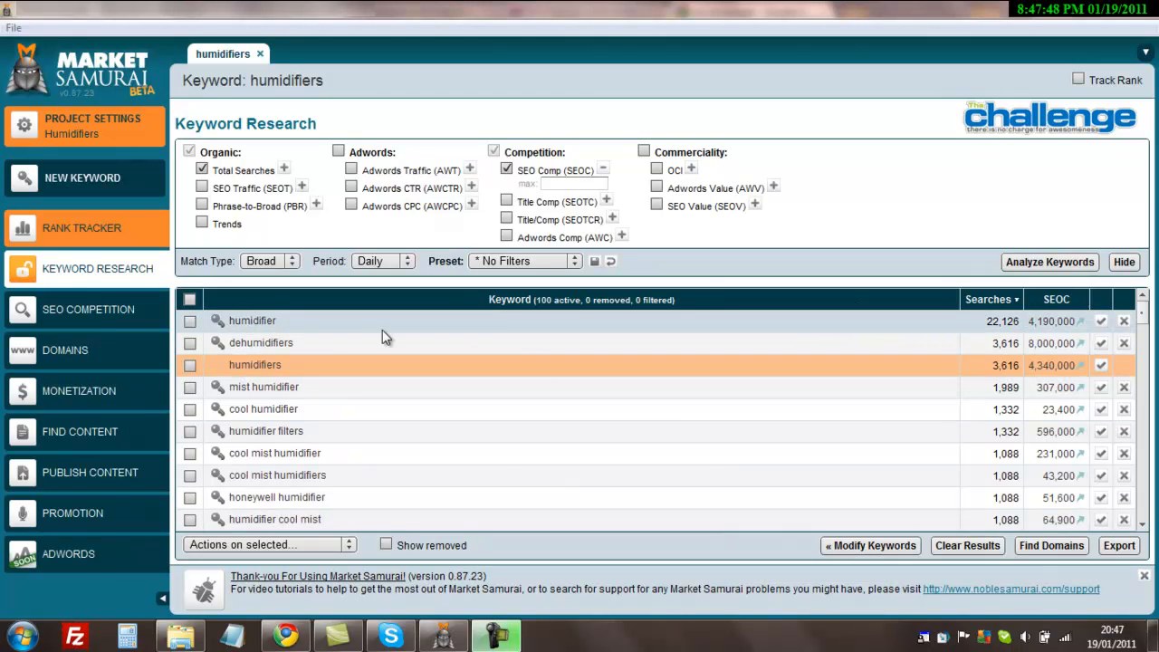
pyautogui.moveTo(776, 348)
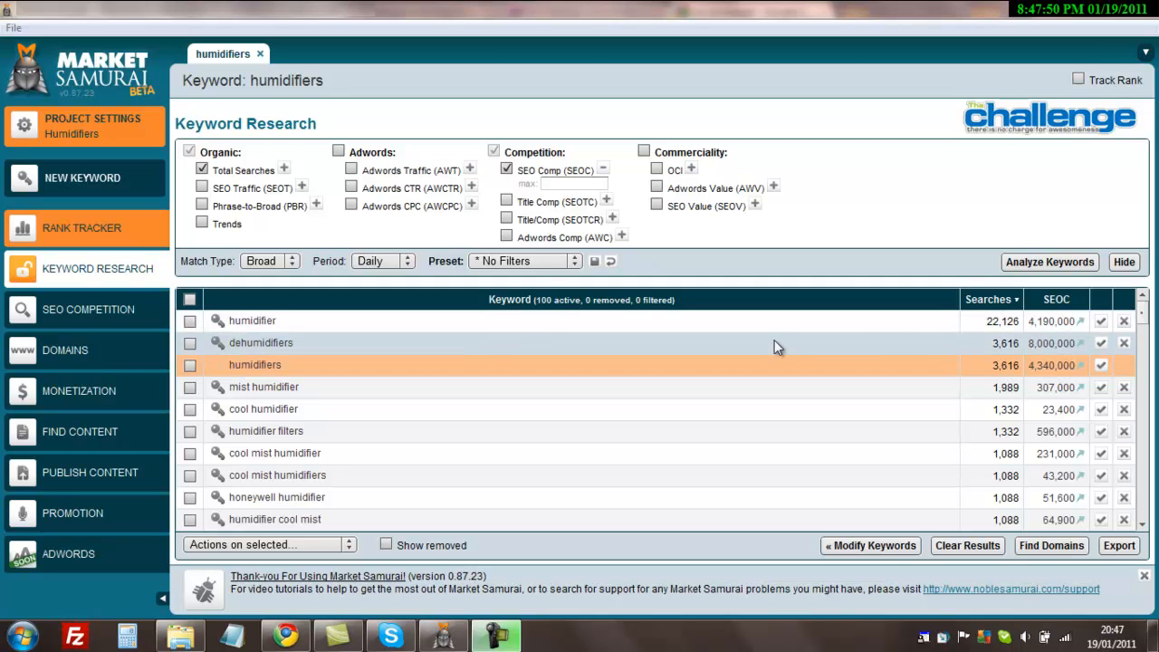
pyautogui.moveTo(969, 338)
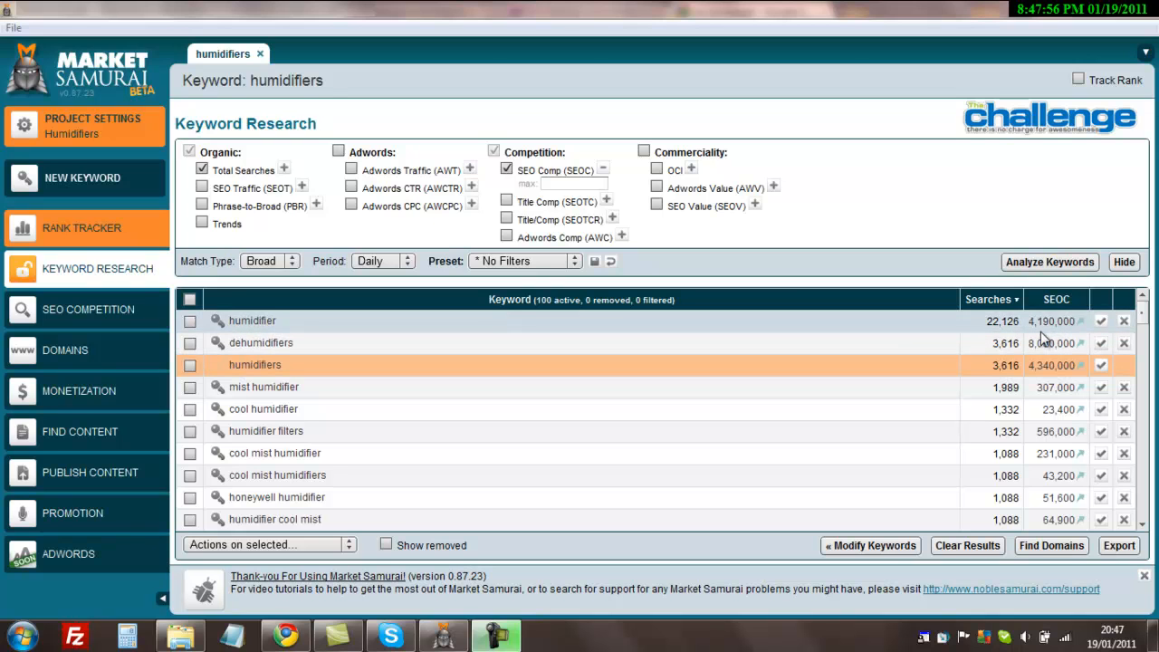
pyautogui.moveTo(1003, 322)
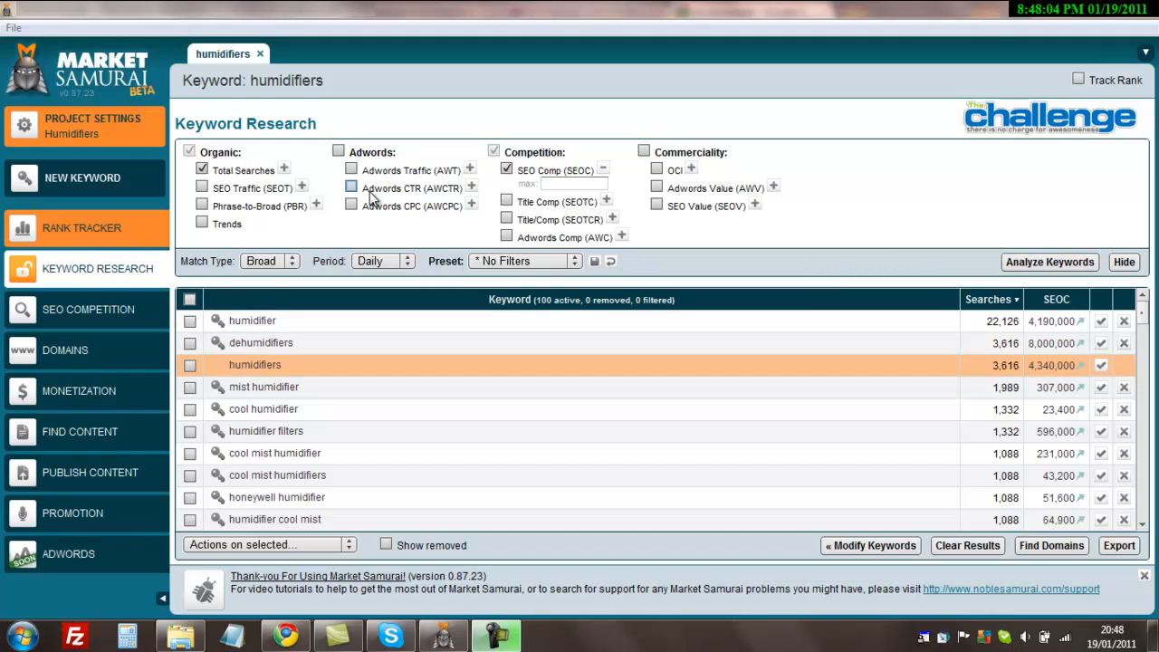
pyautogui.moveTo(373, 174)
pyautogui.write('1')
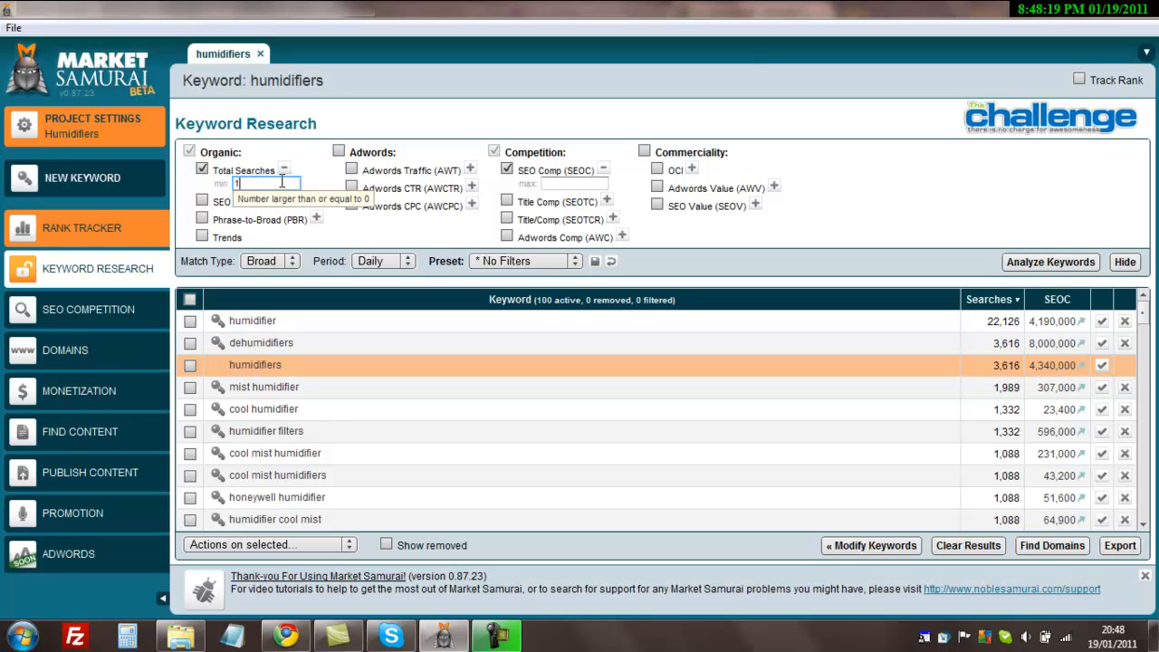
# Step: Filter to Total Searches minimum 100 and SEO Comp maximum 150000, leaving 51 keywords
pyautogui.write('00')
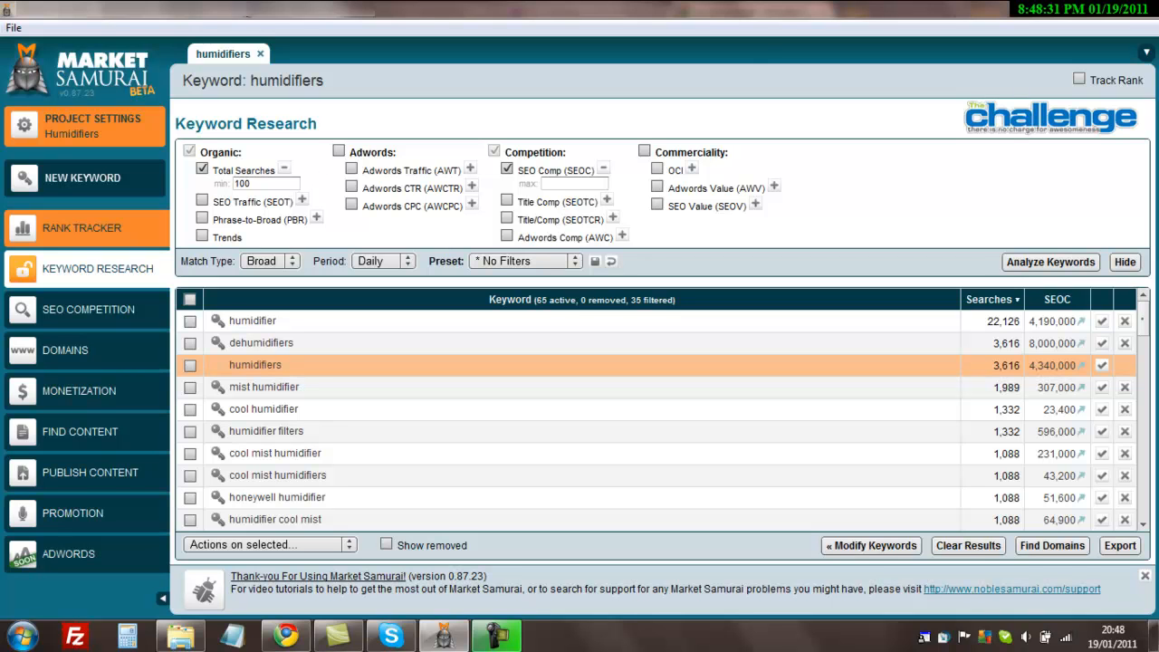
pyautogui.click(570, 185)
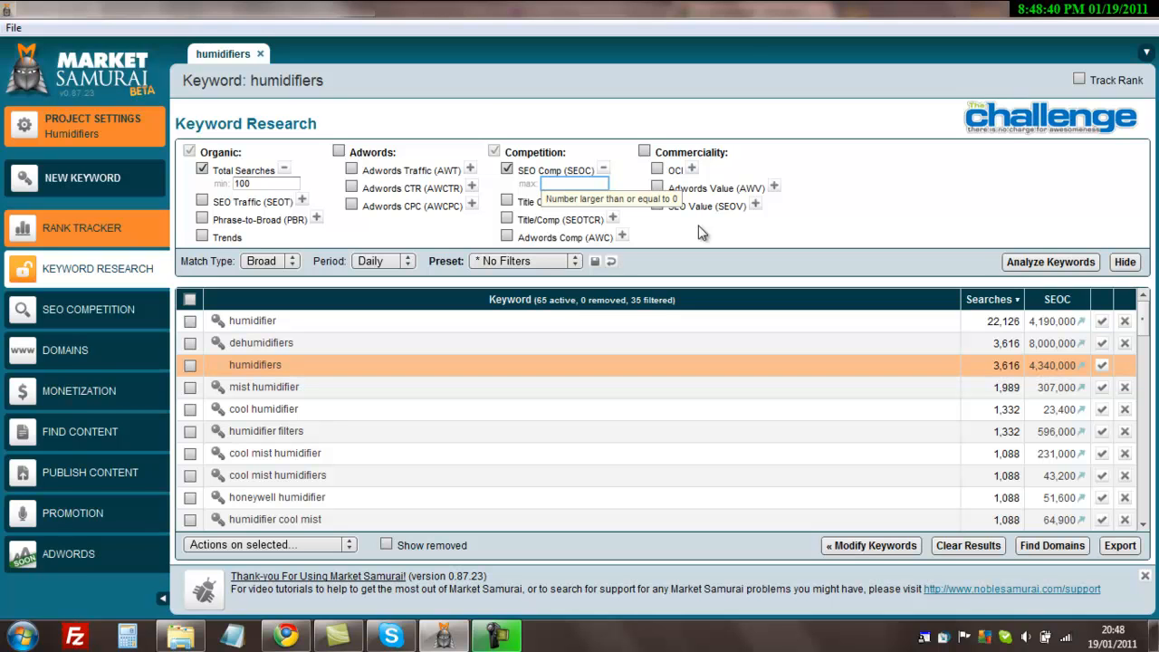
pyautogui.write('150000')
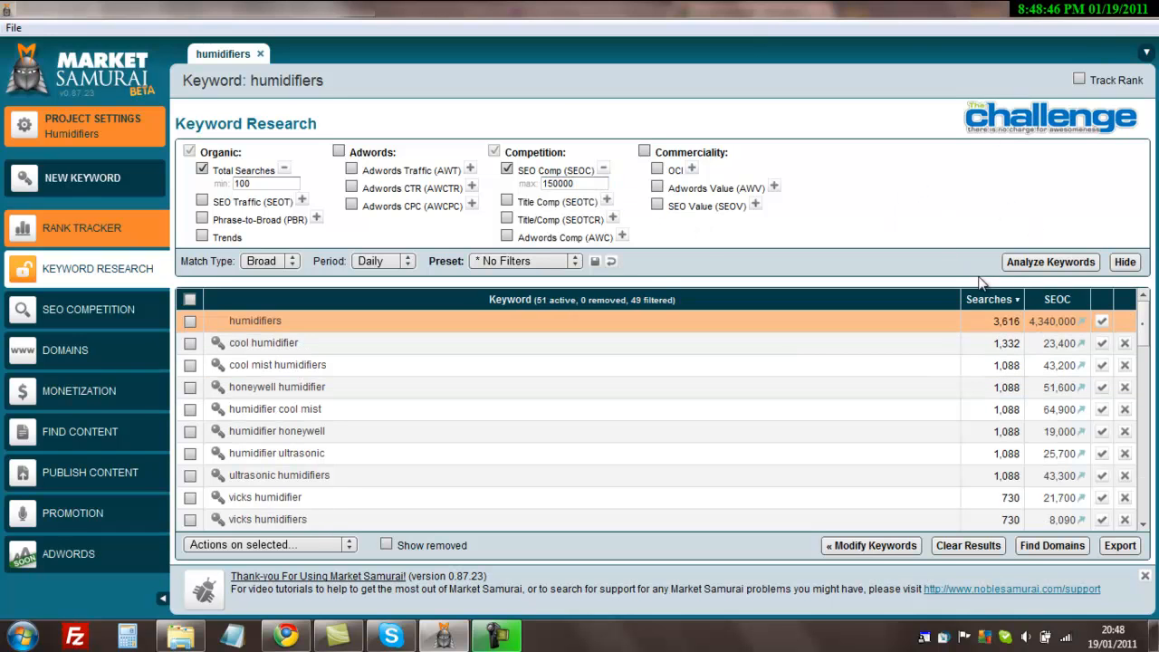
pyautogui.moveTo(993, 299)
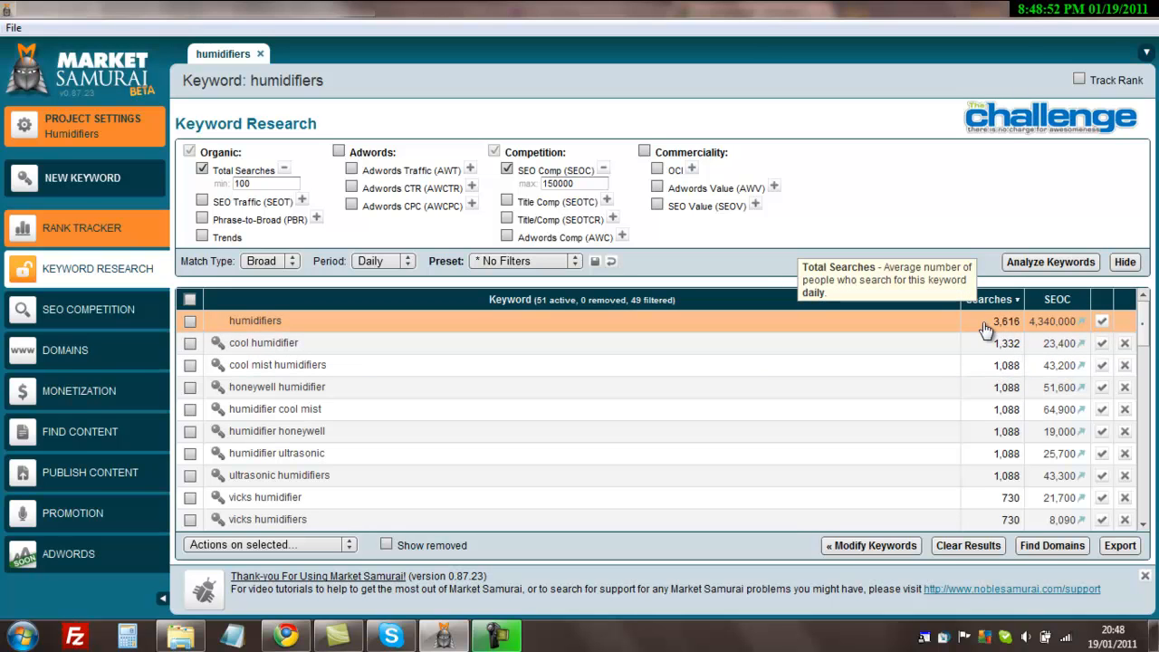
# Step: Sort by searches, scroll through the 51 results and select the humidifiers row (3,616 searches)
pyautogui.click(989, 299)
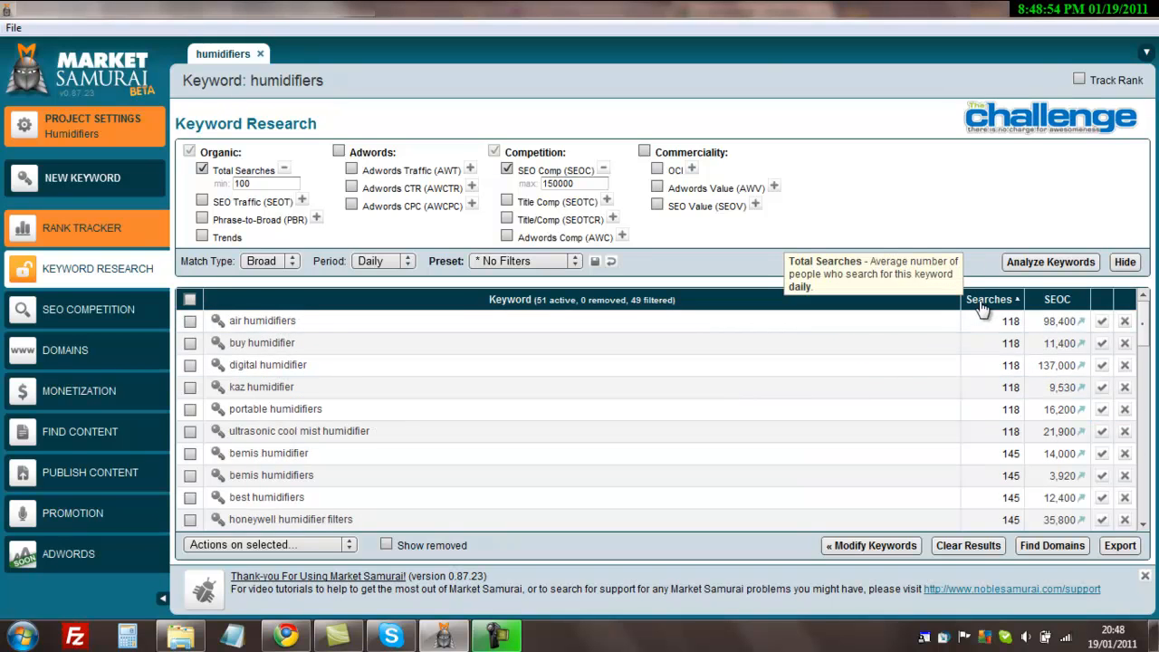
pyautogui.click(988, 299)
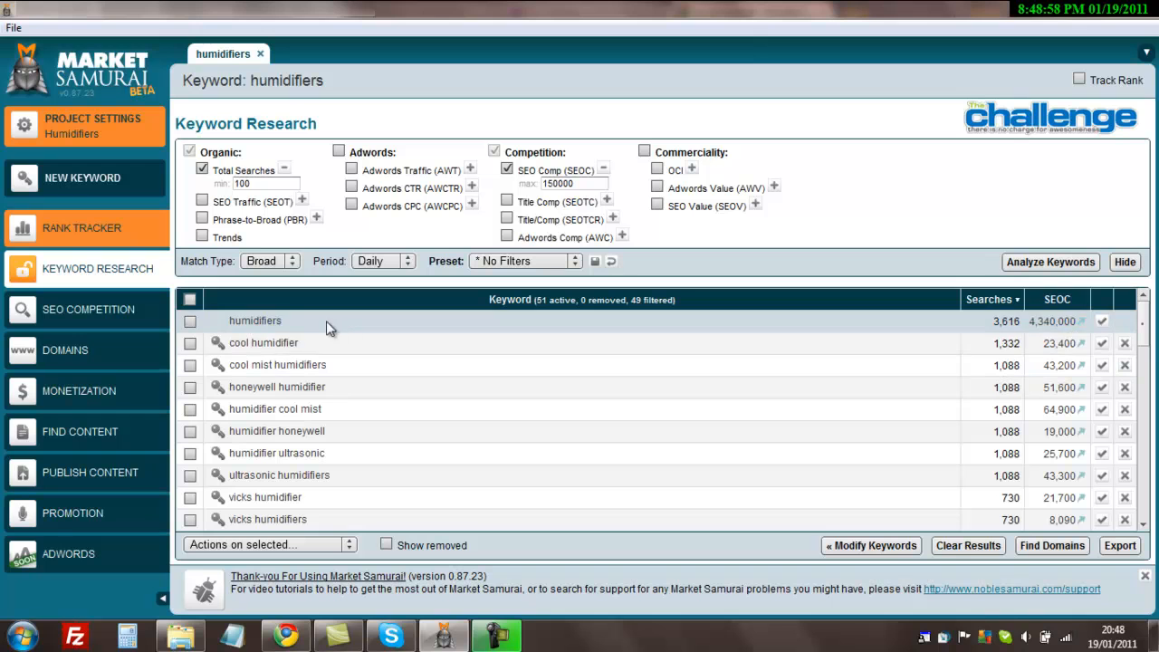
pyautogui.click(254, 321)
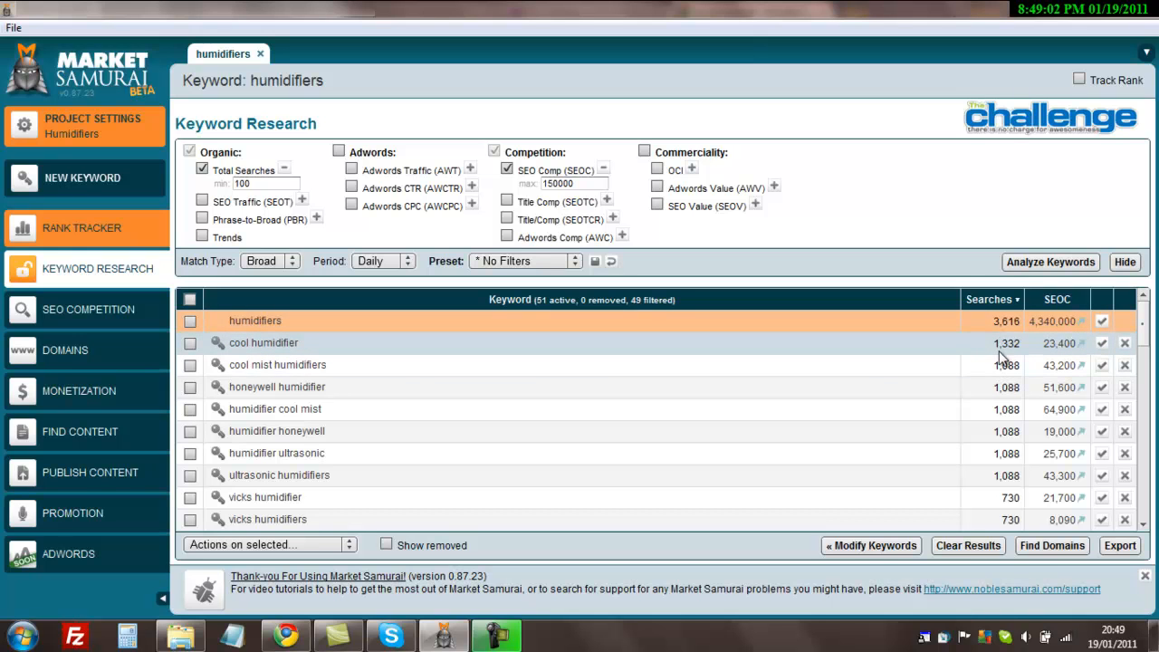
pyautogui.moveTo(1059, 358)
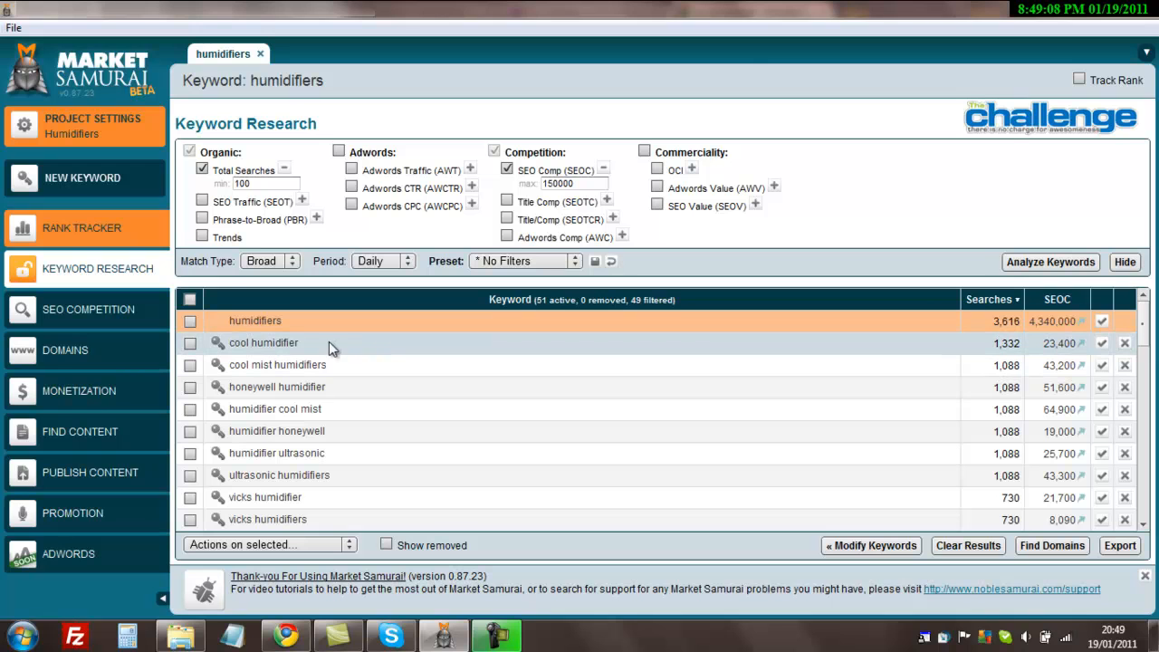
pyautogui.moveTo(306, 351)
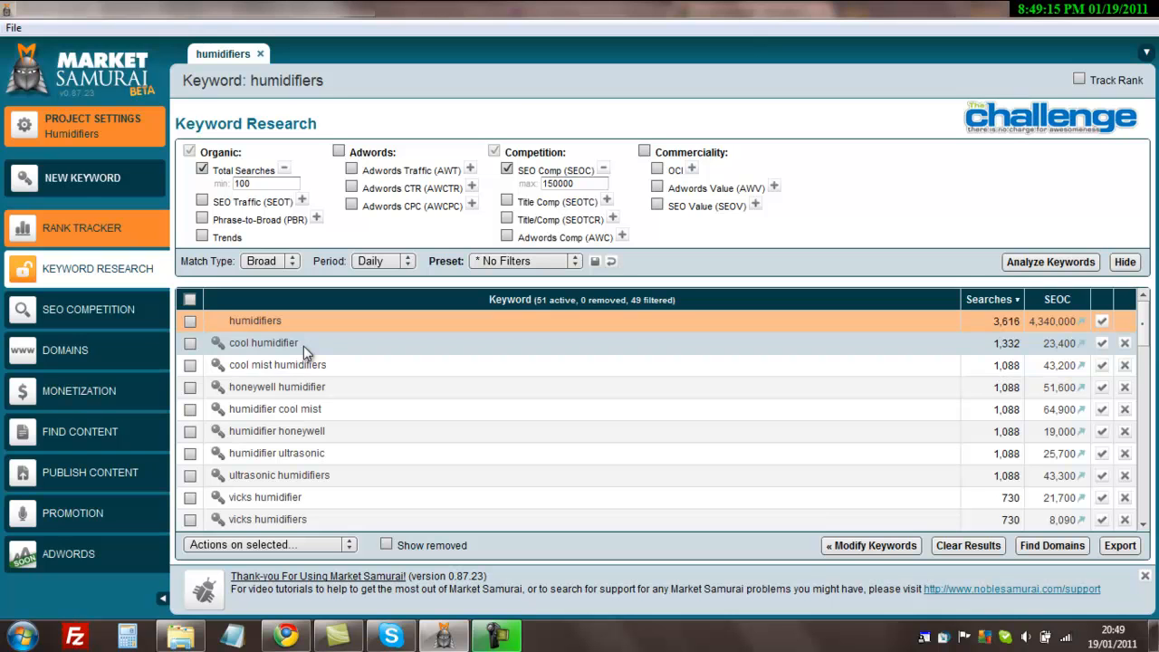
pyautogui.moveTo(1072, 347)
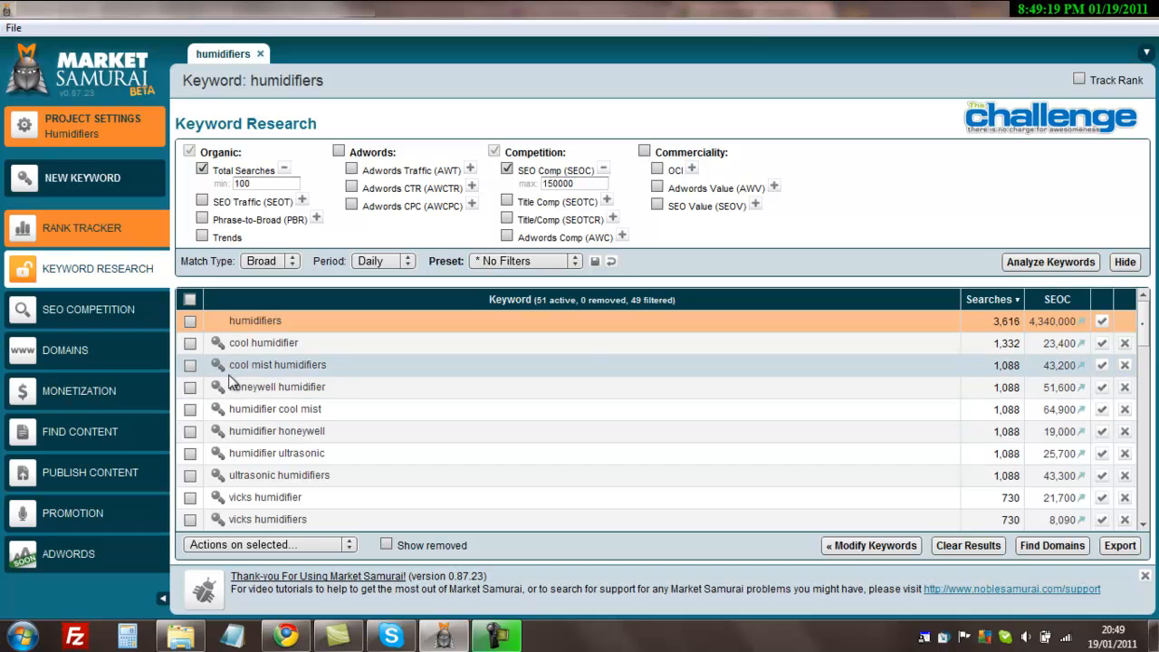
pyautogui.moveTo(1012, 387)
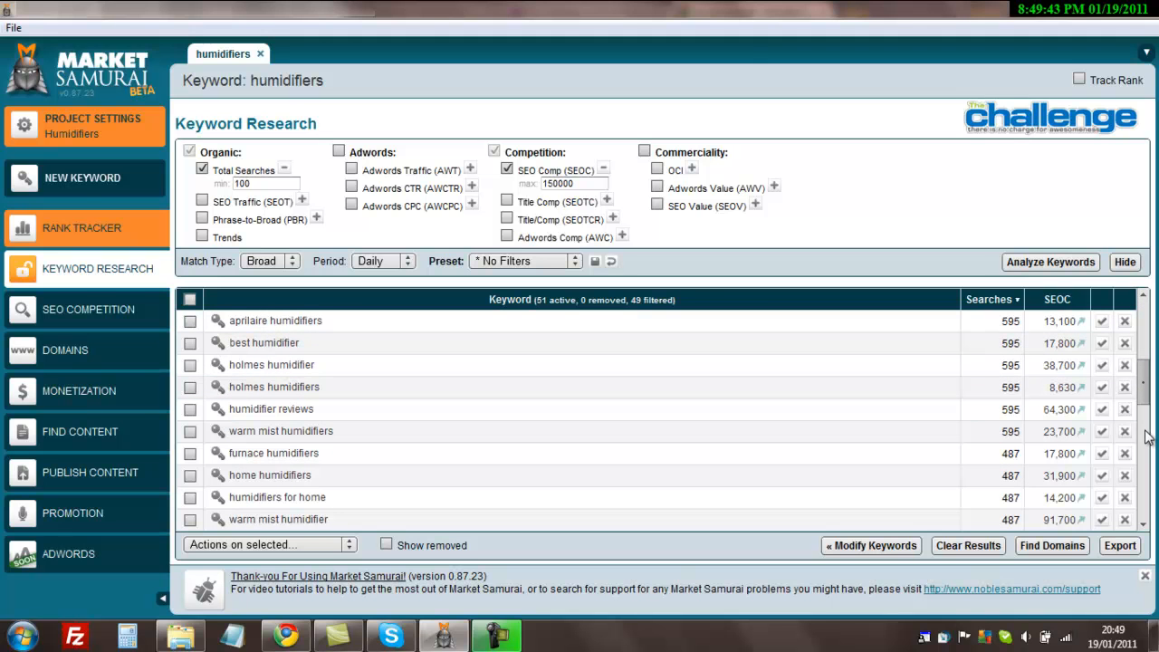
pyautogui.scroll(-3)
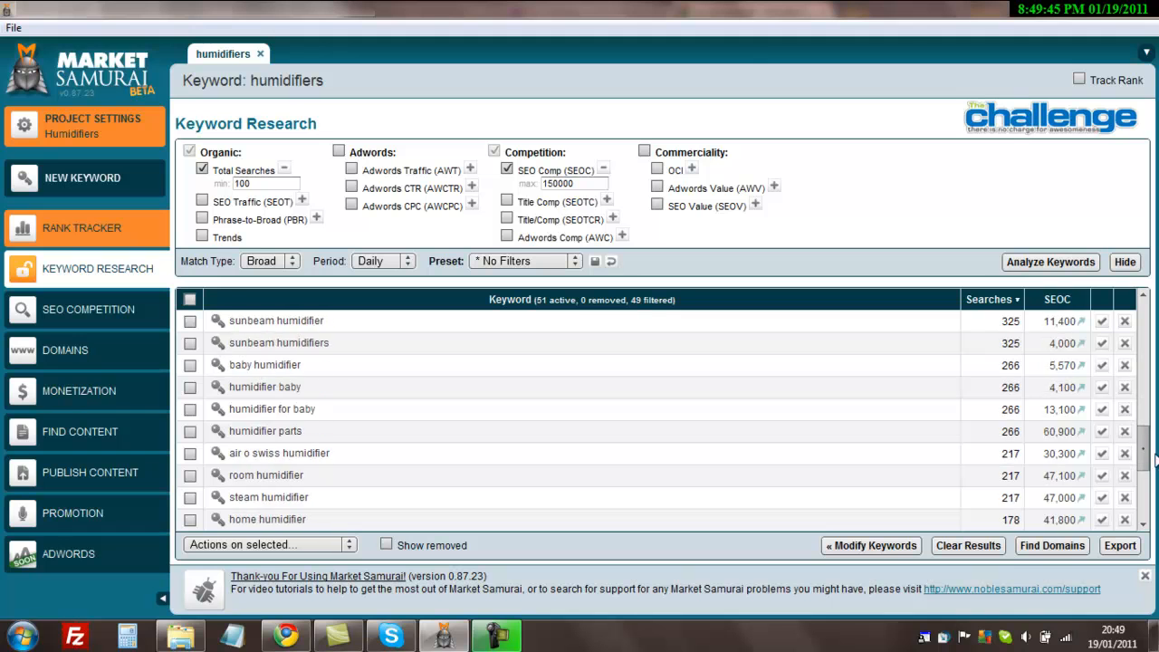
pyautogui.scroll(-3)
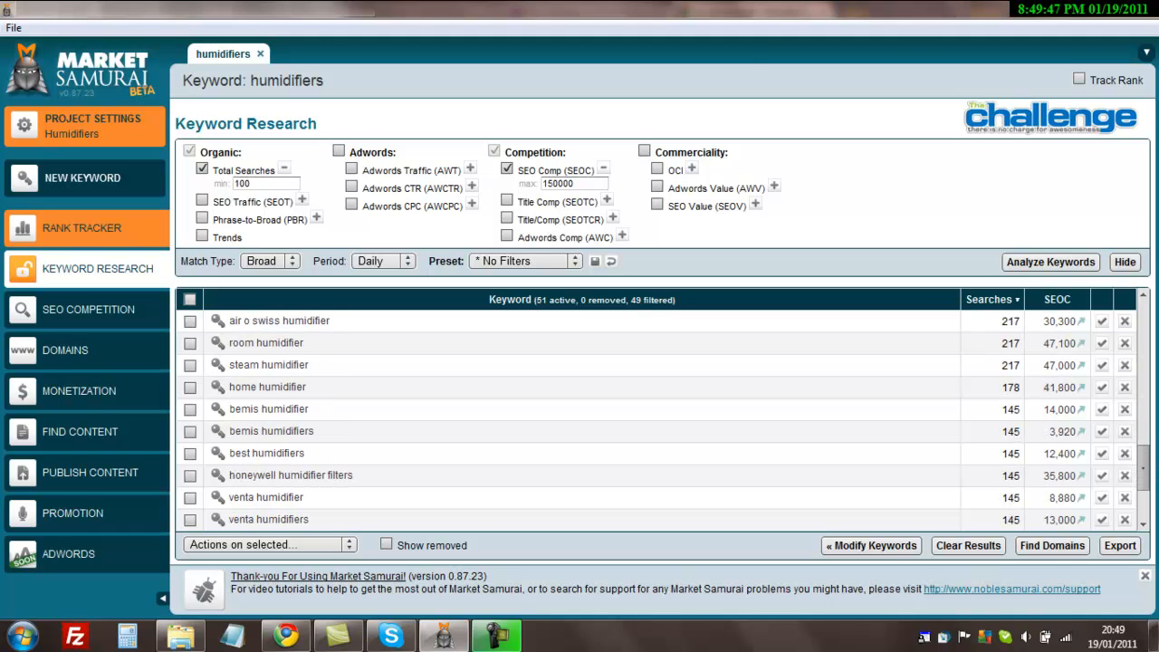
pyautogui.scroll(-3)
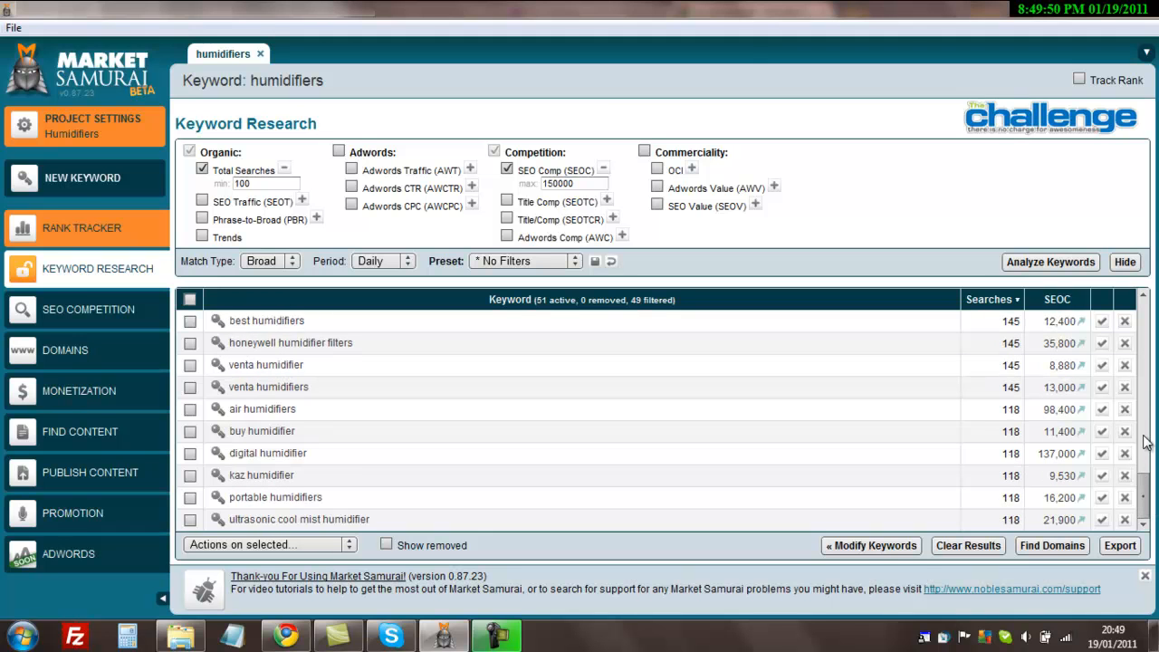
pyautogui.scroll(3)
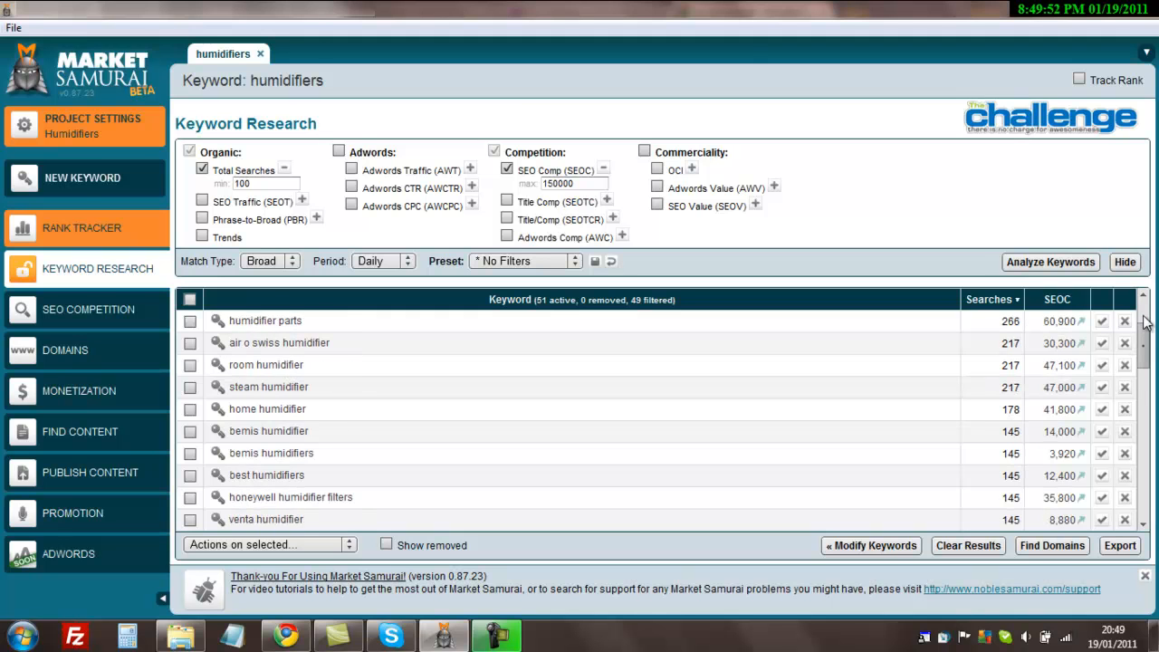
pyautogui.click(989, 299)
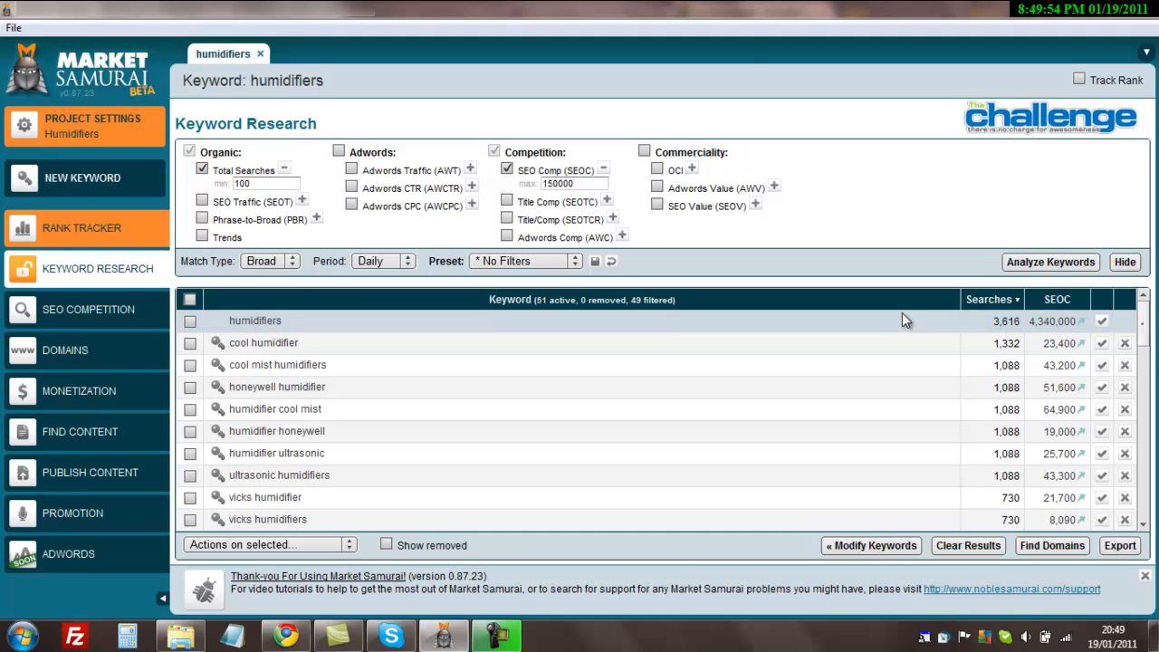
pyautogui.click(254, 321)
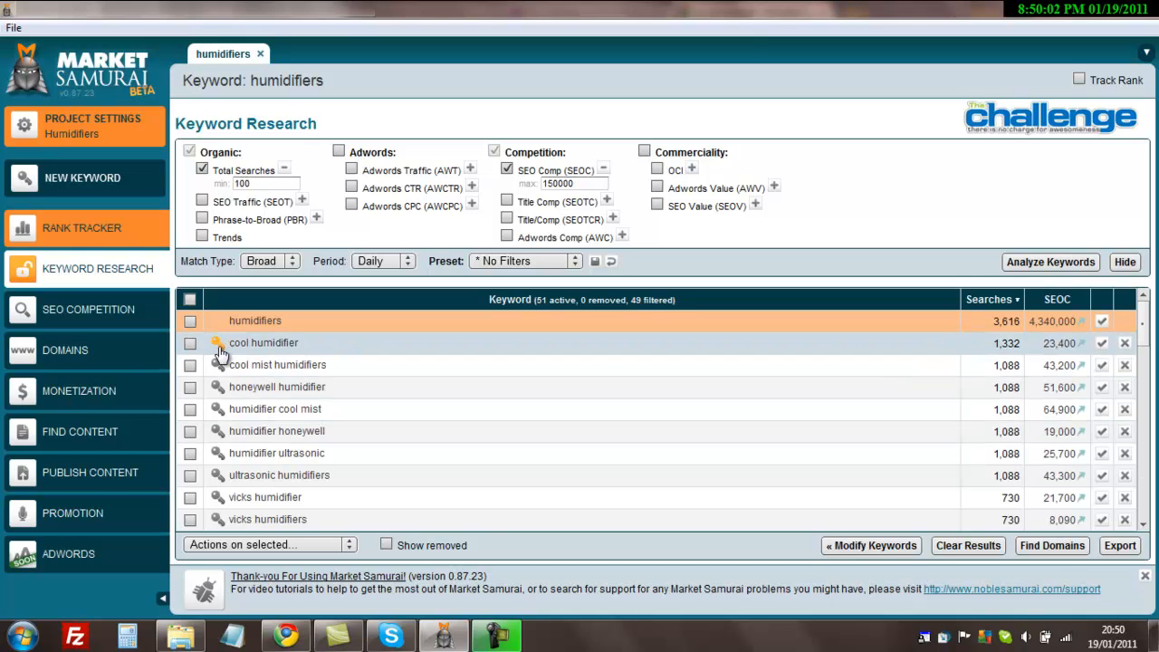
# Step: Launch cool humidifier into its own keyword tab and switch to it
pyautogui.click(218, 342)
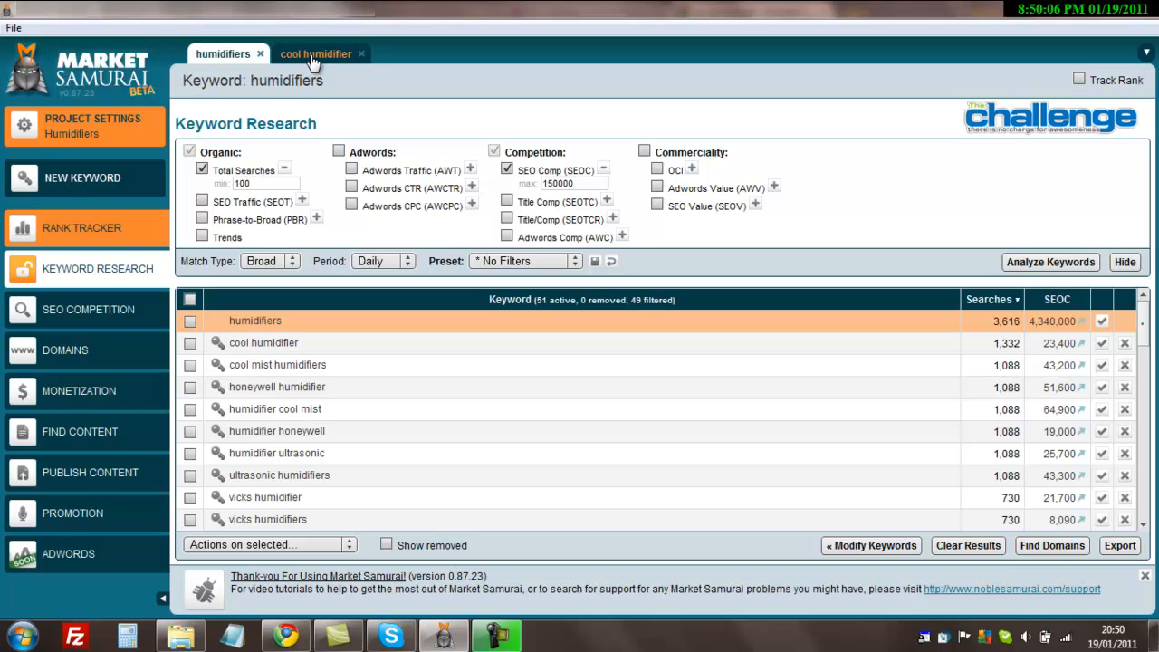
pyautogui.moveTo(344, 148)
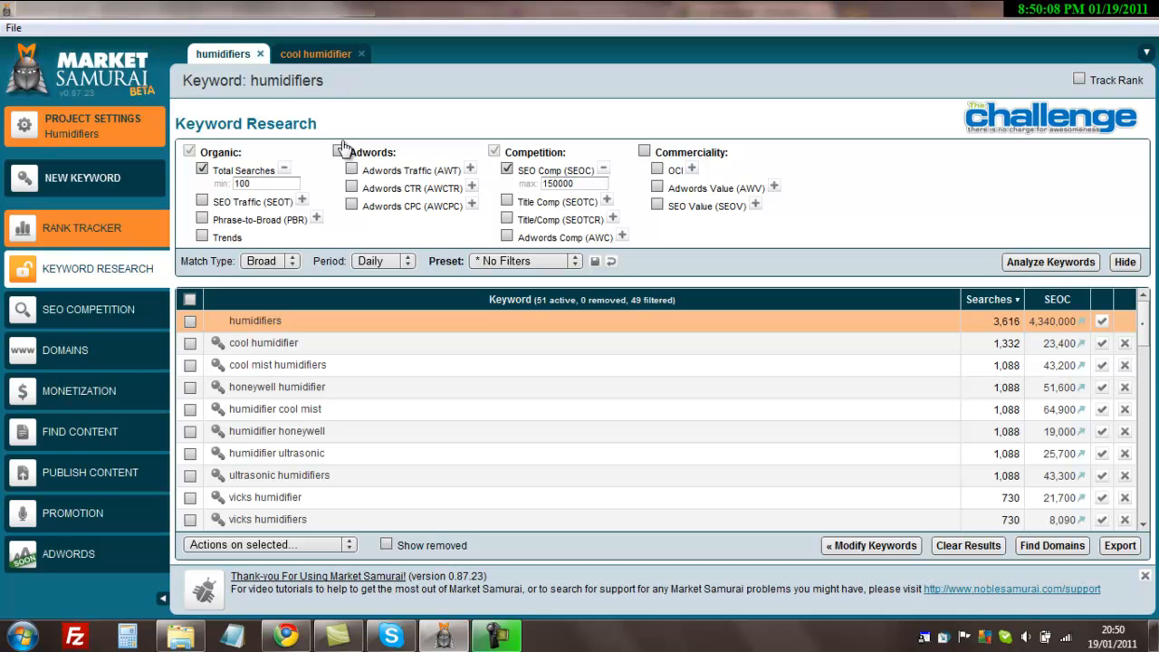
pyautogui.click(316, 54)
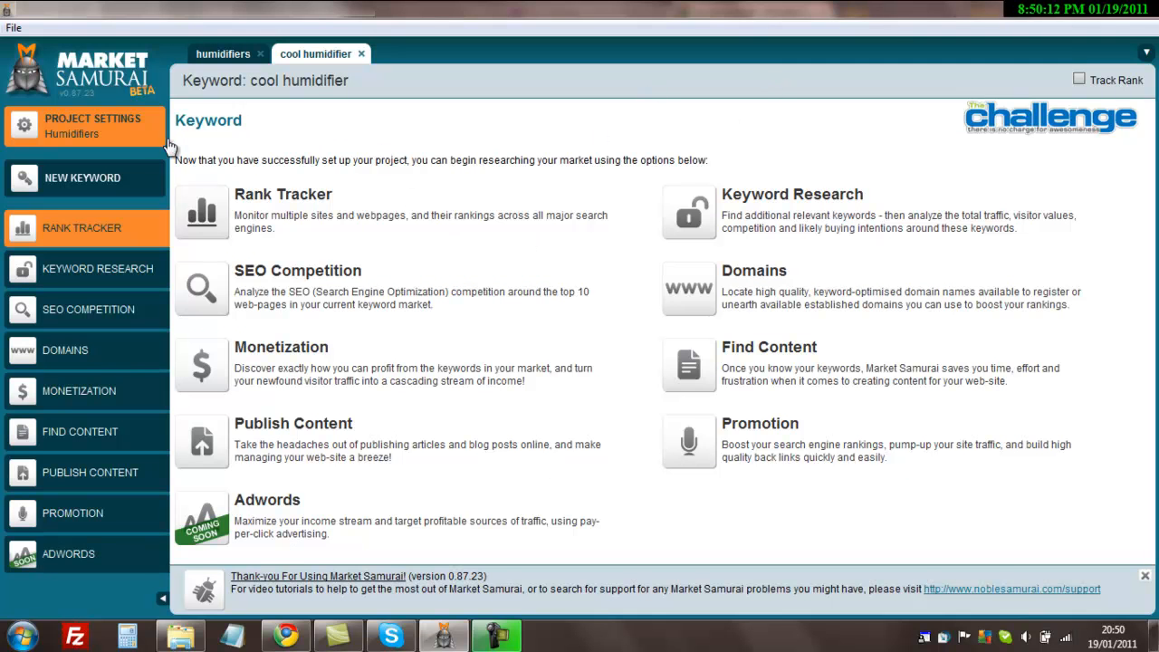
pyautogui.moveTo(208, 286)
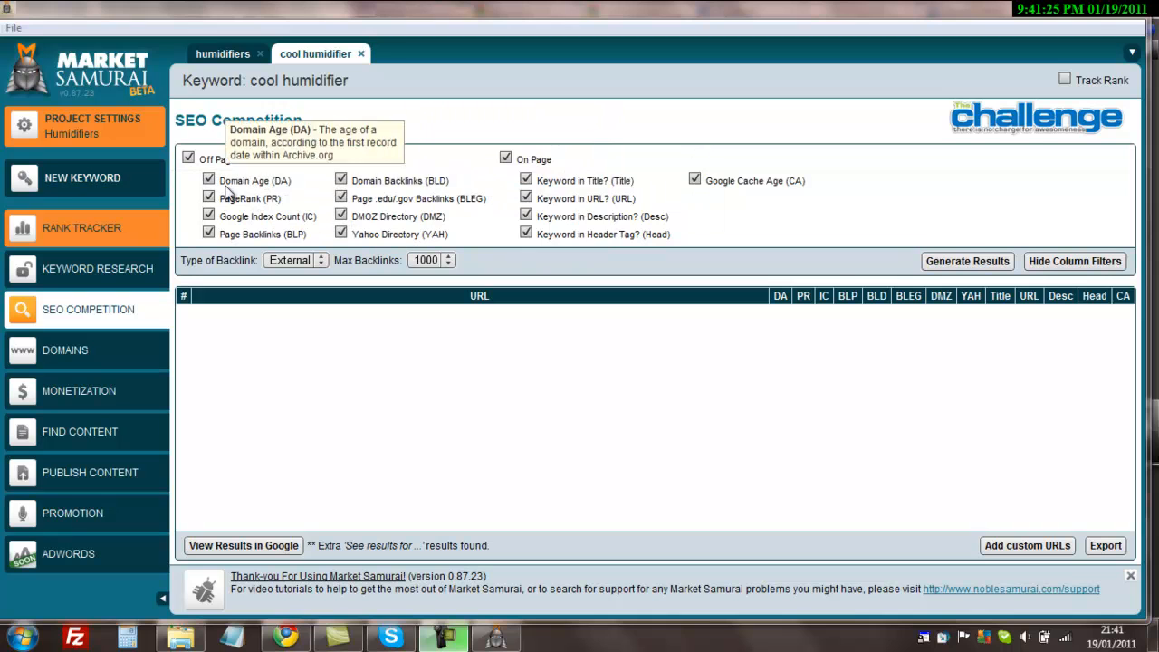
pyautogui.moveTo(275, 353)
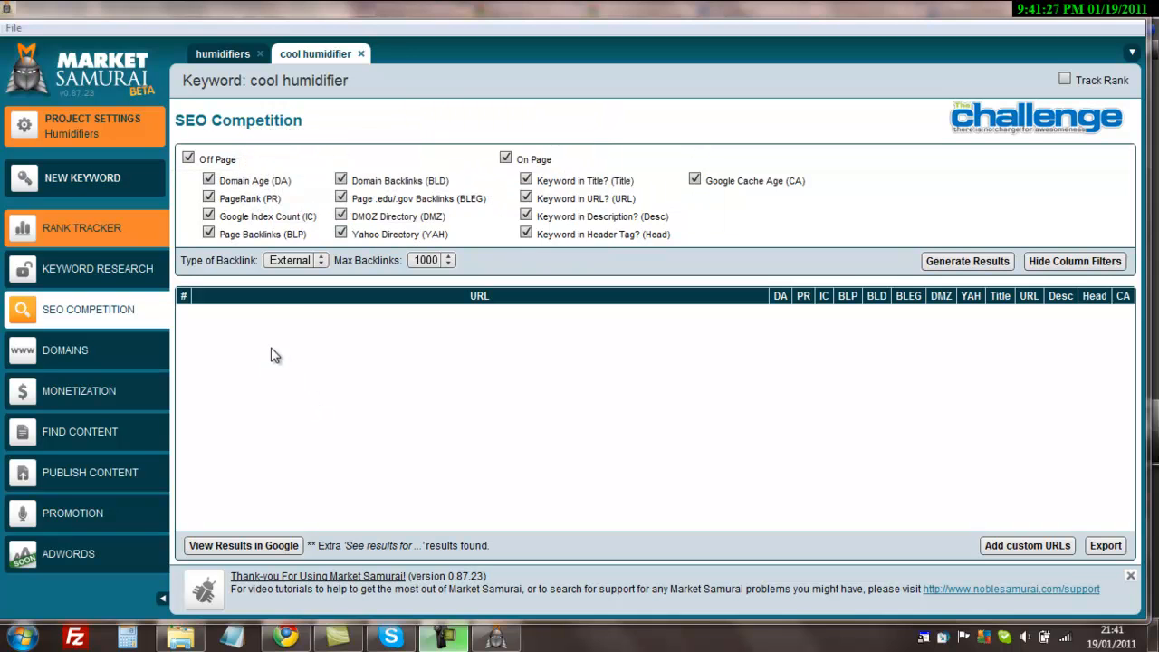
pyautogui.moveTo(233, 252)
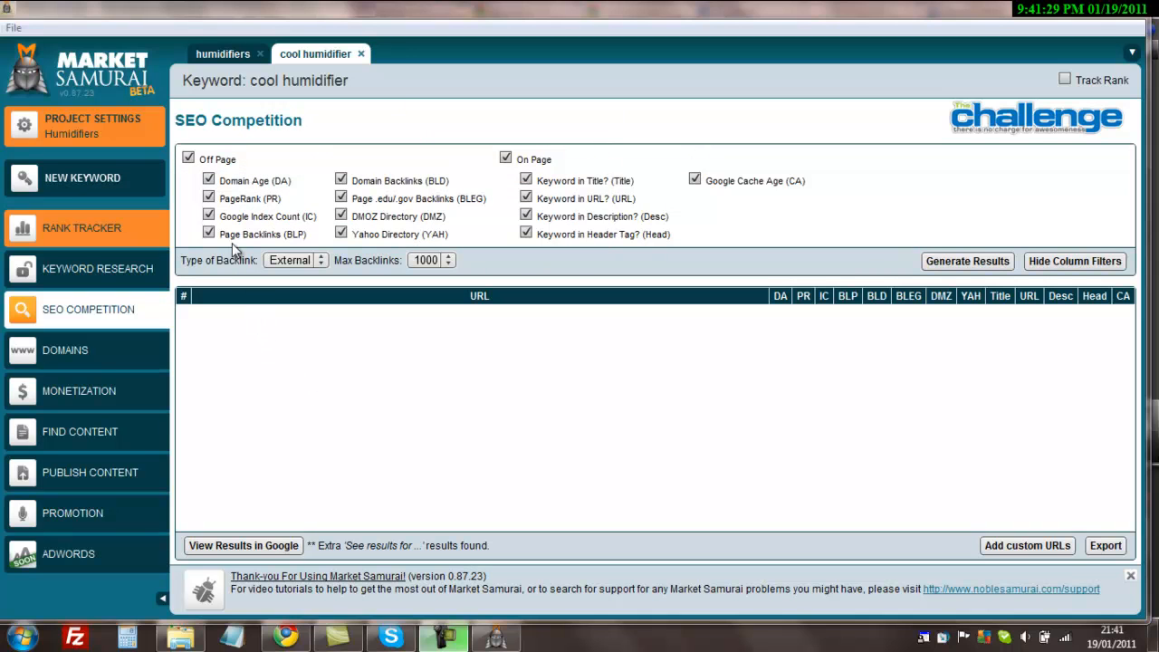
pyautogui.moveTo(210, 197)
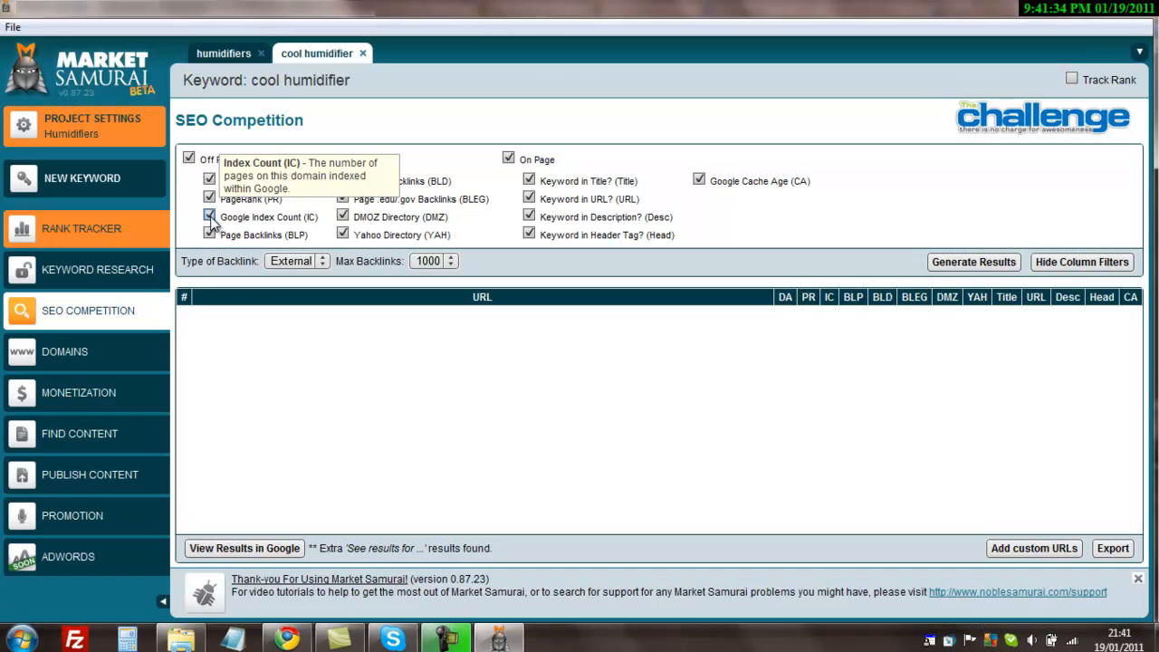
# Step: Drop Google Index Count and Cache Age metrics and keep .edu/.gov backlinks for cool humidifier
pyautogui.click(210, 217)
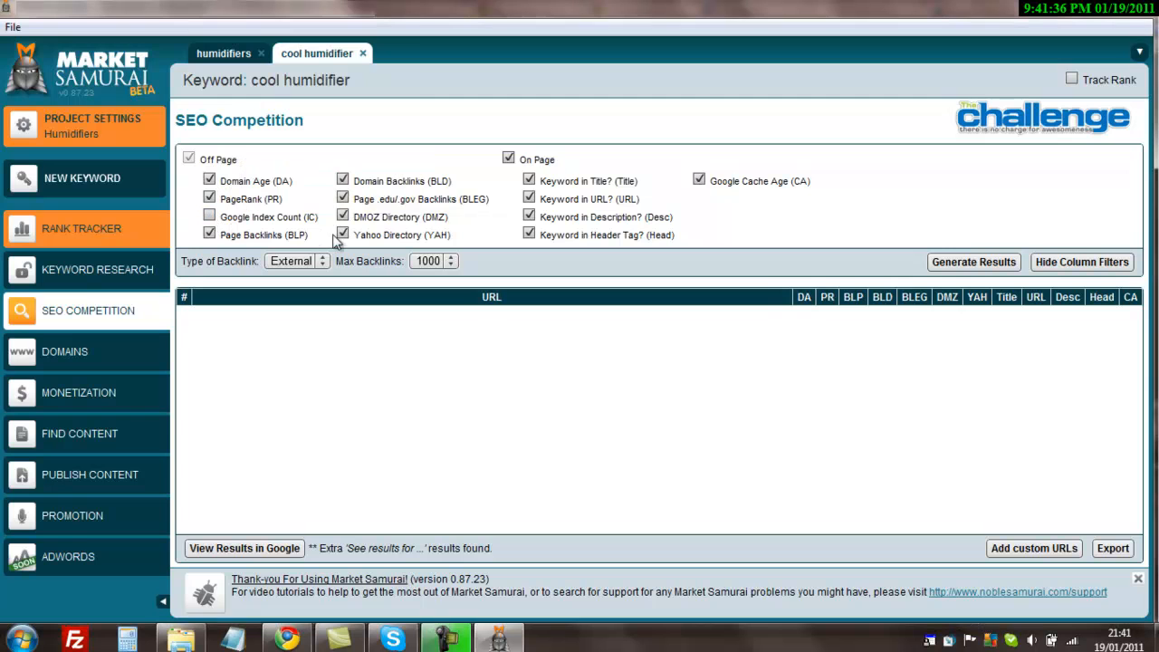
pyautogui.moveTo(342, 235)
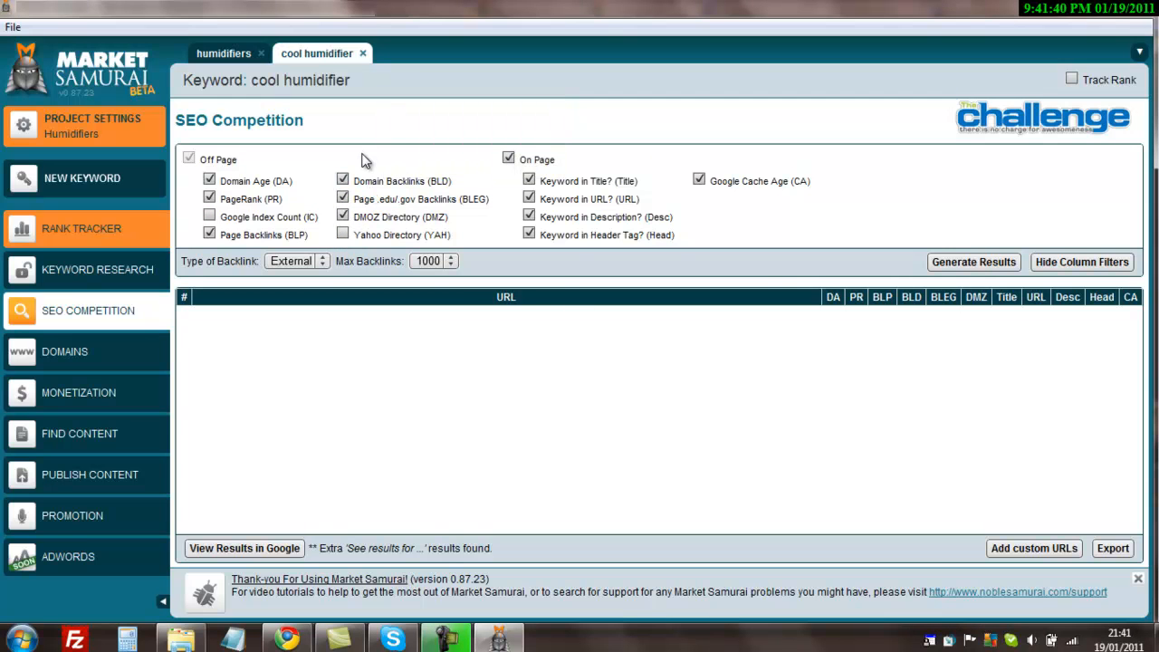
pyautogui.moveTo(380, 198)
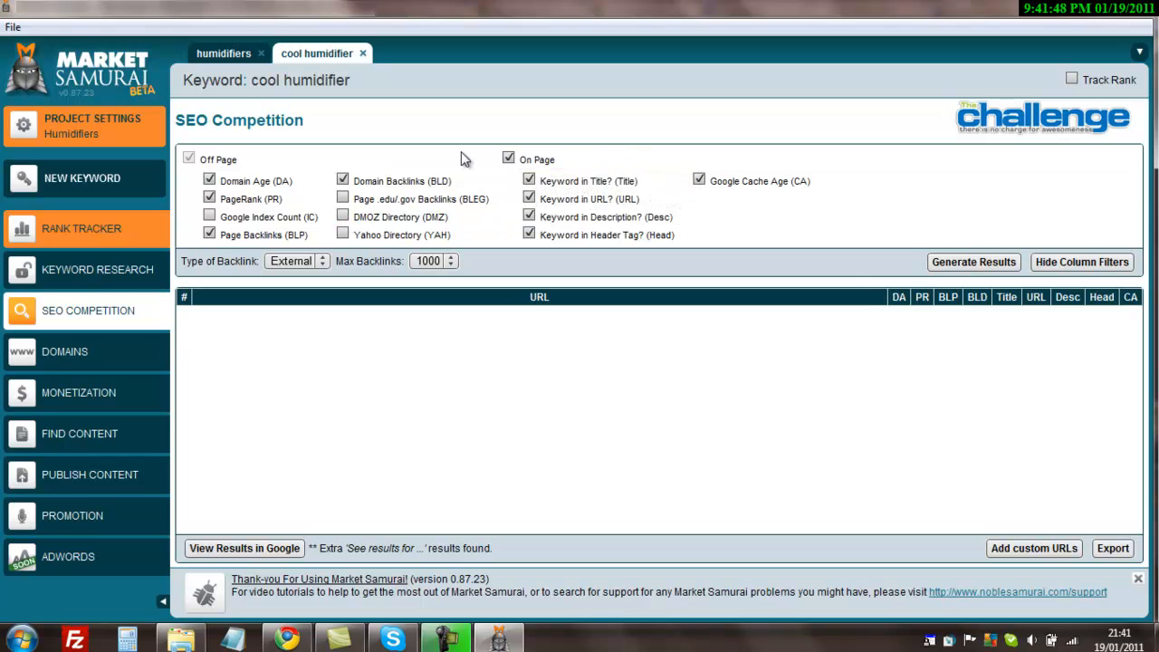
pyautogui.moveTo(699, 181)
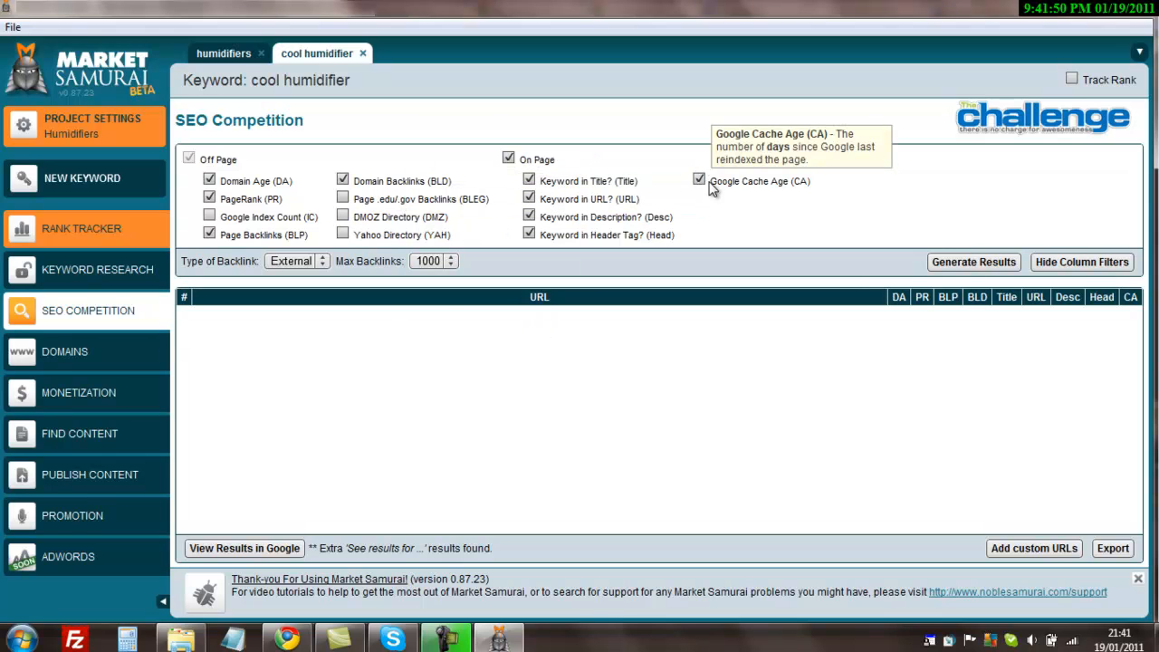
pyautogui.click(698, 179)
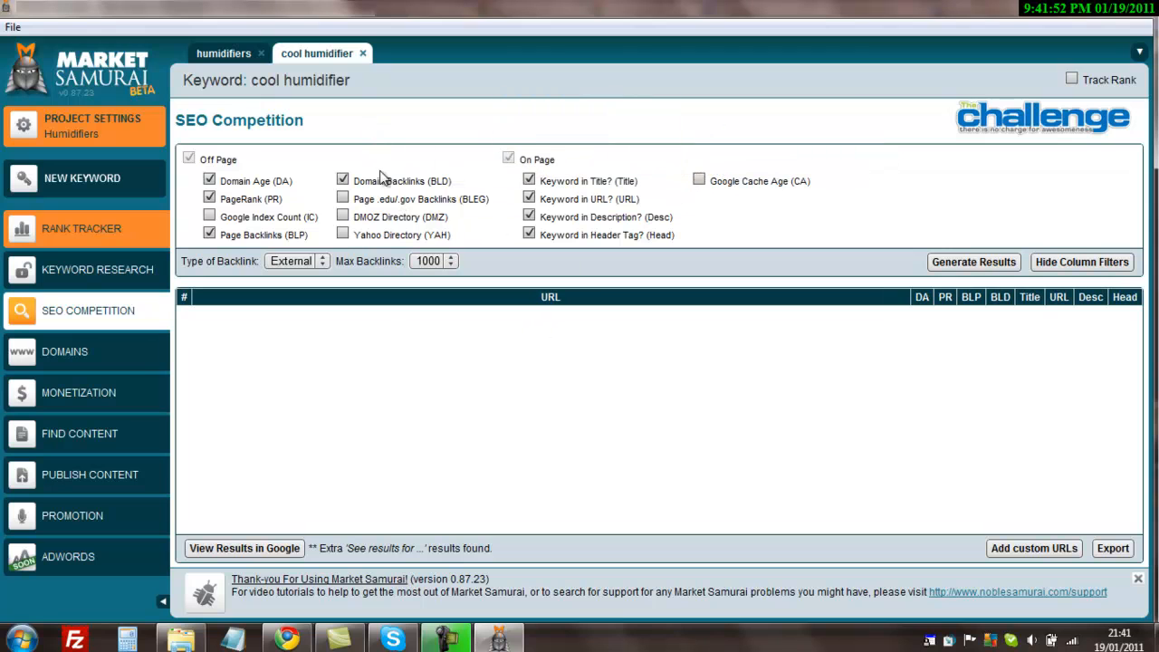
pyautogui.moveTo(342, 198)
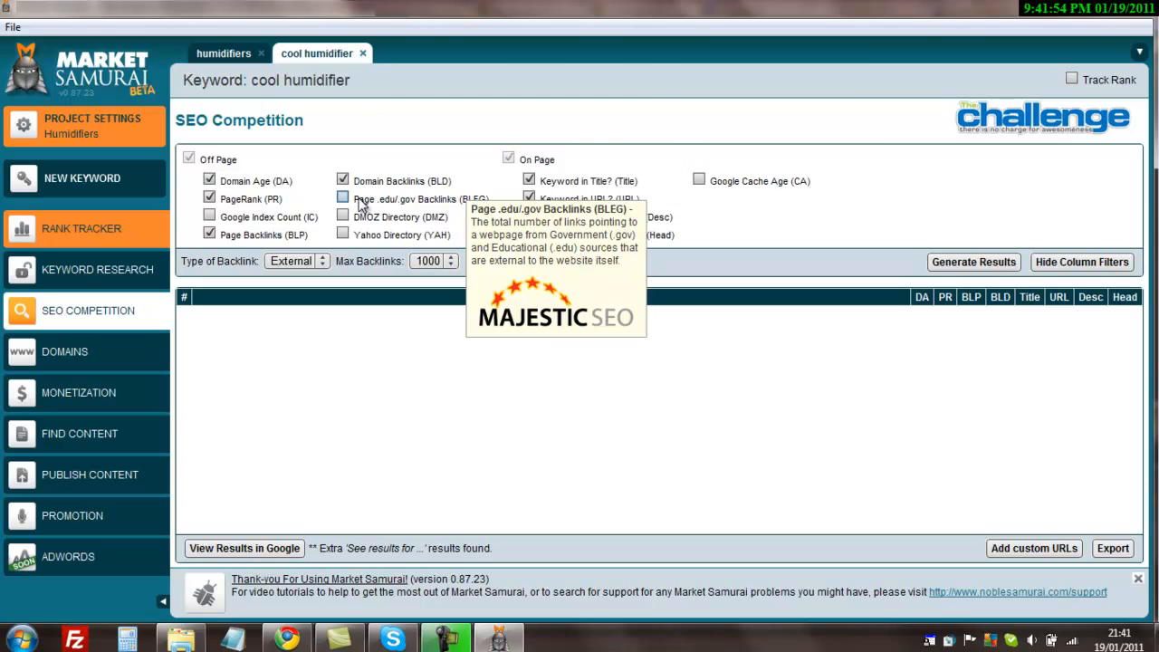
pyautogui.click(342, 197)
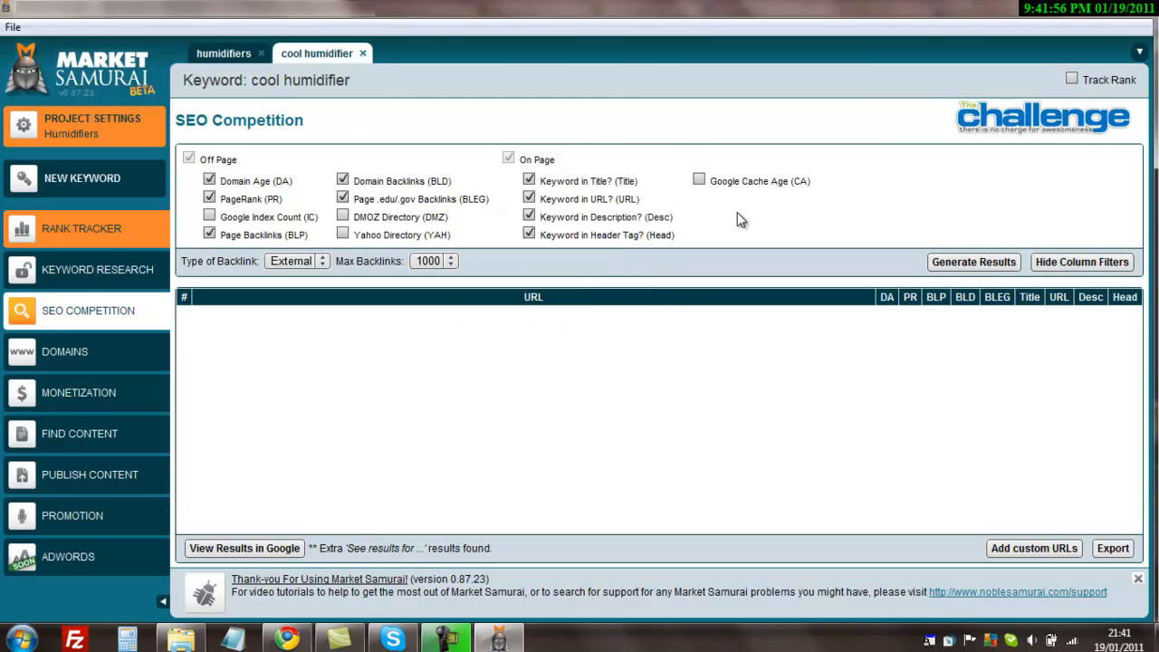
pyautogui.moveTo(757, 225)
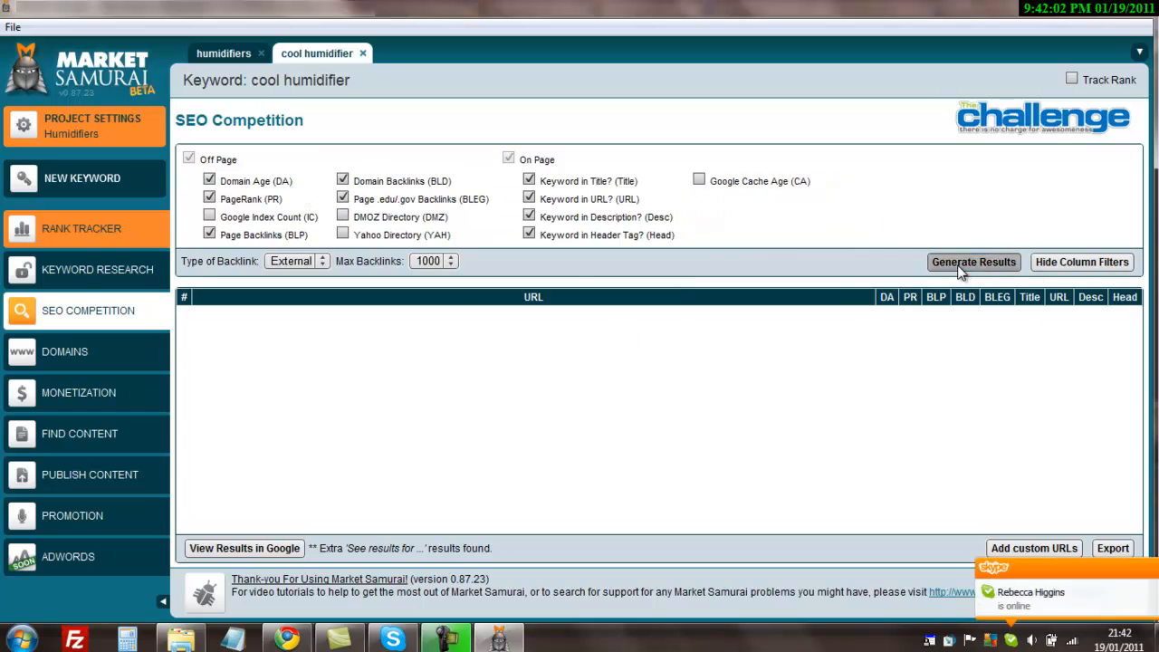
# Step: Generate the top 10 SEO competition results for cool humidifier
pyautogui.click(974, 260)
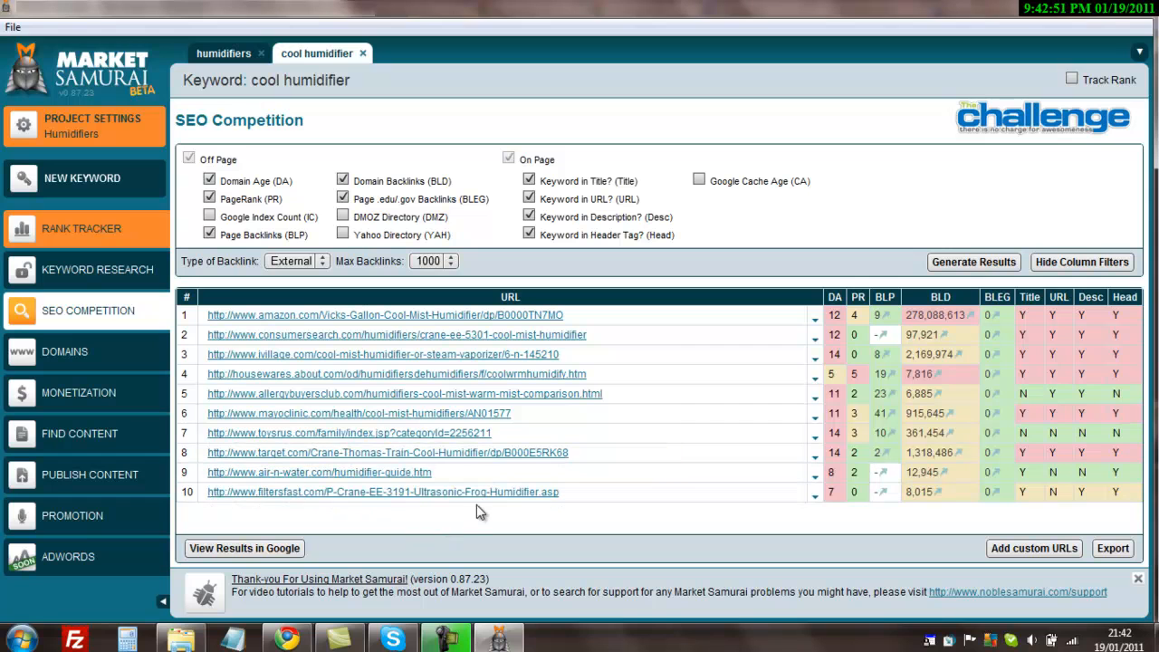
pyautogui.moveTo(503, 471)
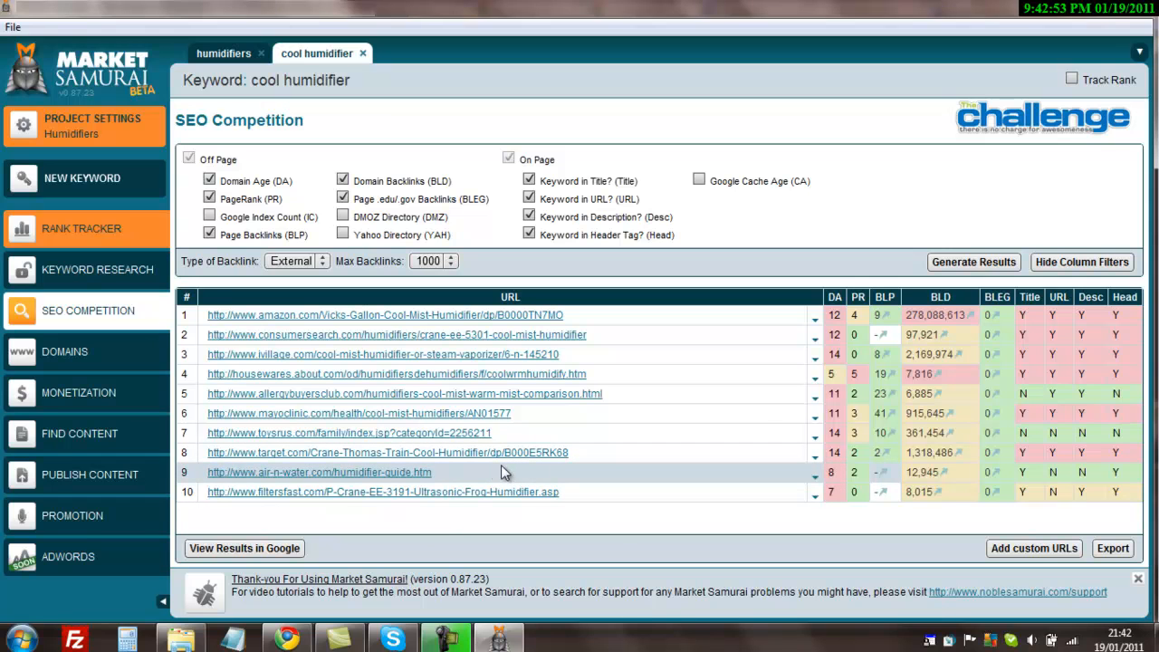
pyautogui.moveTo(985, 536)
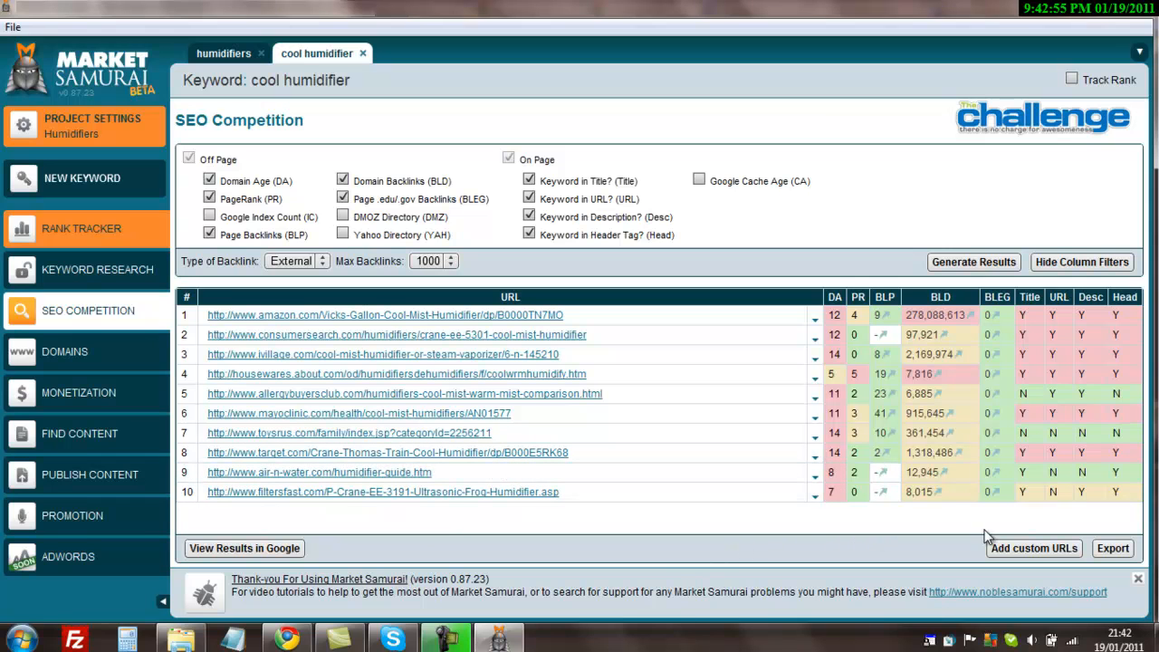
pyautogui.moveTo(1068, 353)
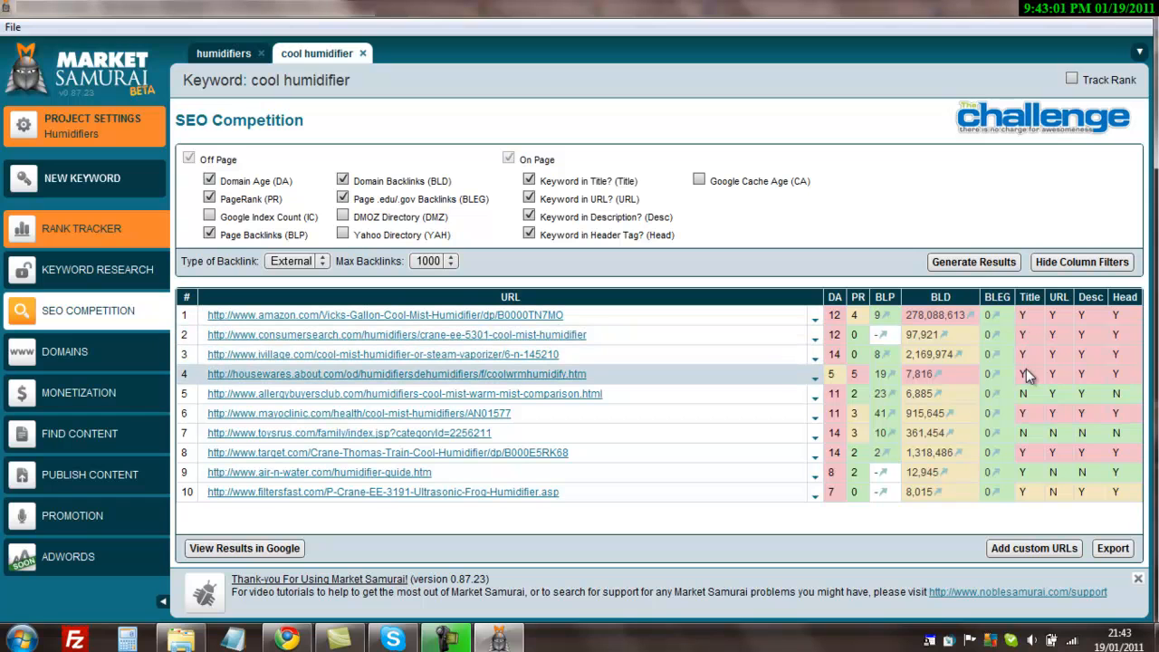
pyautogui.moveTo(1119, 375)
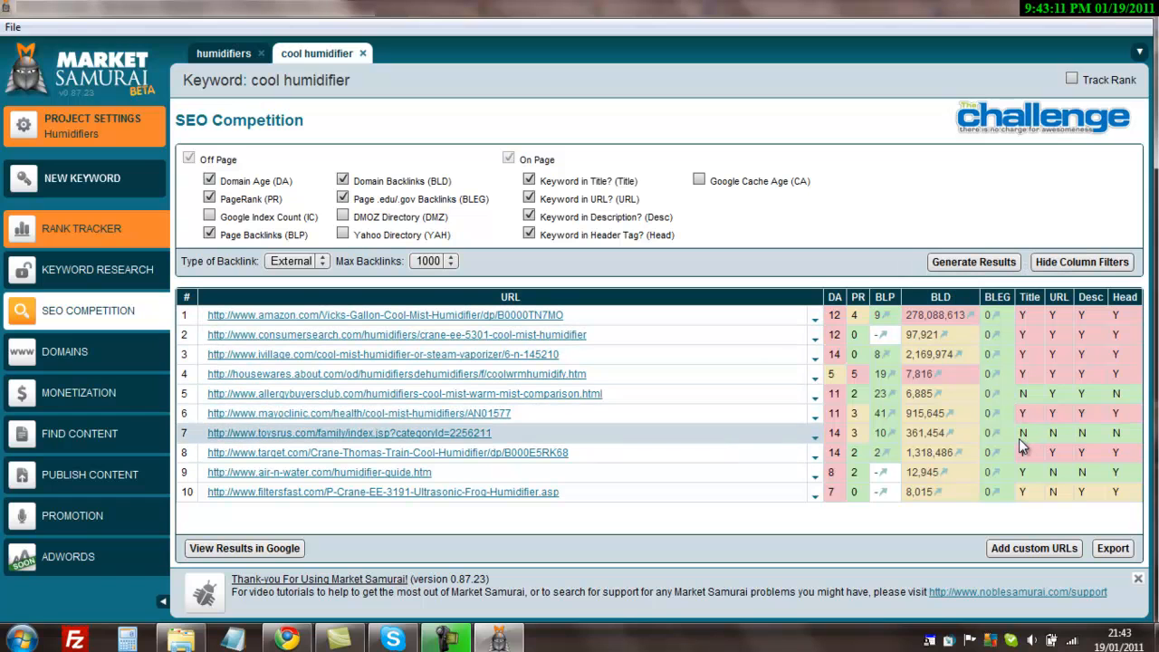
pyautogui.moveTo(1059, 445)
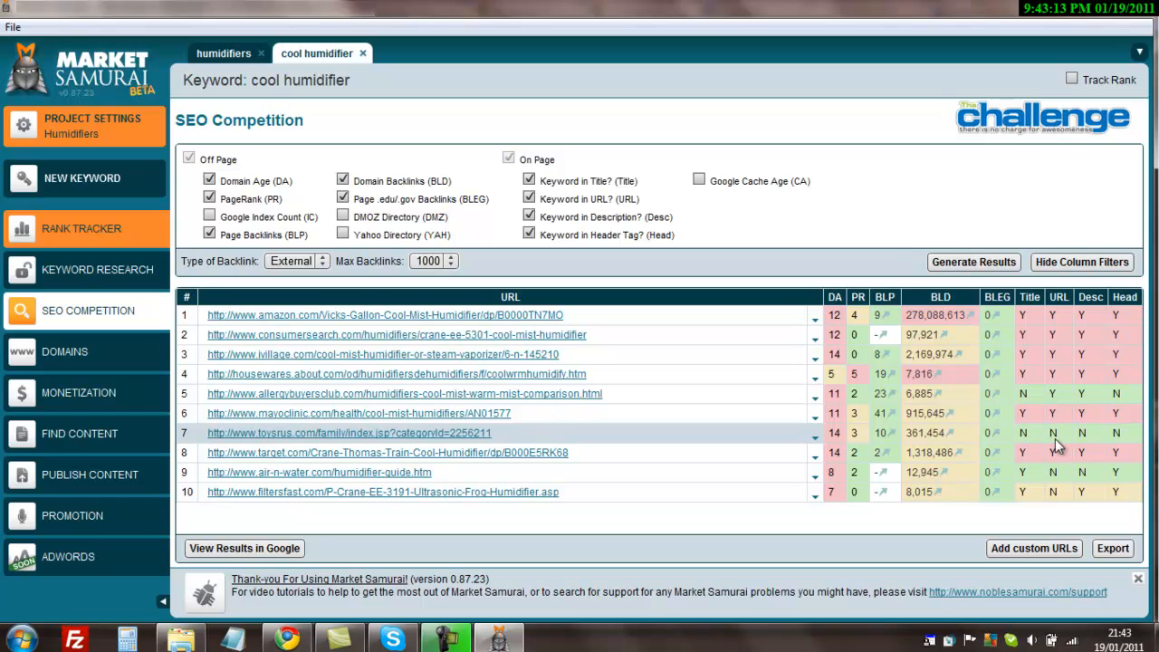
pyautogui.moveTo(890, 440)
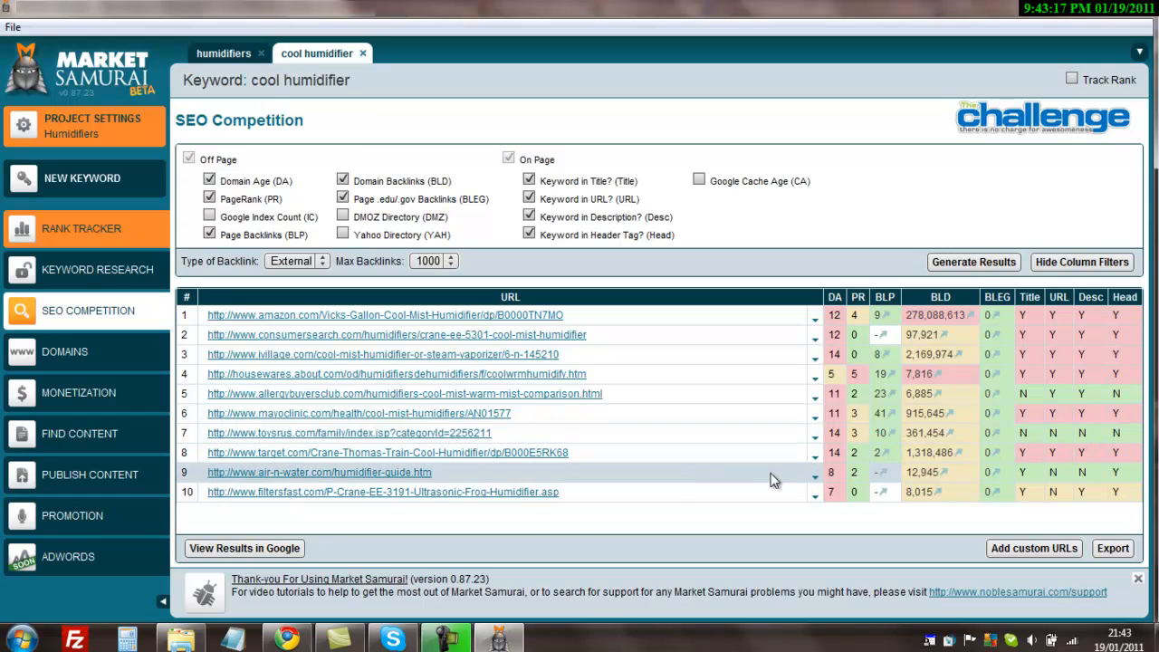
pyautogui.moveTo(511, 125)
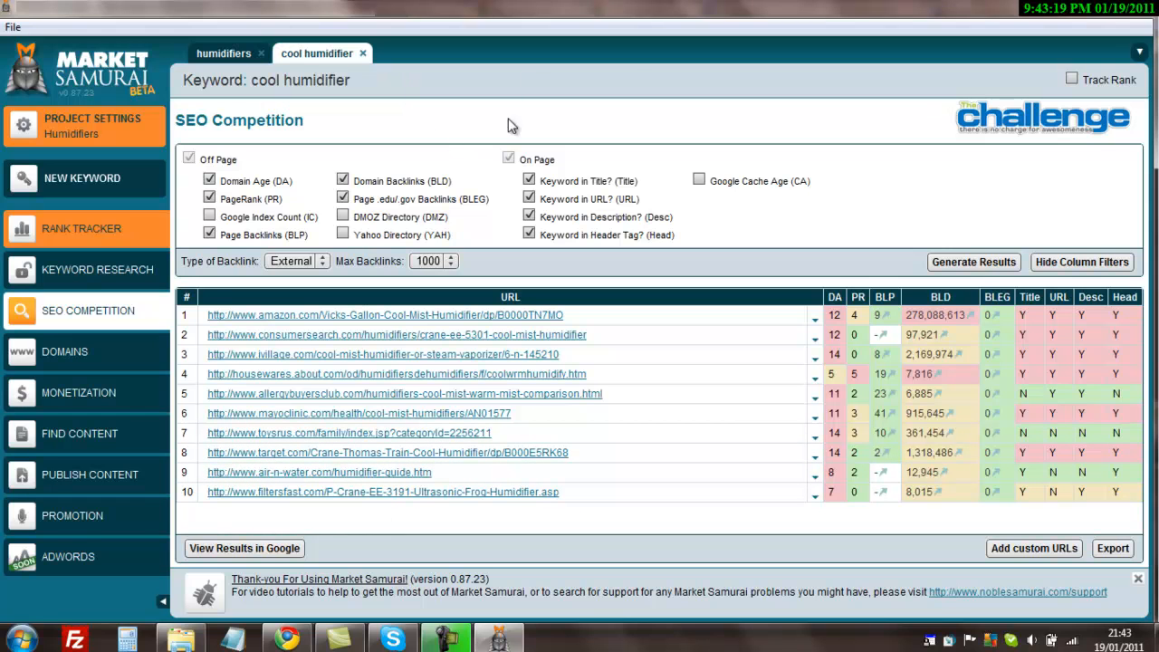
pyautogui.moveTo(822, 301)
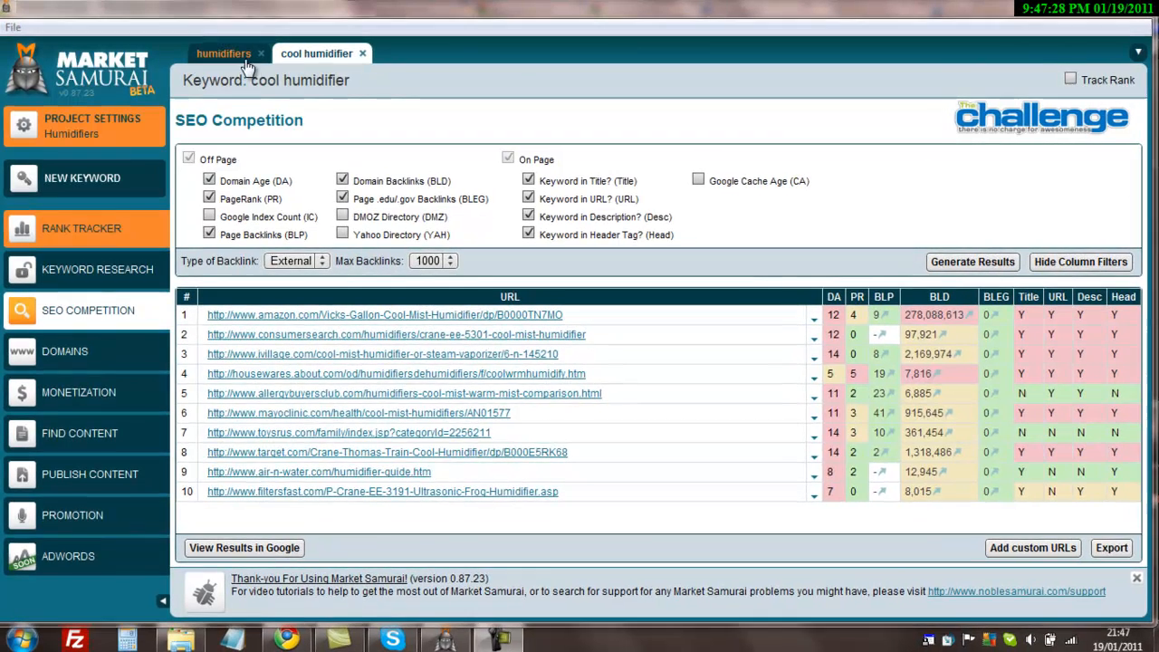
# Step: From the humidifiers list, launch cool mist humidifiers into its own keyword tab
pyautogui.click(223, 54)
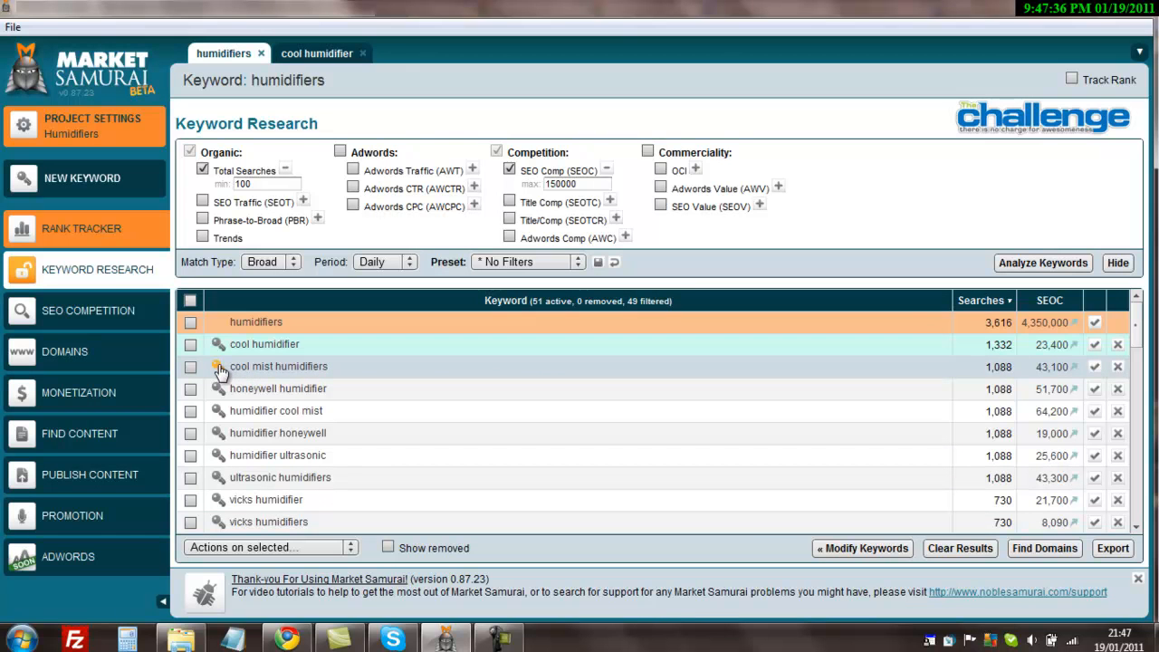
pyautogui.click(217, 366)
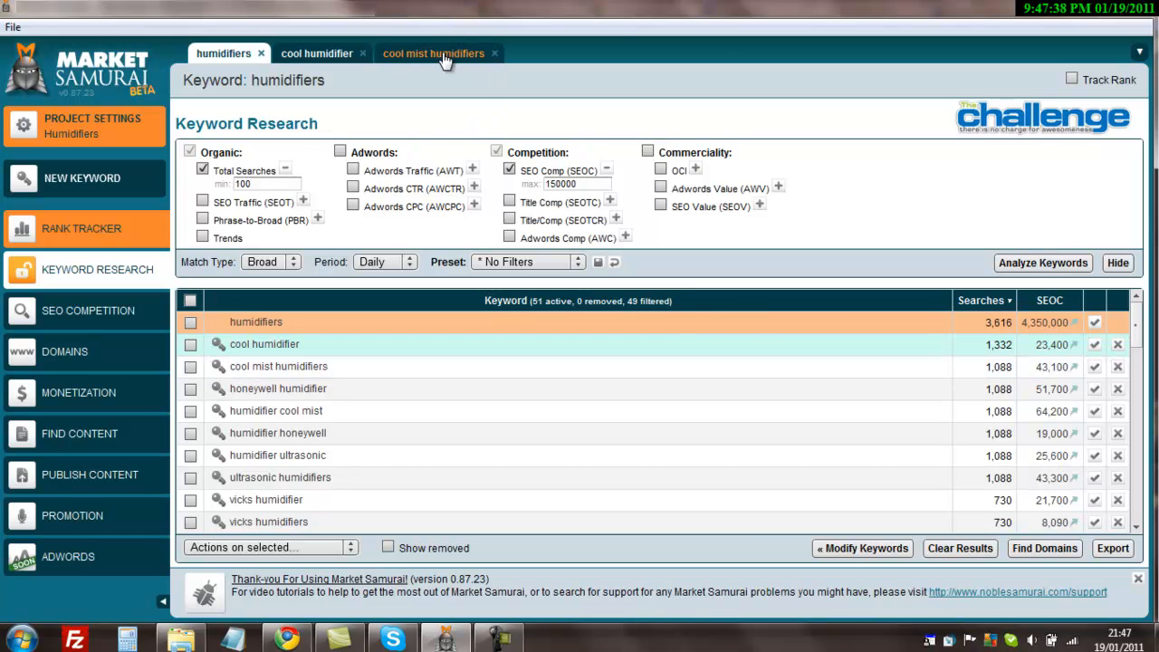
pyautogui.click(434, 54)
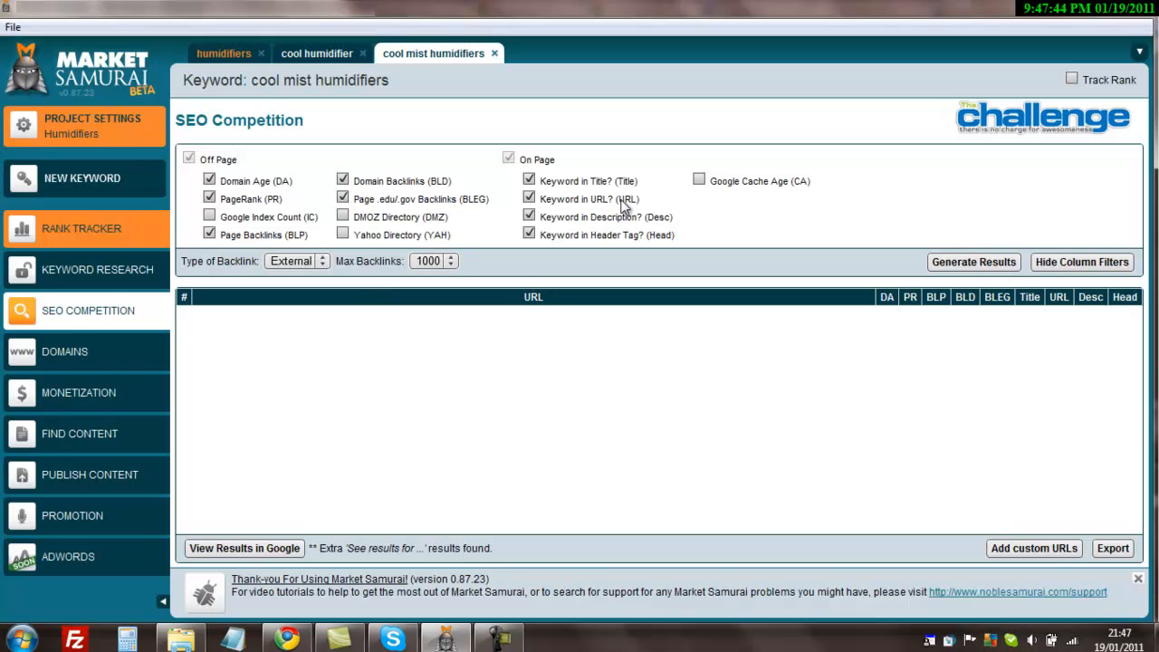
pyautogui.moveTo(797, 301)
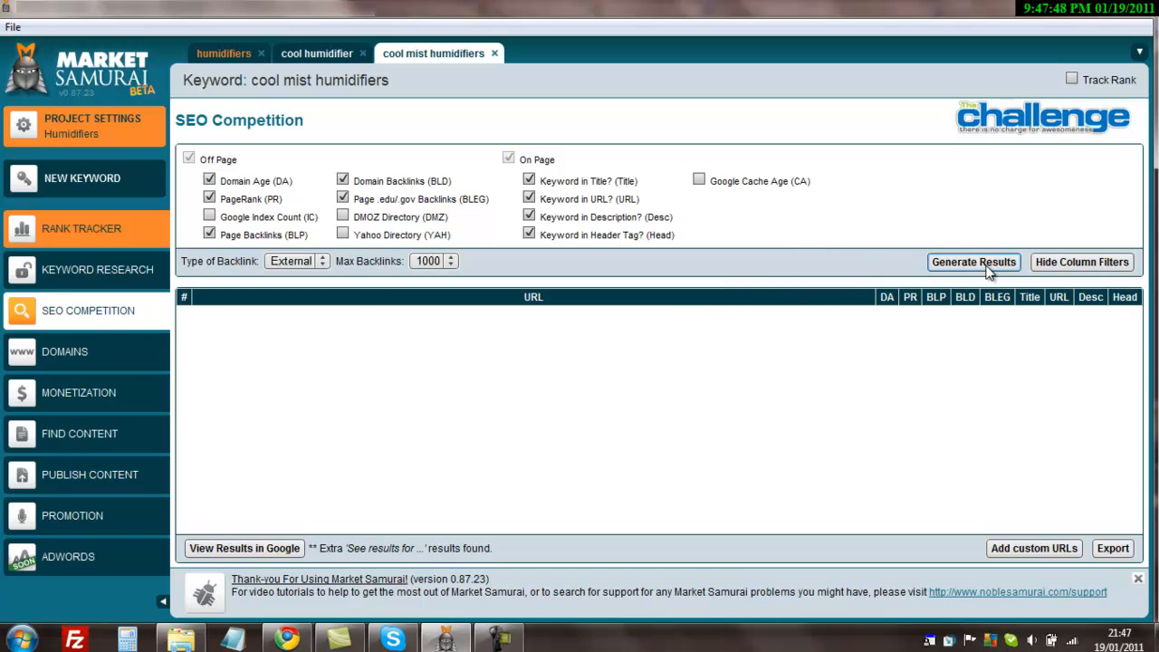
# Step: Generate the top 10 SEO competition results for cool mist humidifiers
pyautogui.click(972, 261)
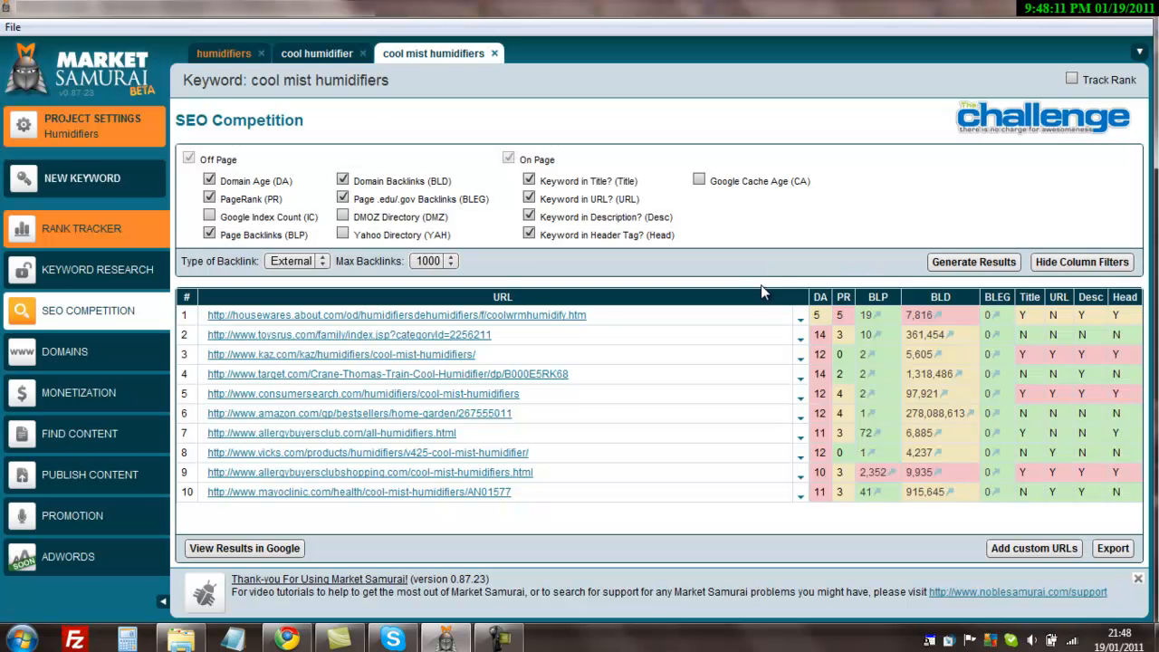
pyautogui.moveTo(534, 525)
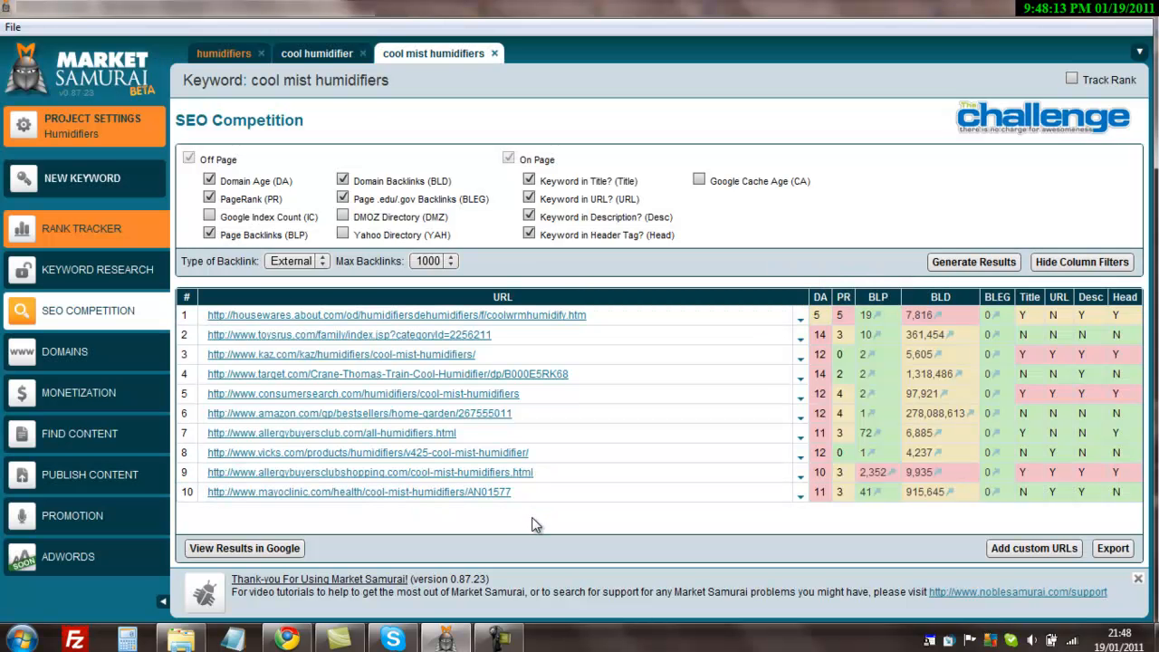
pyautogui.moveTo(620, 339)
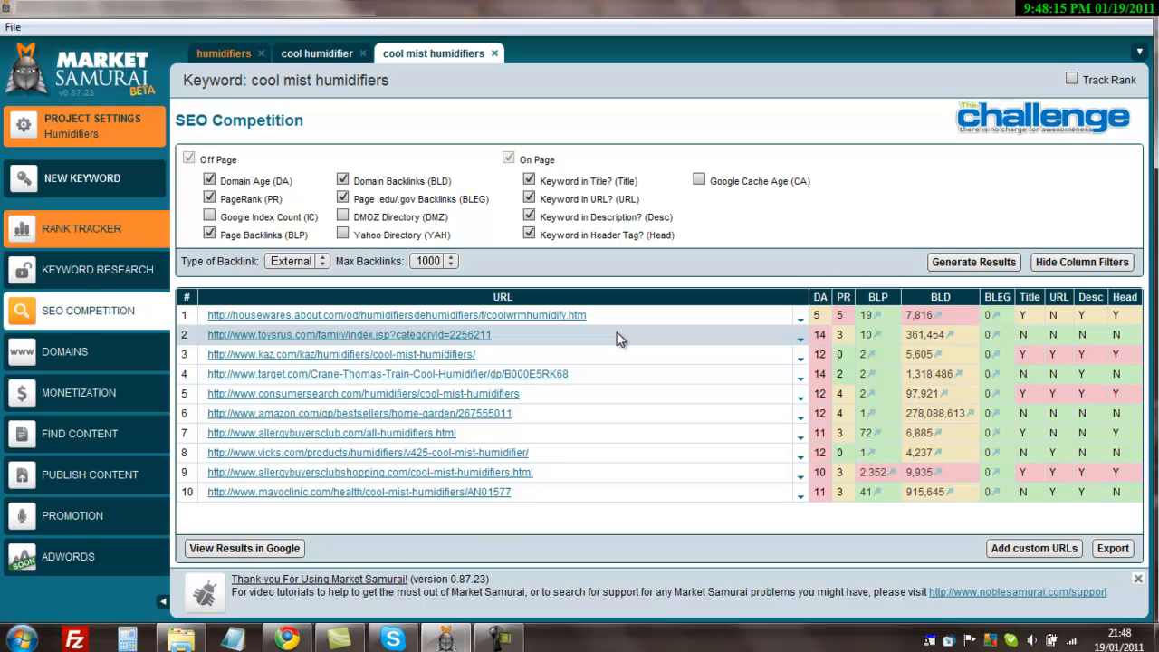
pyautogui.moveTo(764, 353)
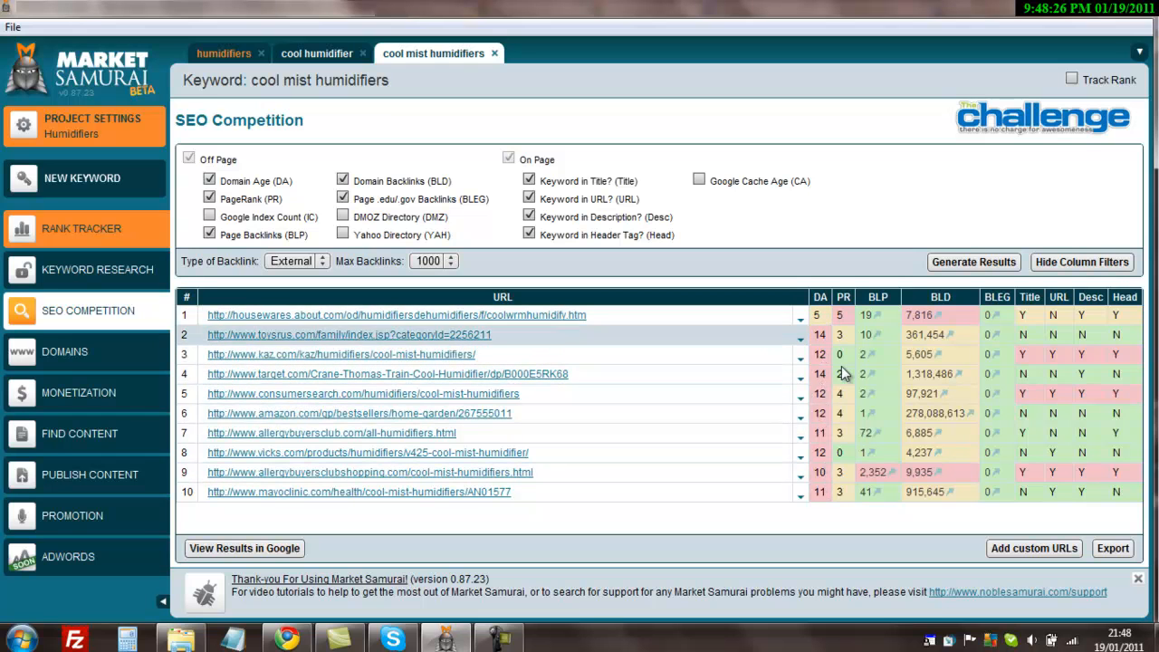
pyautogui.moveTo(842, 486)
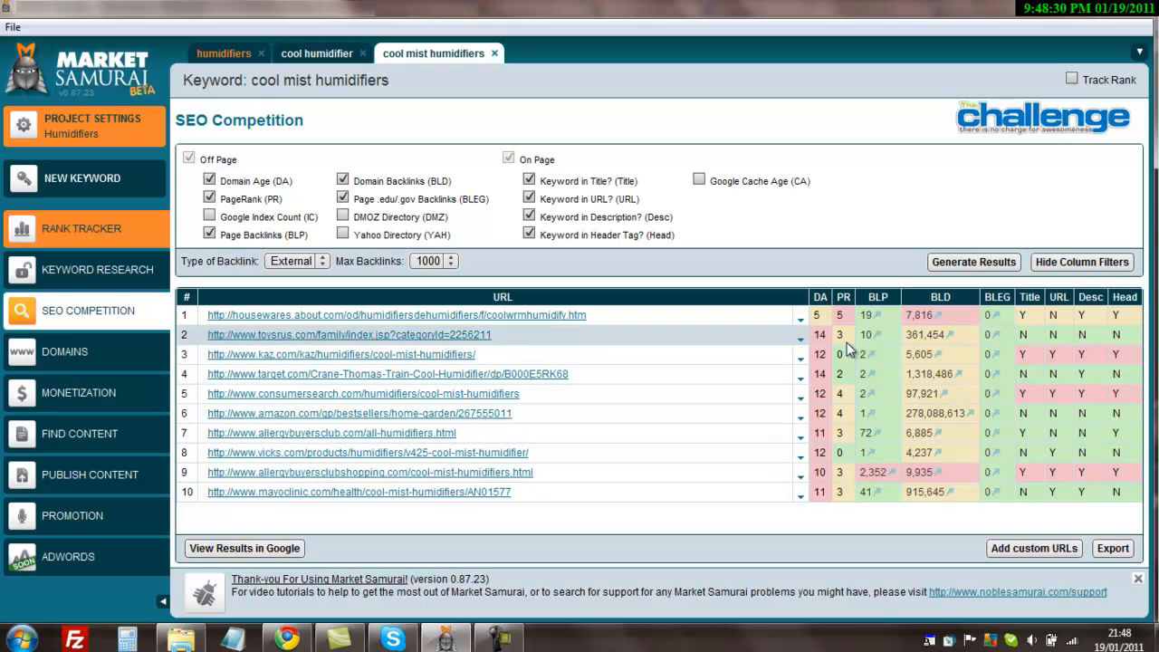
pyautogui.moveTo(851, 359)
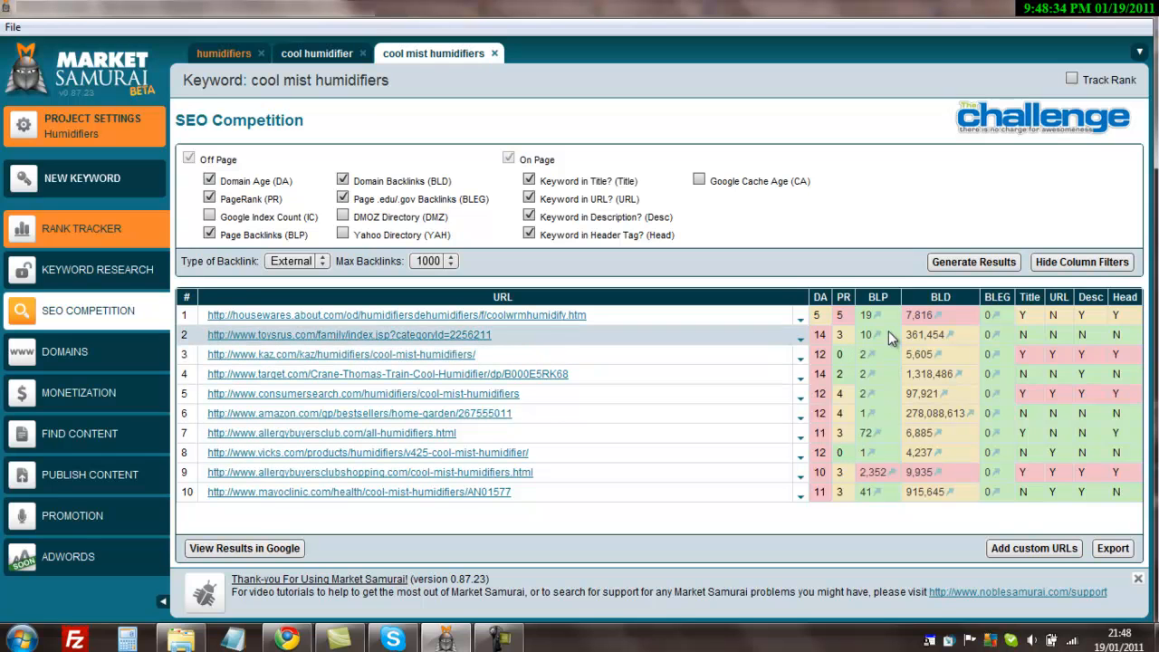
pyautogui.moveTo(876, 316)
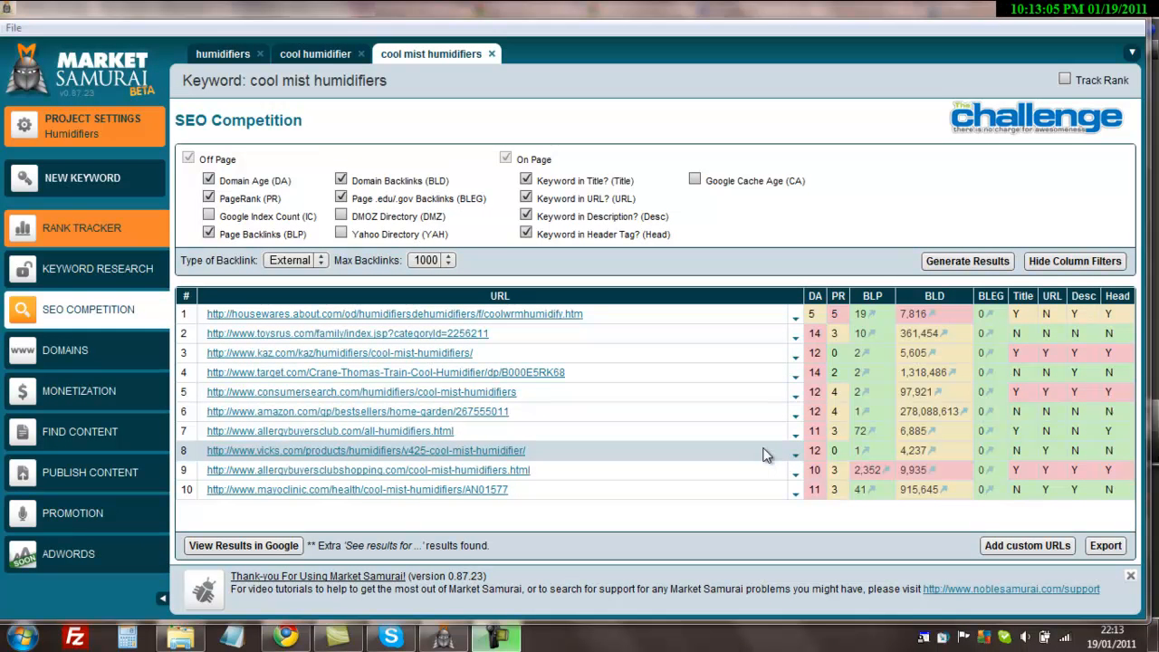
pyautogui.moveTo(177, 100)
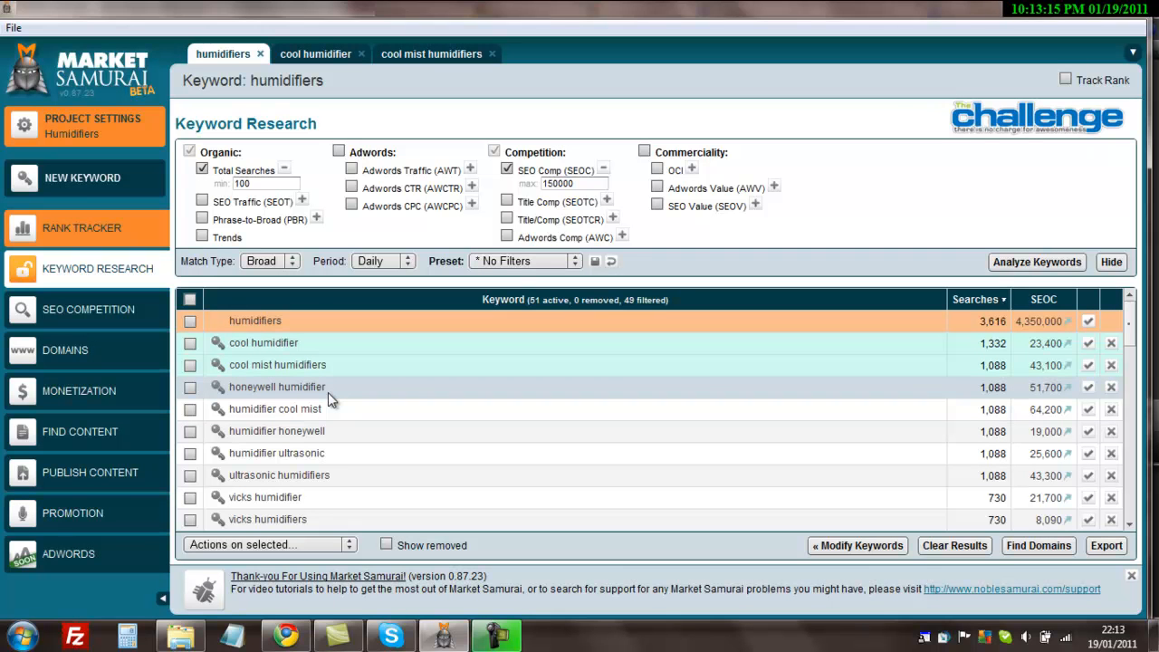
pyautogui.moveTo(351, 413)
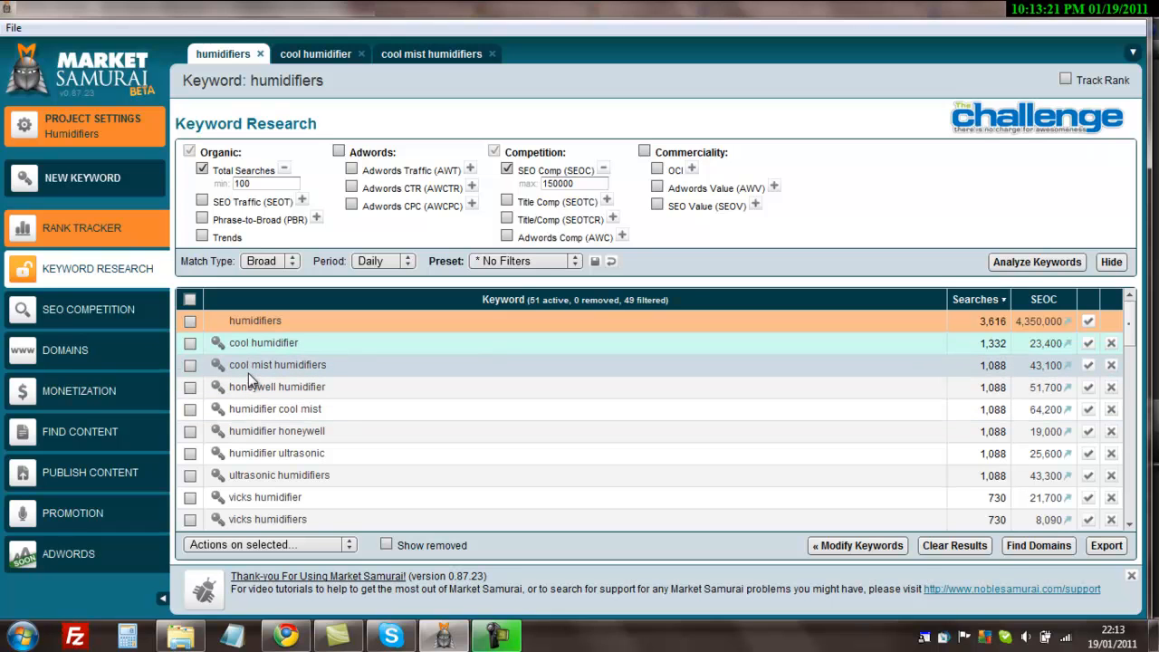
pyautogui.moveTo(342, 409)
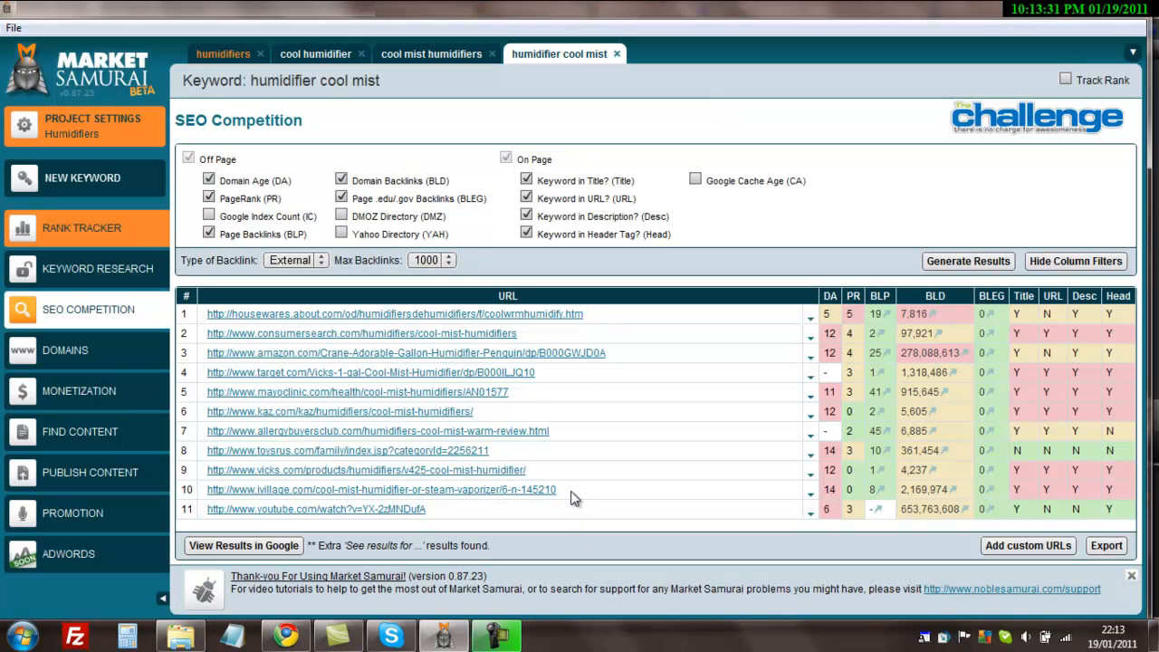
pyautogui.moveTo(571, 430)
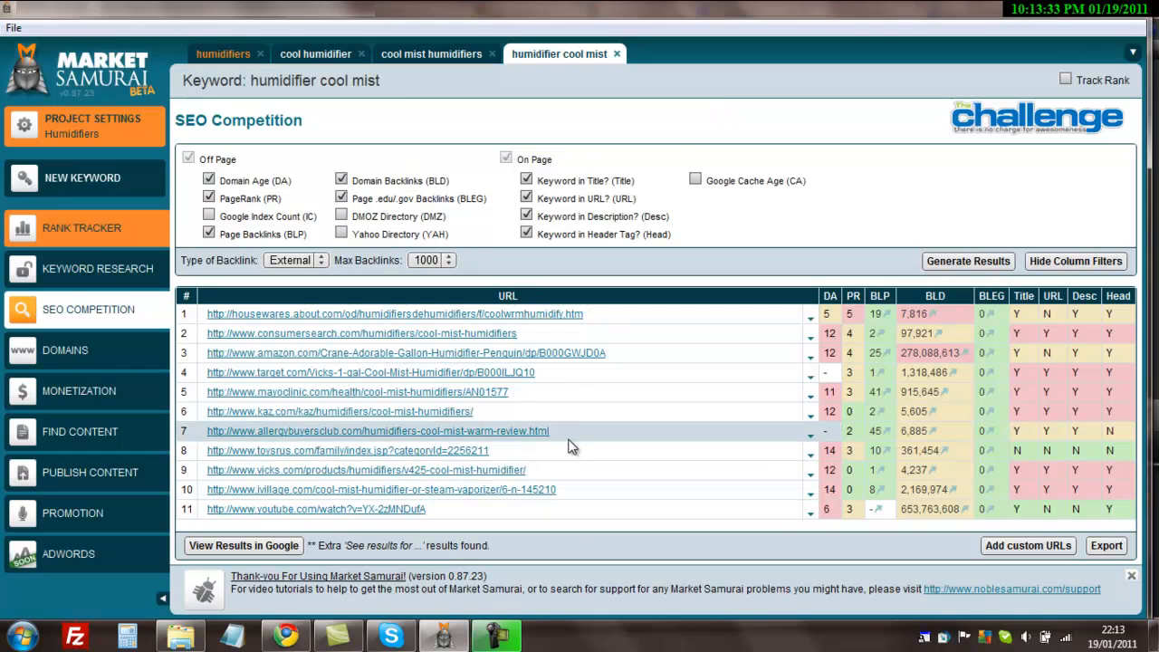
pyautogui.moveTo(637, 326)
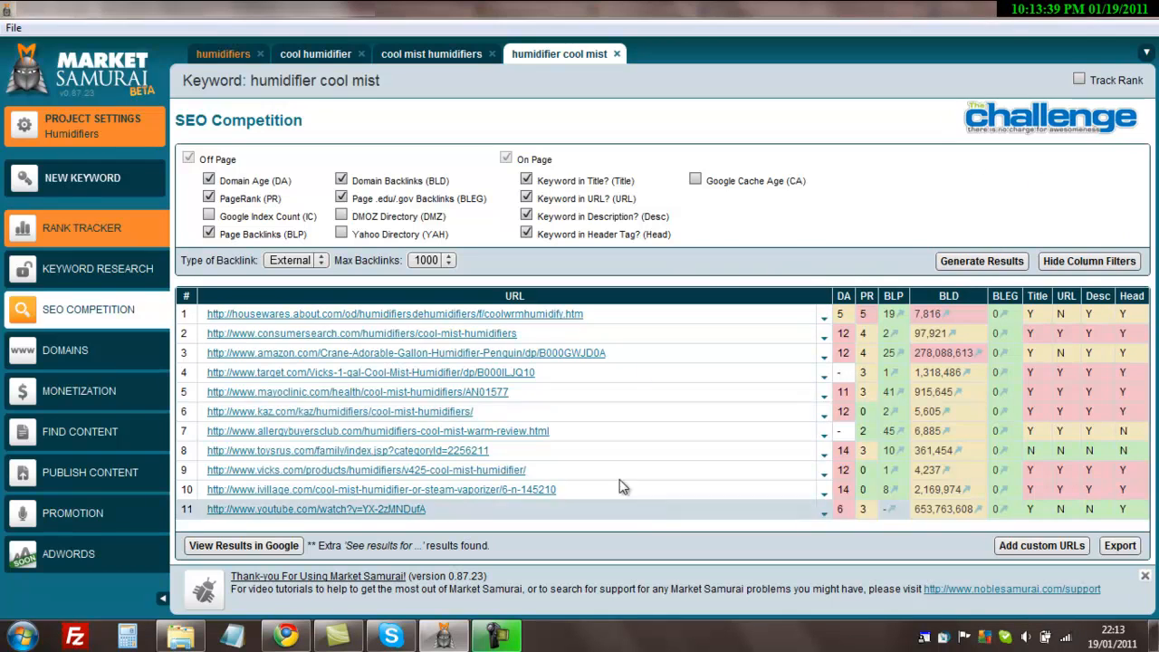
pyautogui.moveTo(842, 296)
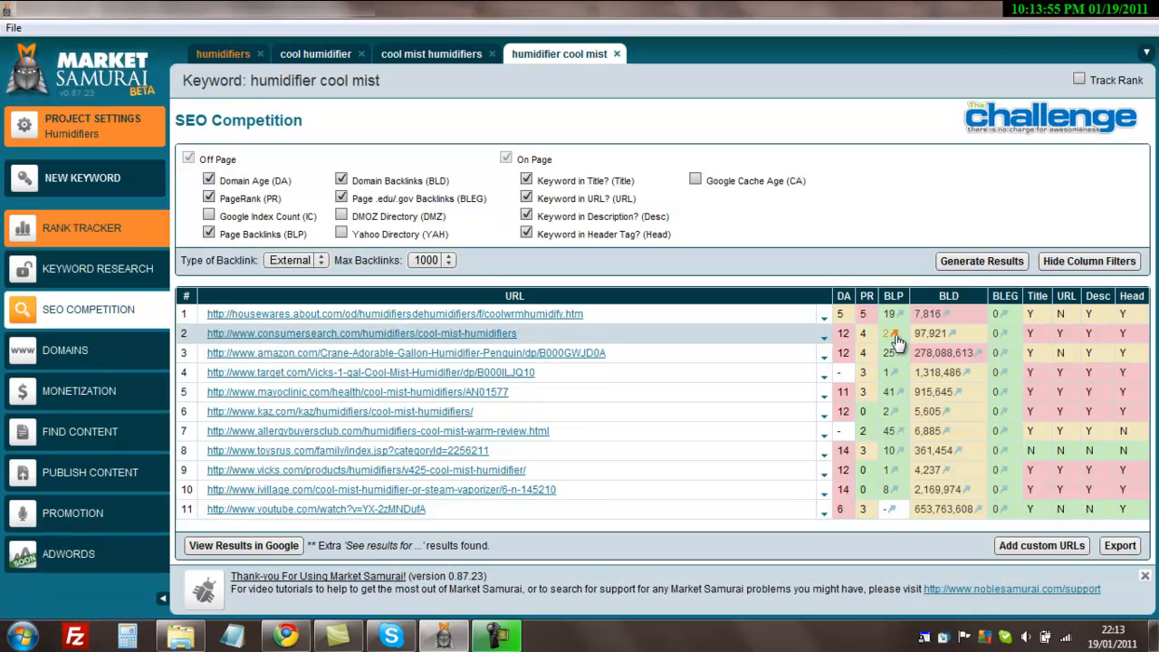
pyautogui.moveTo(858, 371)
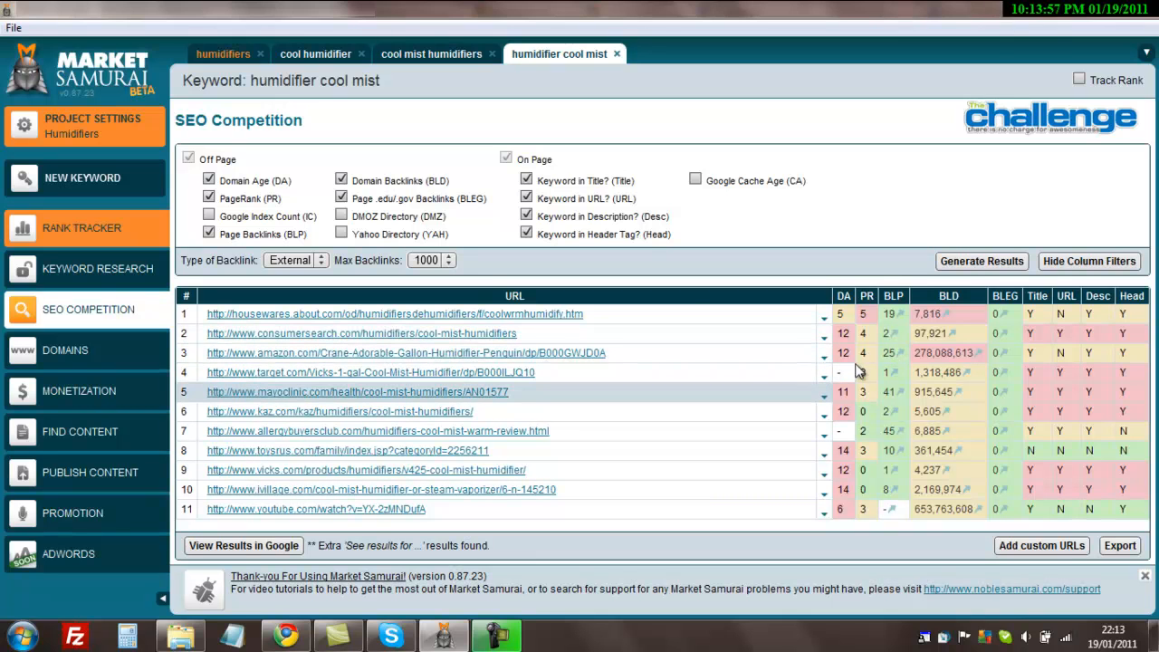
pyautogui.moveTo(253, 333)
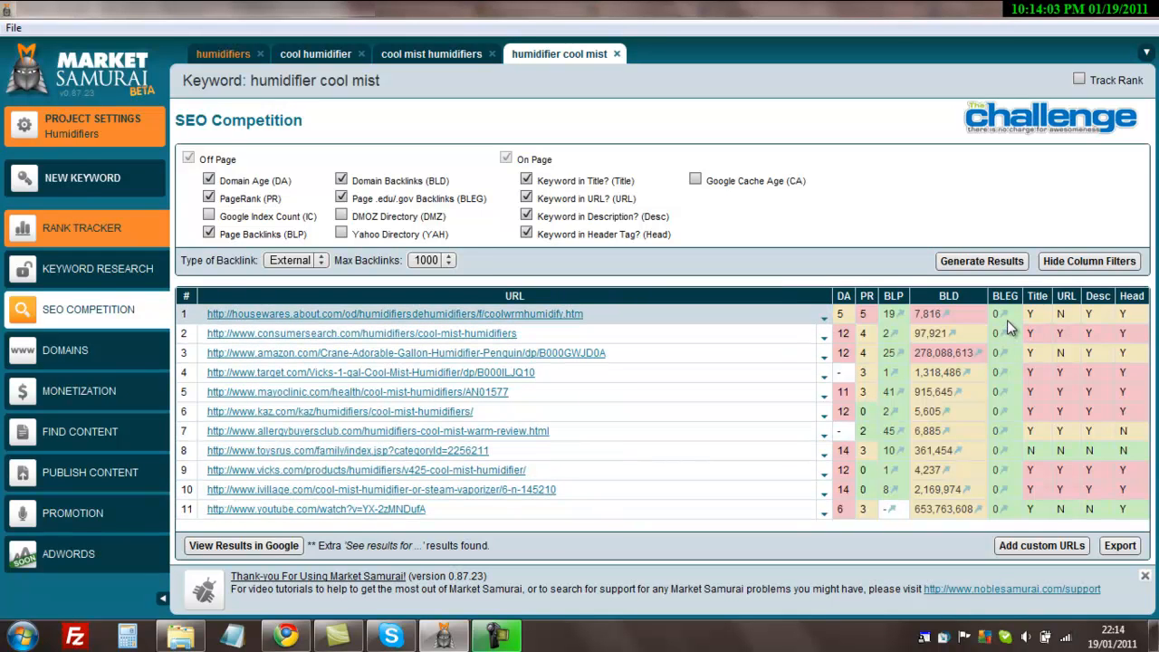
pyautogui.moveTo(1005, 313)
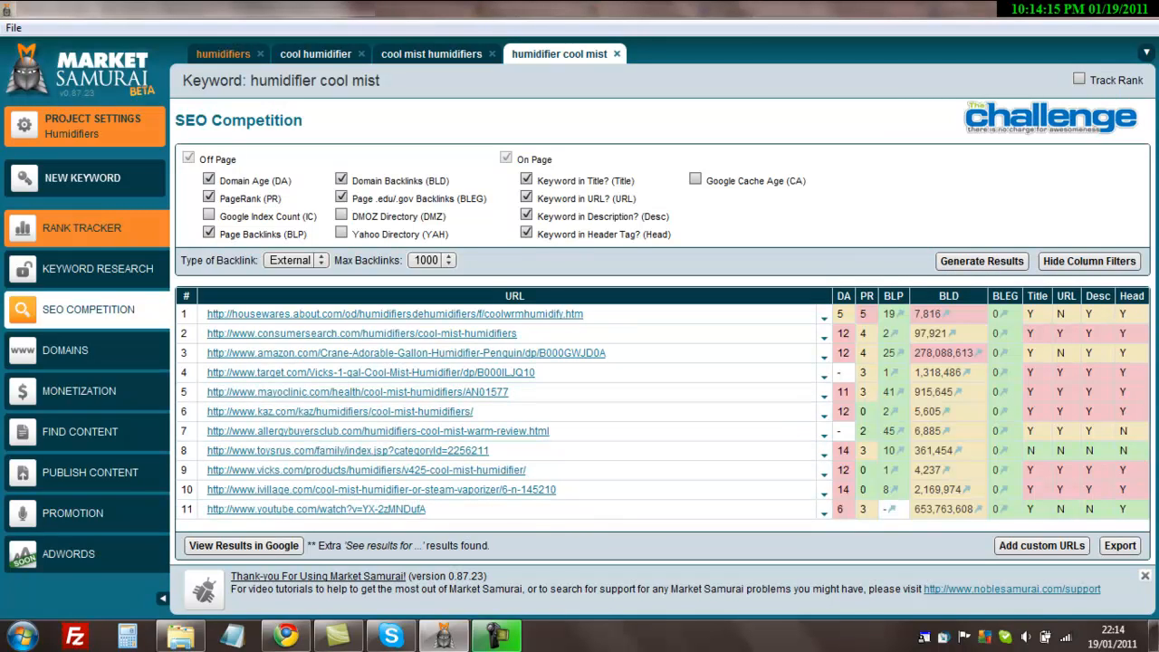
pyautogui.moveTo(393, 80)
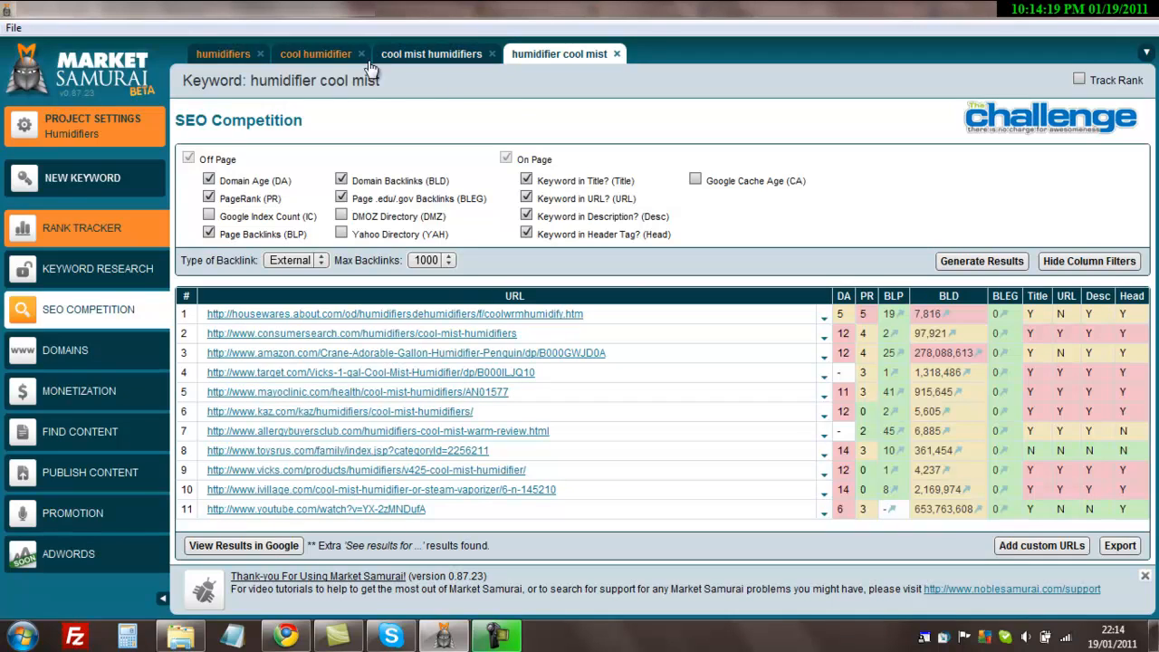
pyautogui.moveTo(431, 87)
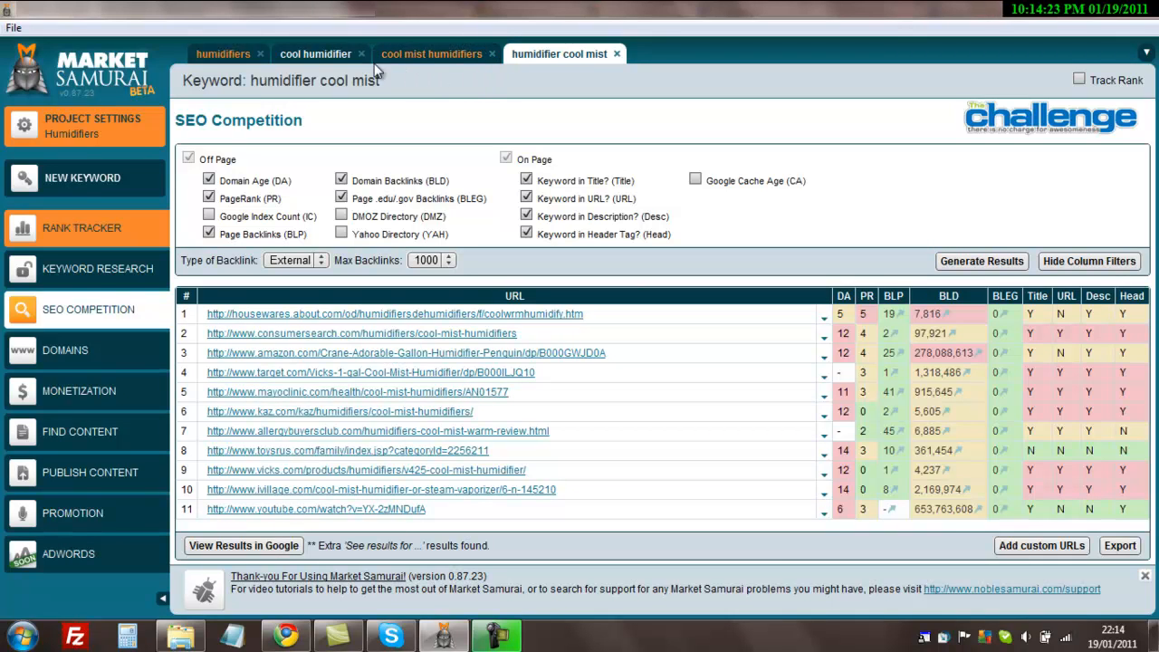
pyautogui.moveTo(389, 42)
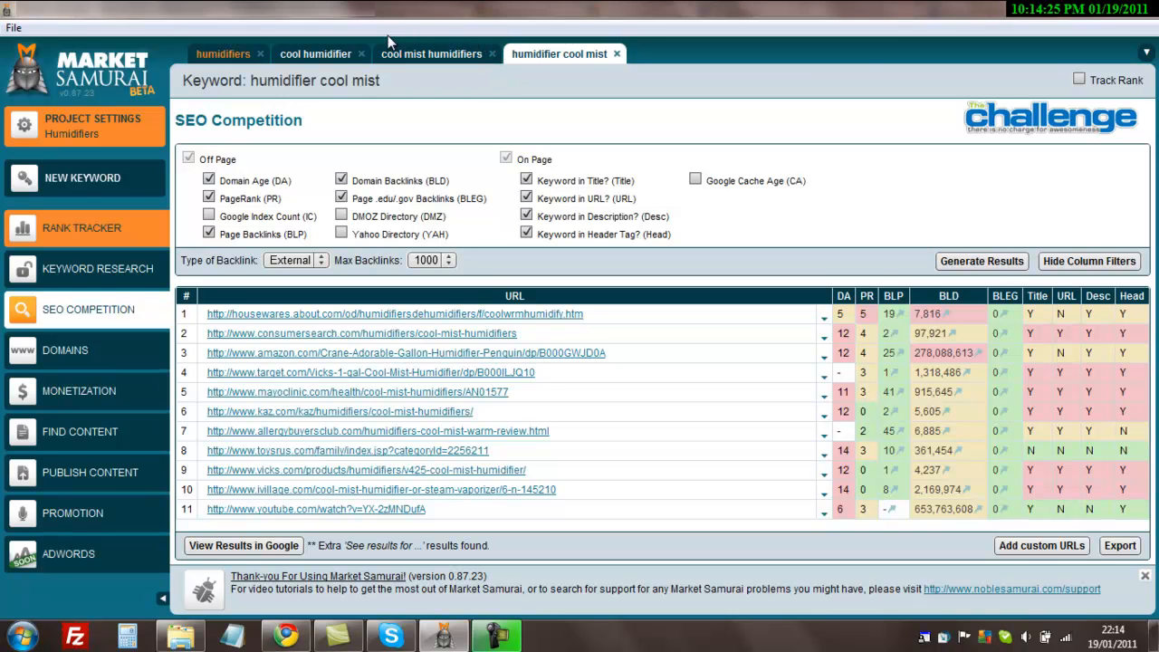
pyautogui.moveTo(370, 166)
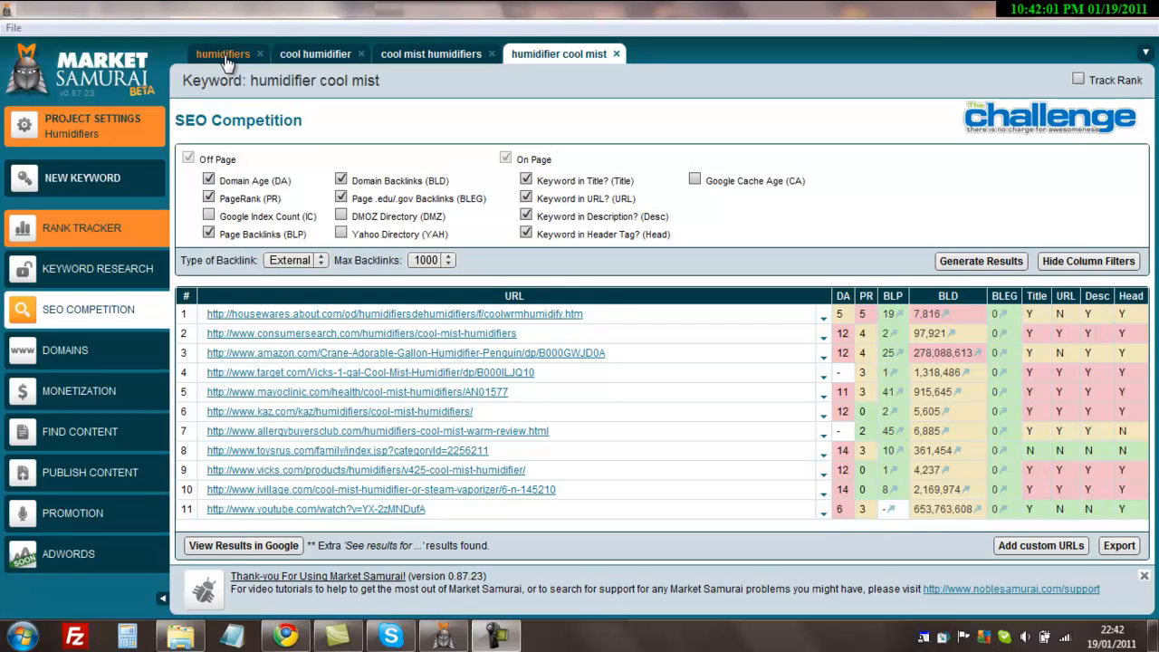
# Step: Return to the humidifiers keyword list and review the humidifier ultrasonic row
pyautogui.click(222, 55)
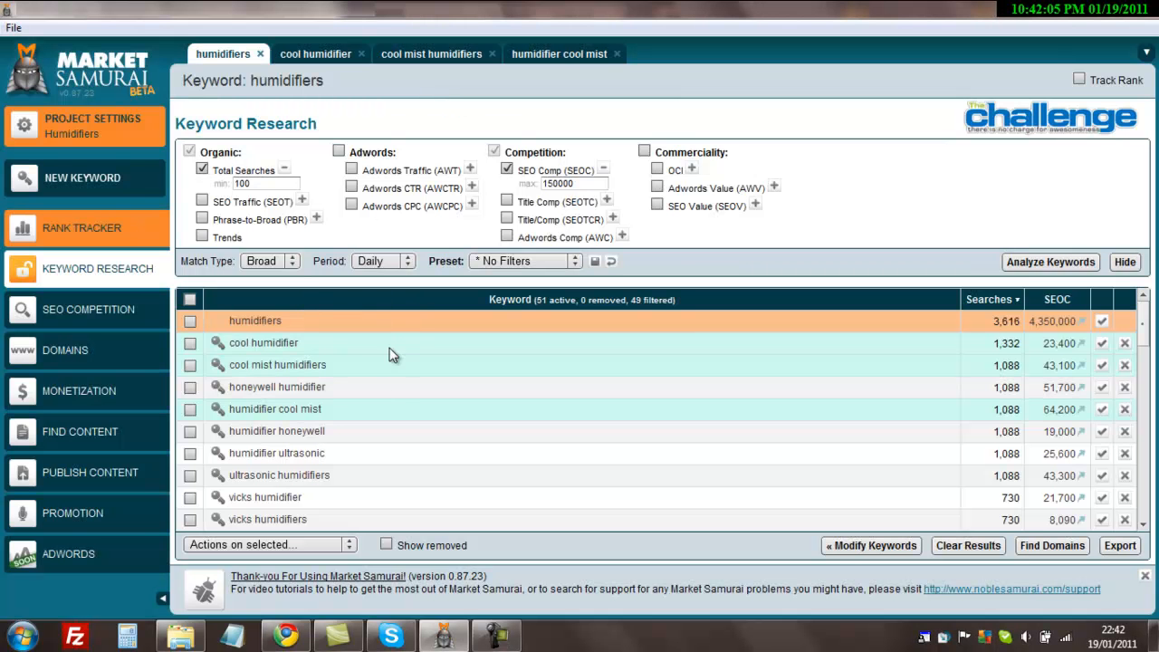
pyautogui.moveTo(353, 453)
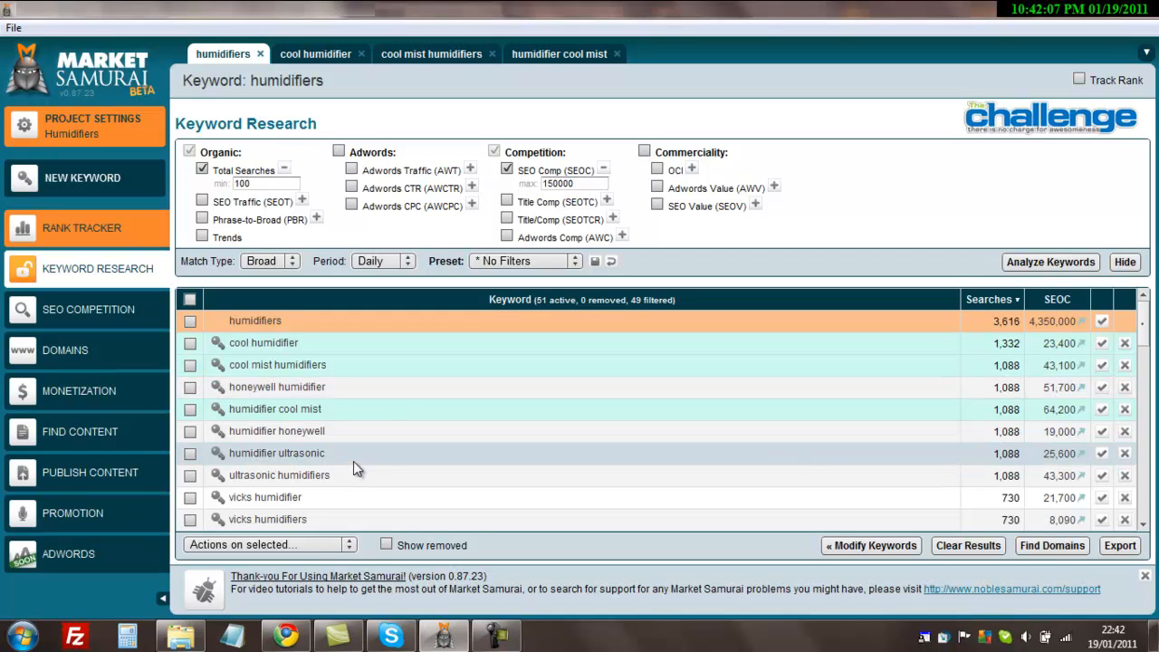
pyautogui.moveTo(352, 471)
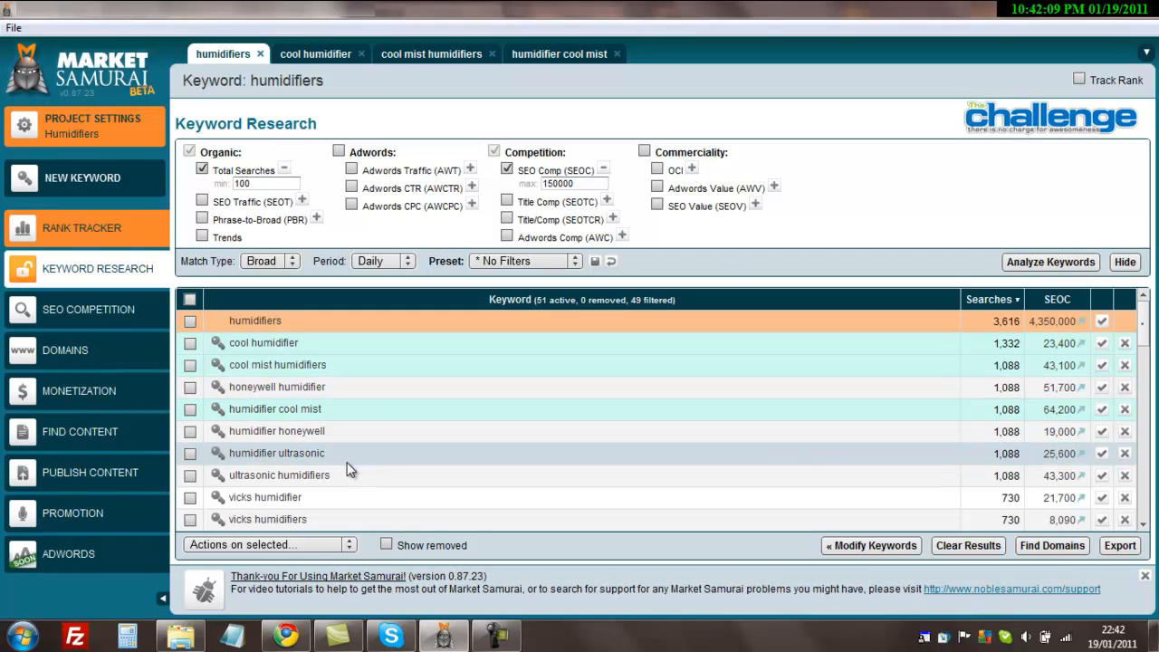
pyautogui.moveTo(312, 464)
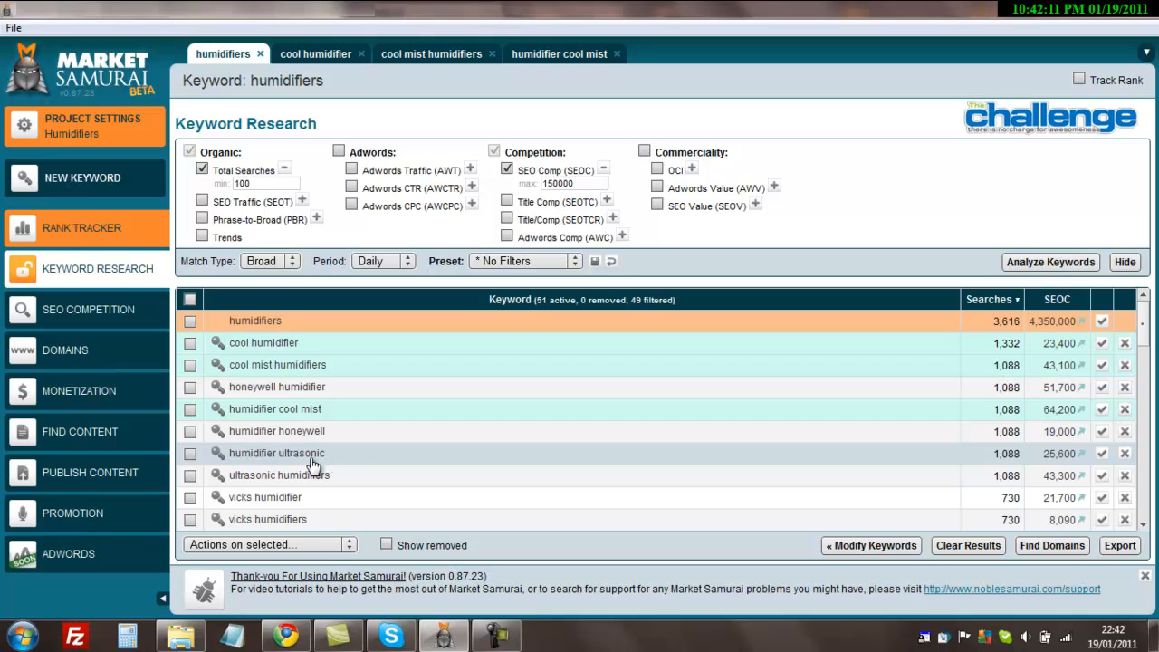
pyautogui.moveTo(312, 482)
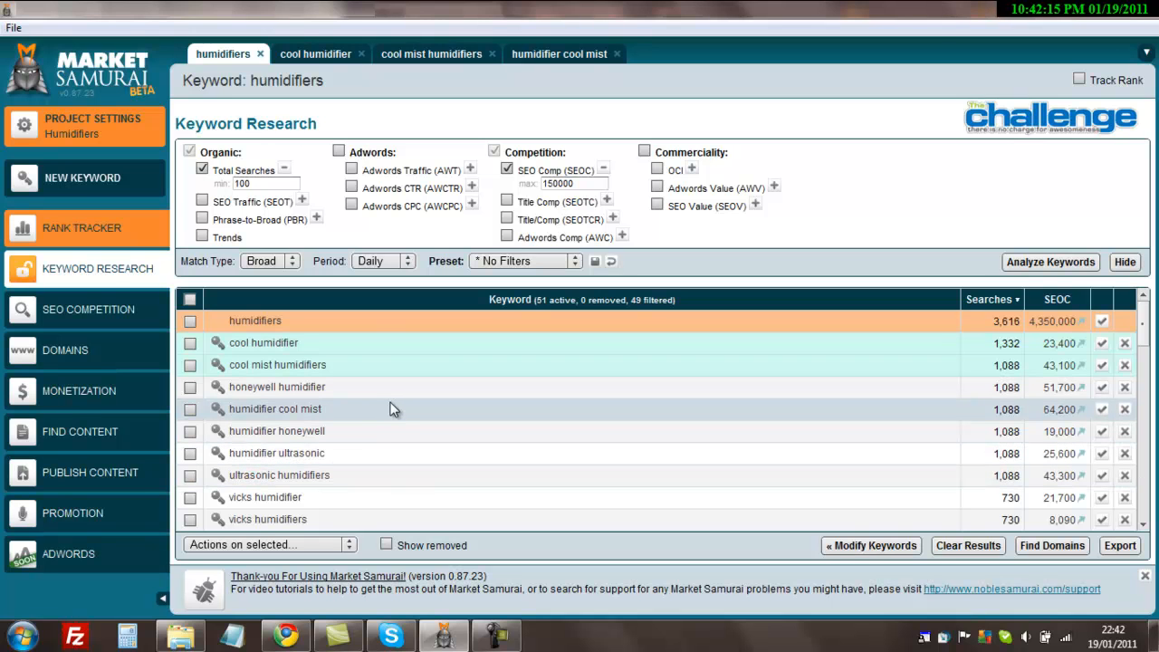
pyautogui.moveTo(333, 453)
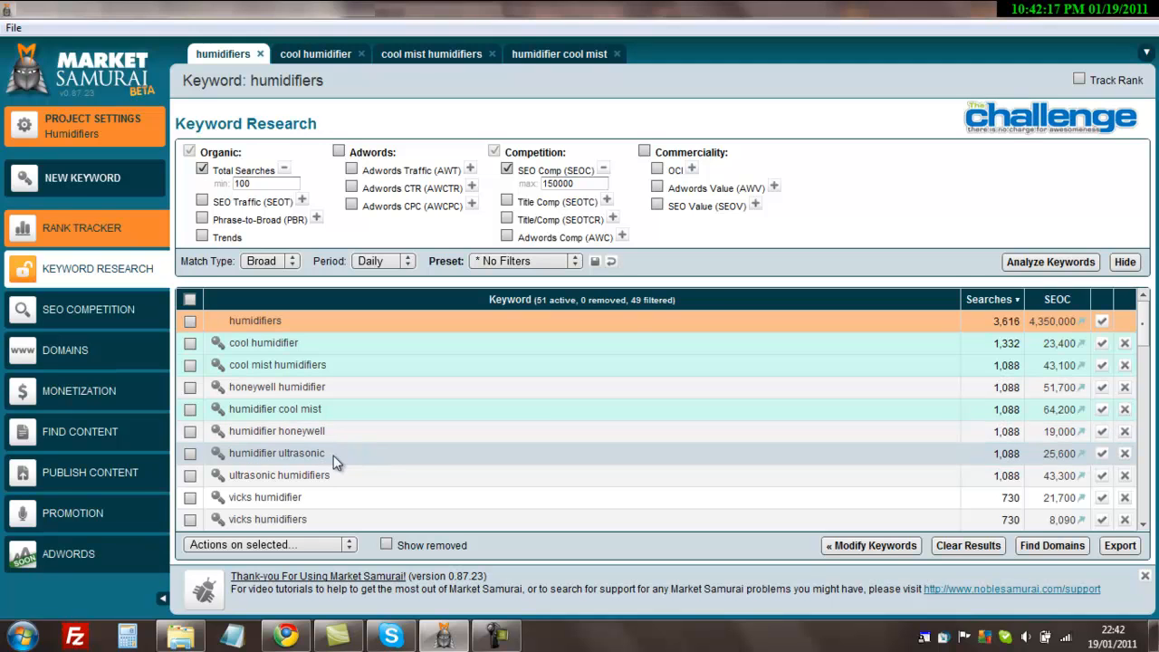
pyautogui.moveTo(279, 474)
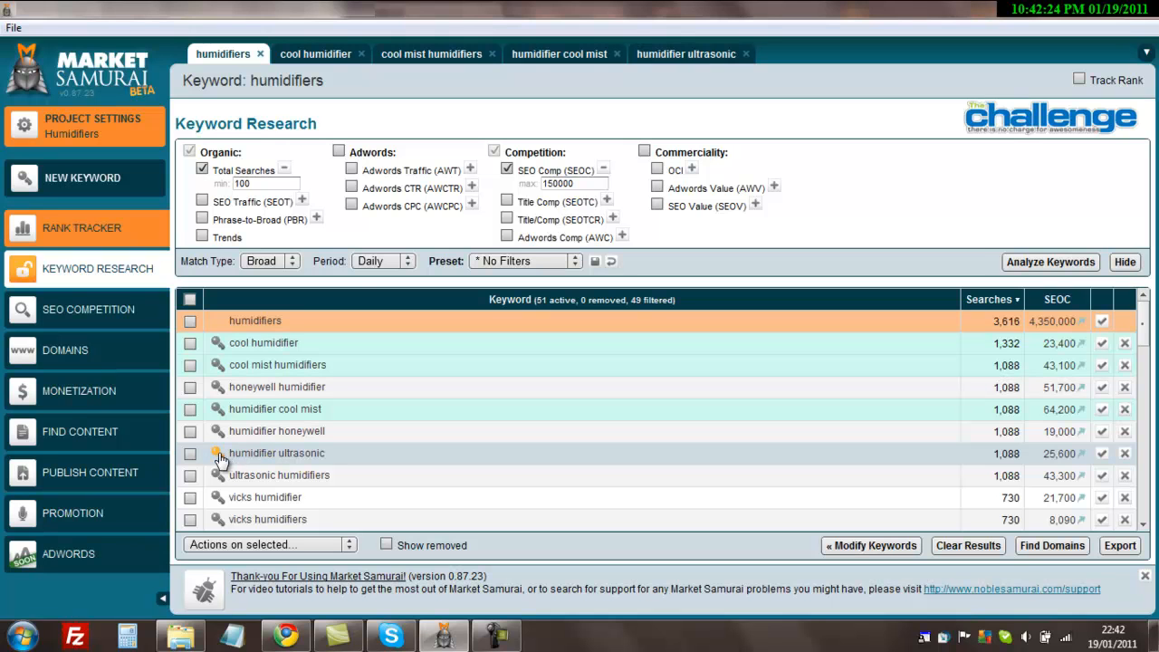
# Step: Generate SEO Competition results for 'humidifier ultrasonic' with column filters shown
pyautogui.click(686, 54)
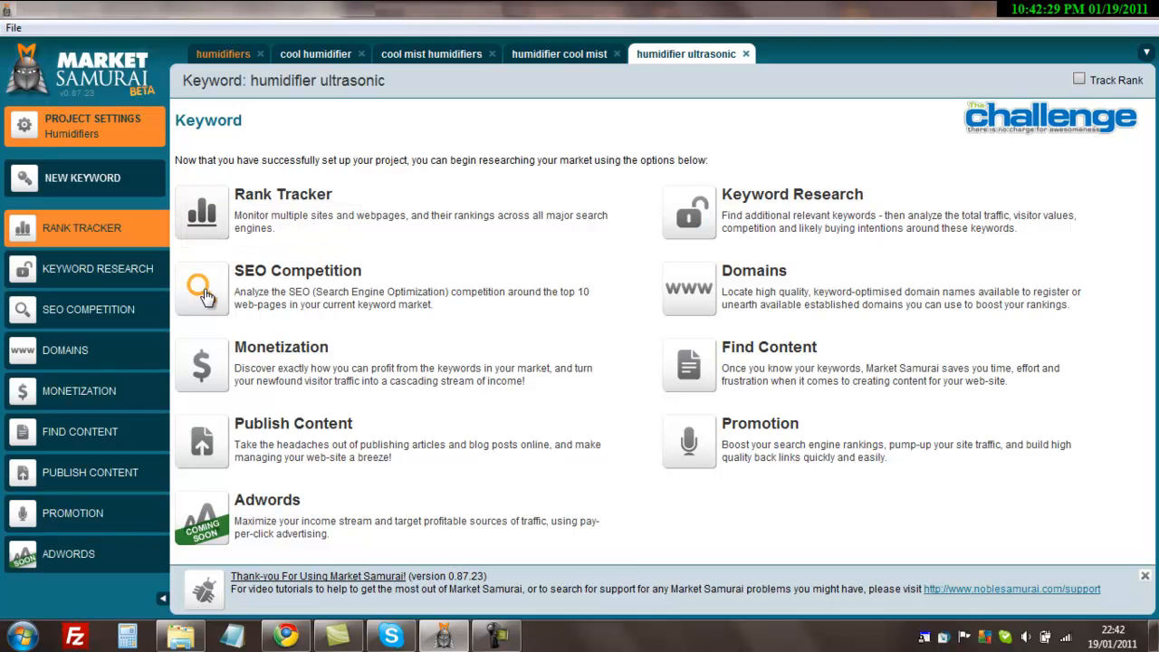
pyautogui.click(203, 287)
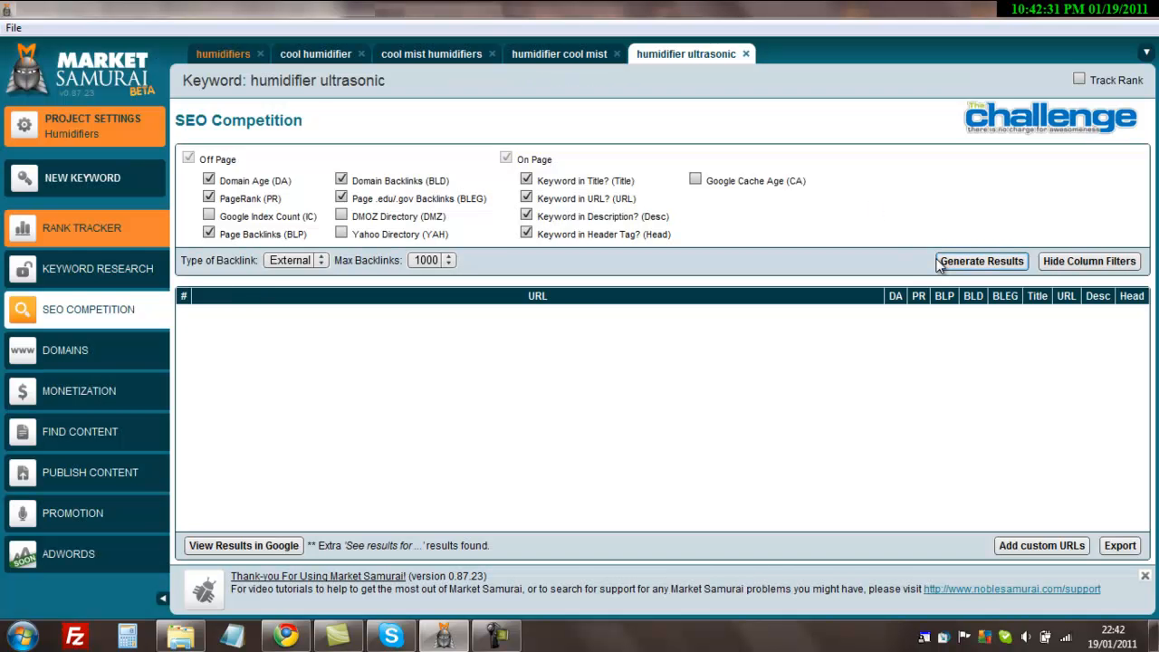
pyautogui.click(982, 261)
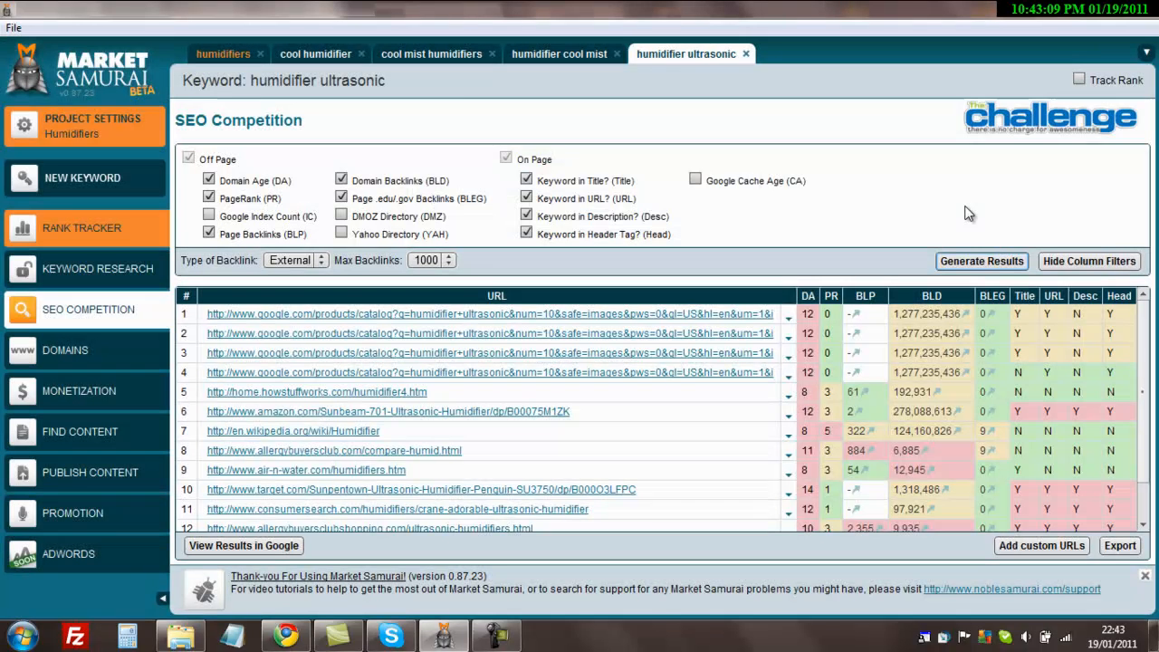
pyautogui.moveTo(489, 351)
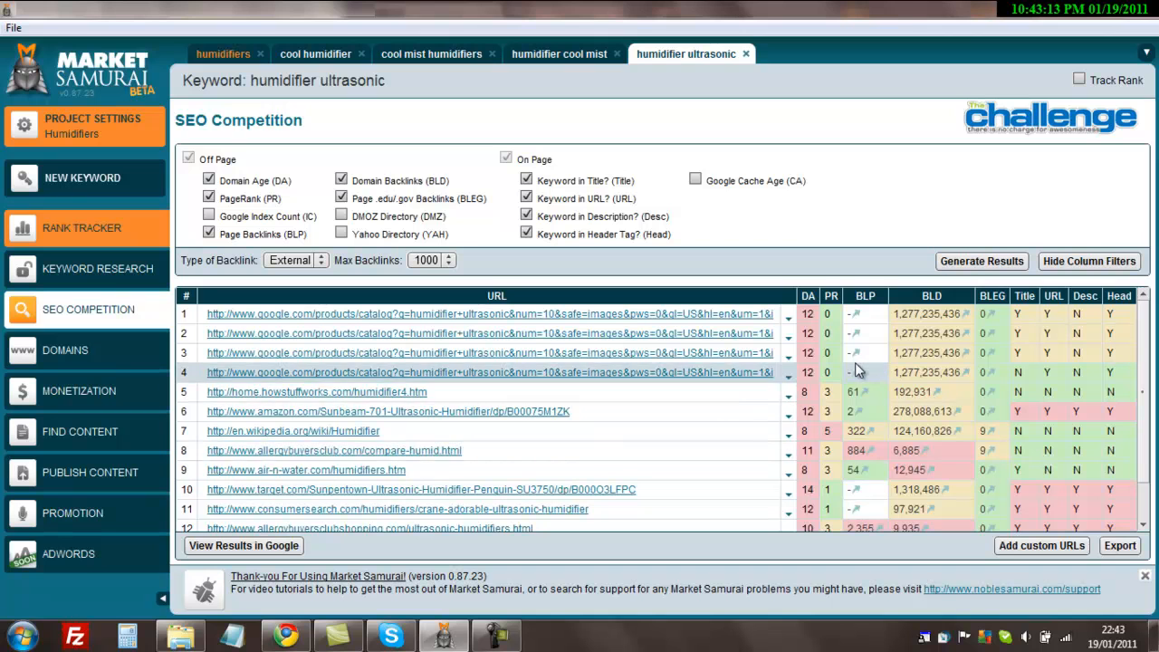
# Step: Hide the column filters to show all fourteen competitor URLs and review their metrics
pyautogui.scroll(-3)
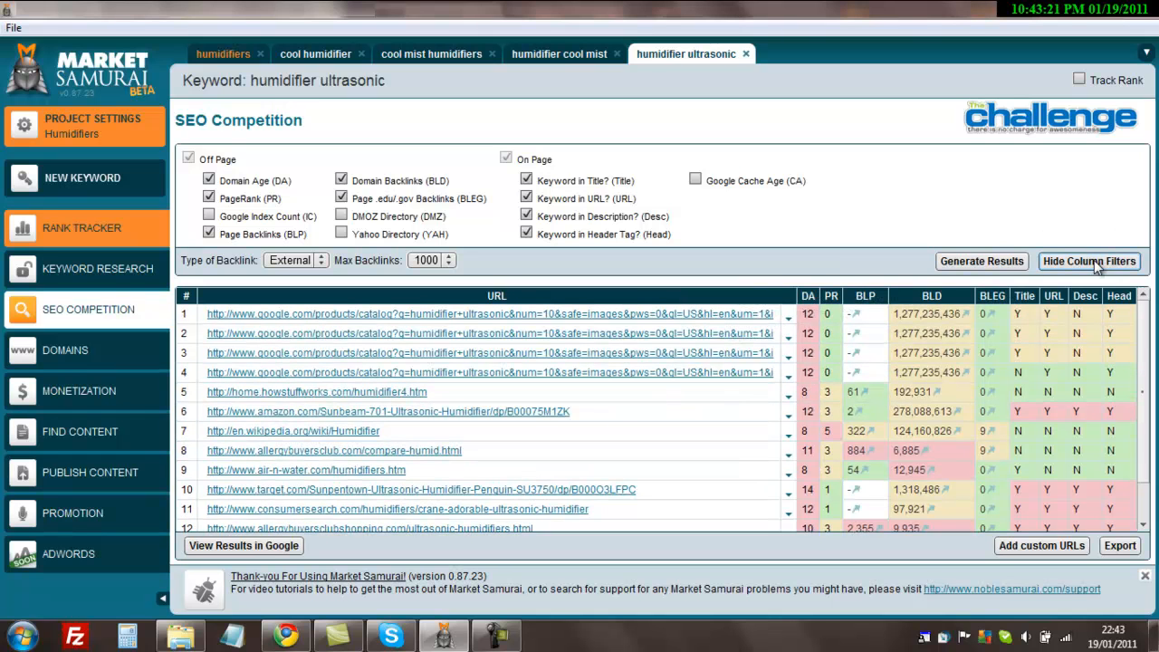
pyautogui.click(1090, 260)
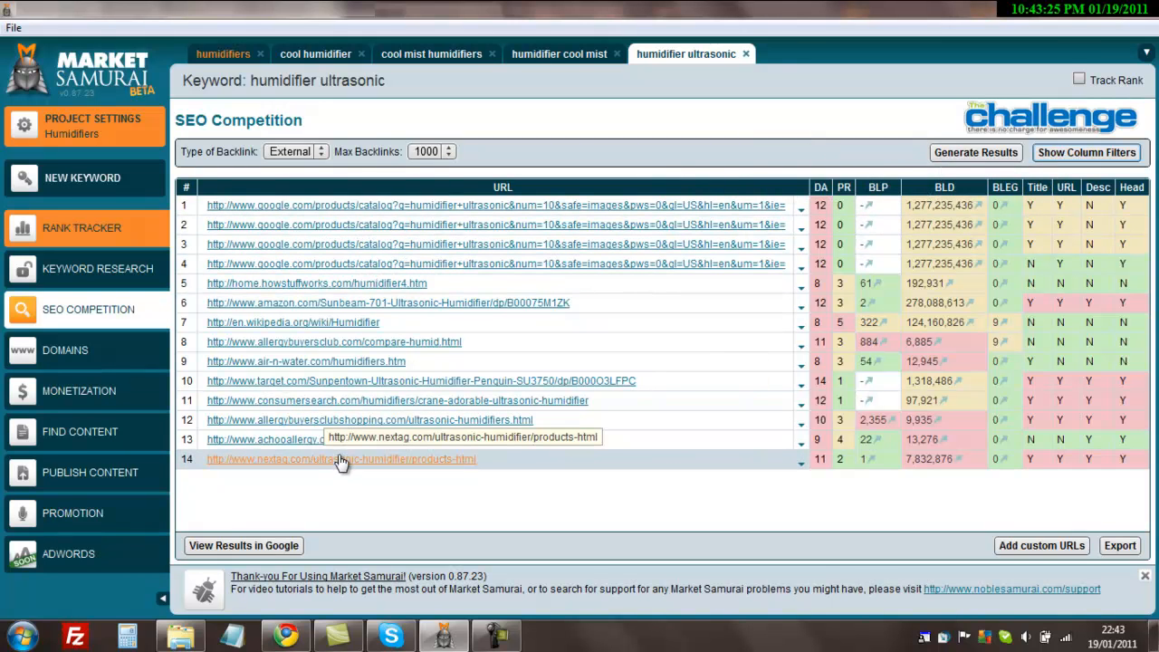
pyautogui.moveTo(406, 467)
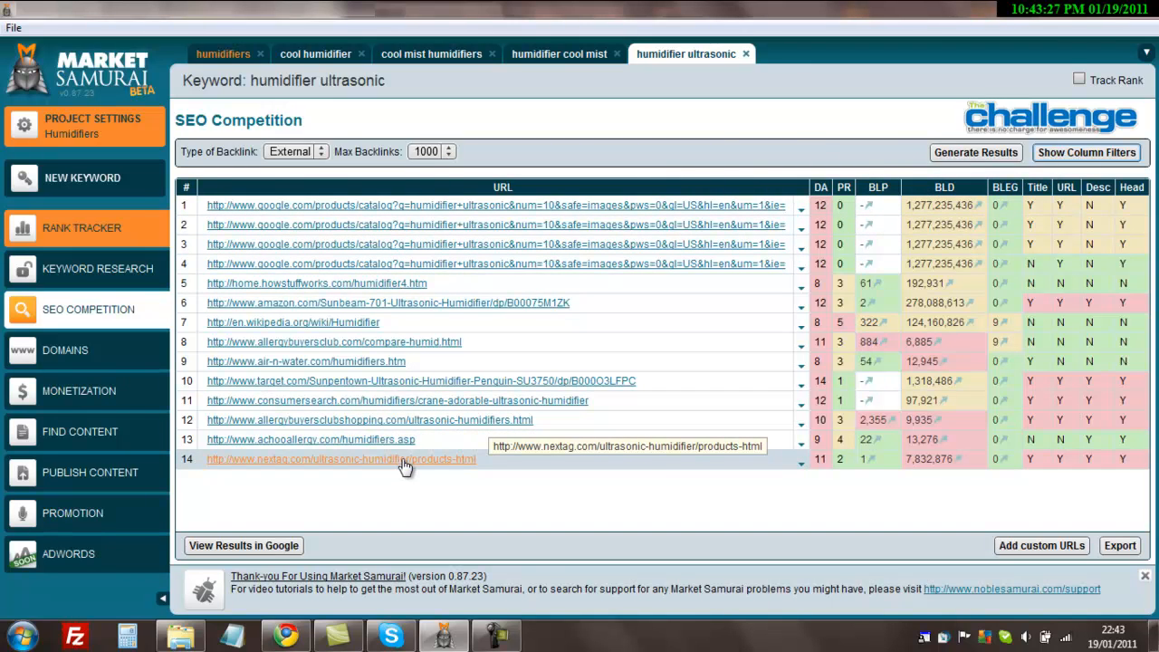
pyautogui.moveTo(353, 341)
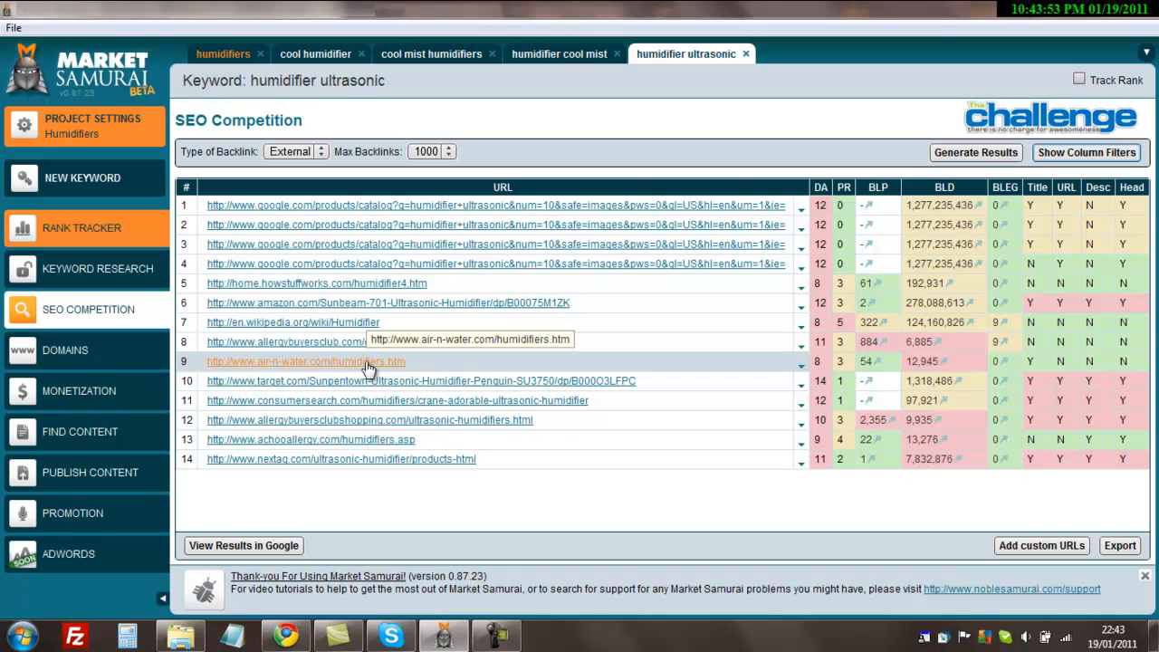
pyautogui.moveTo(409, 380)
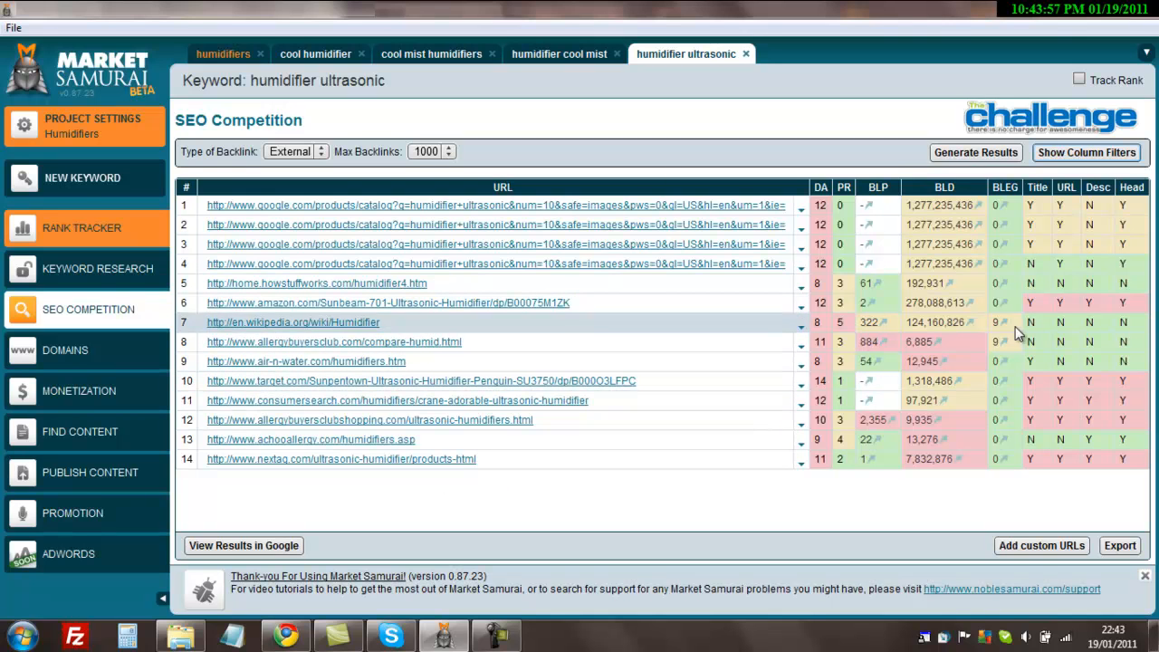
pyautogui.moveTo(1040, 264)
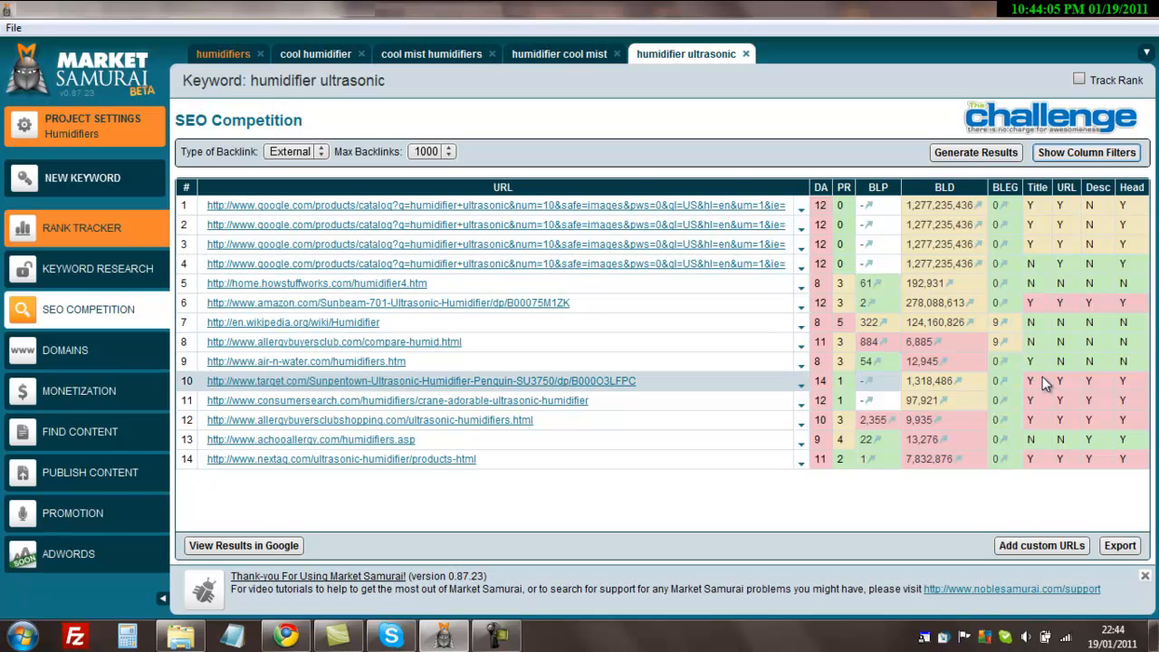
pyautogui.moveTo(1130, 388)
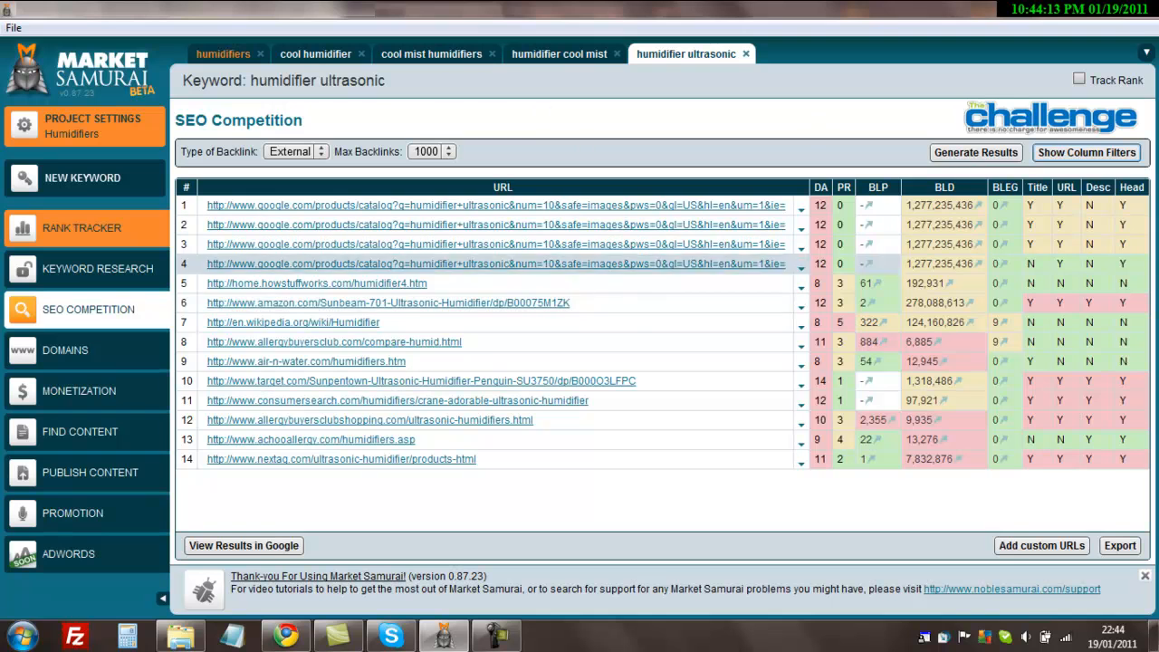
pyautogui.moveTo(223, 54)
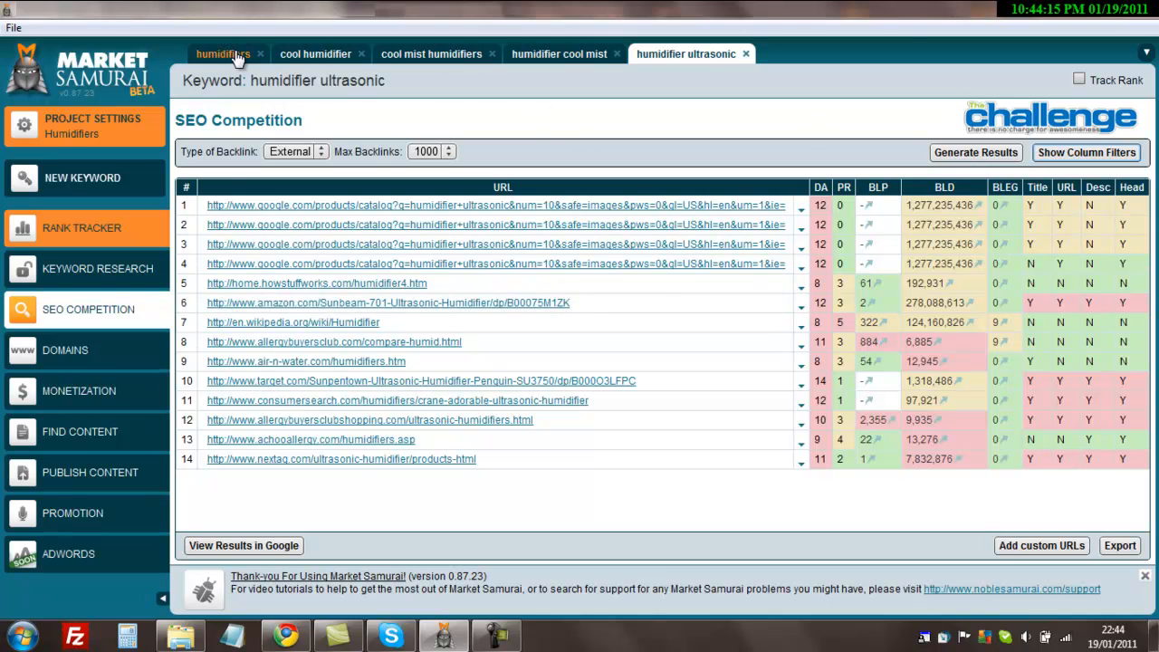
# Step: From the humidifiers list, generate SEO Competition results for 'ultrasonic humidifiers' with filters shown
pyautogui.click(222, 54)
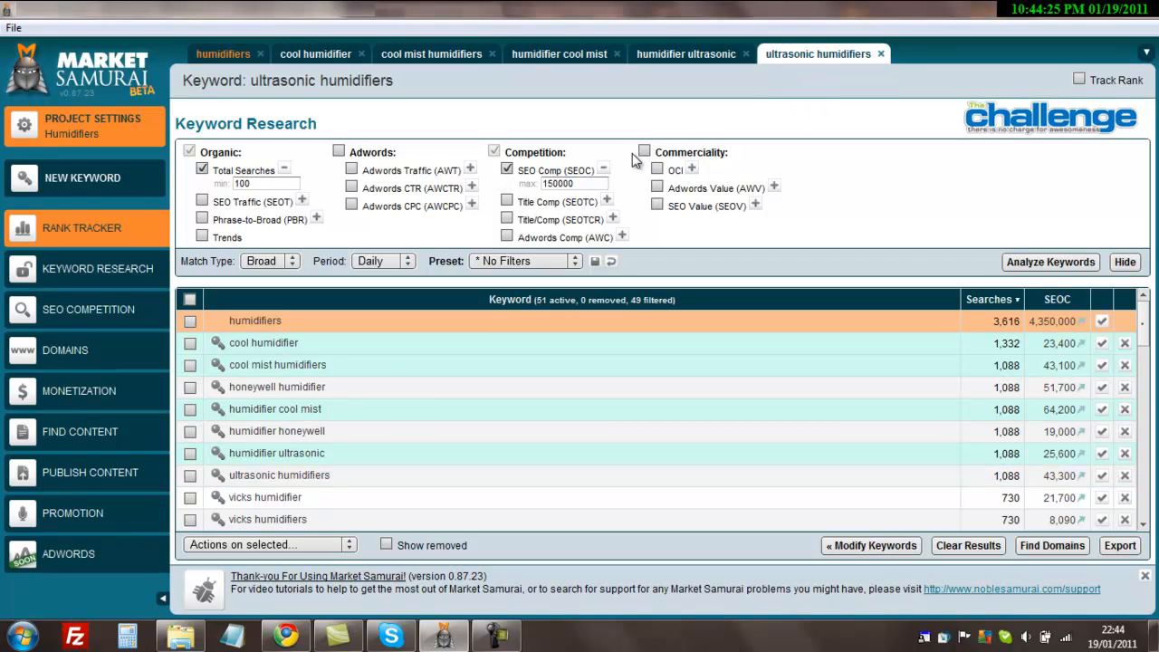
pyautogui.click(87, 308)
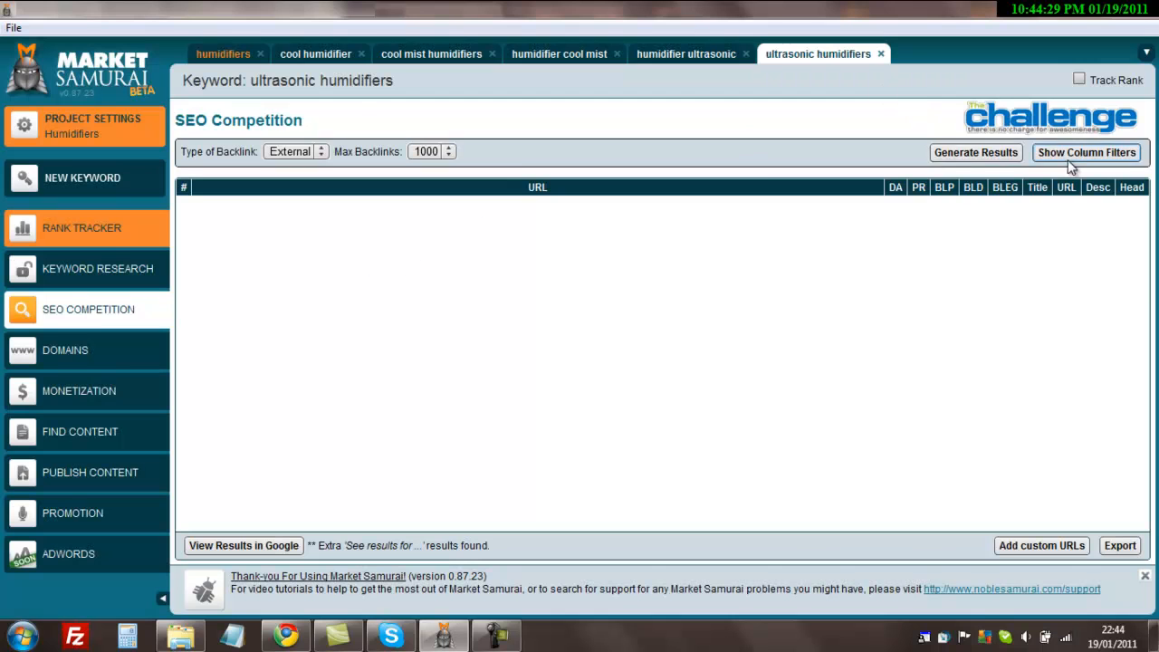
pyautogui.click(1086, 152)
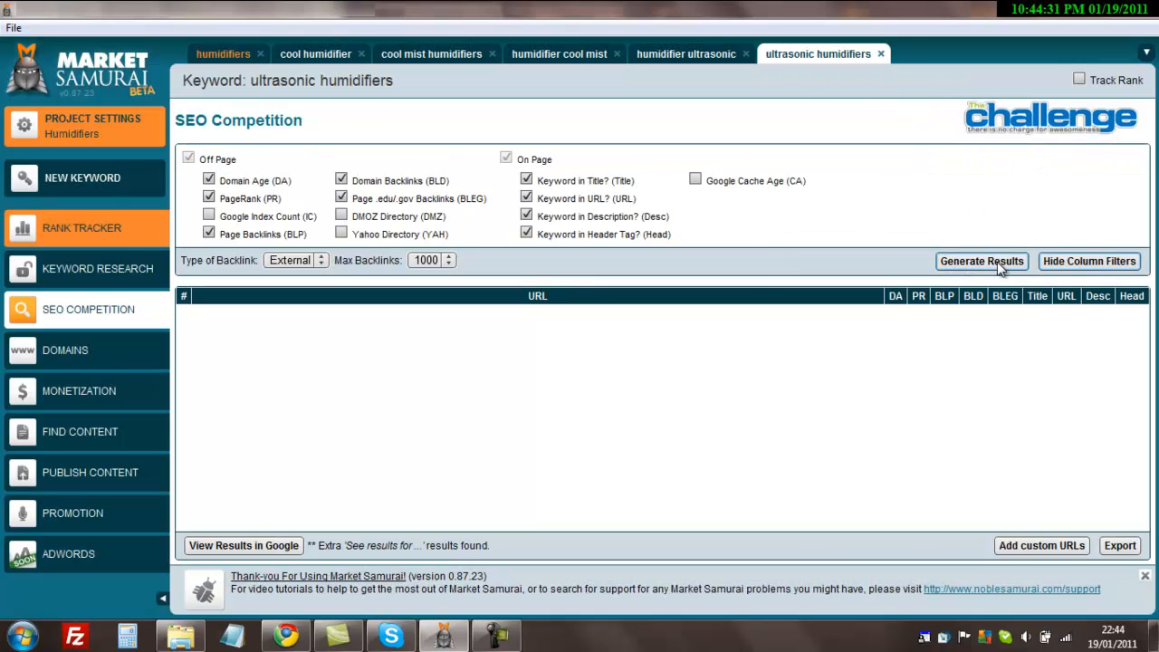
pyautogui.click(981, 261)
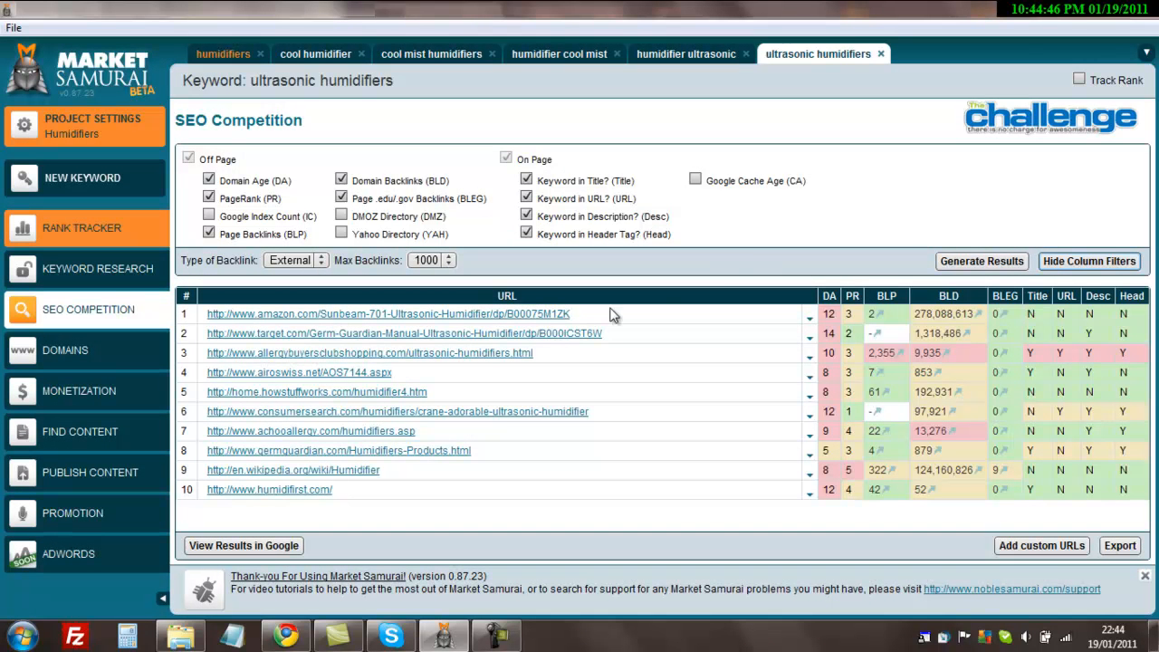
pyautogui.moveTo(299, 375)
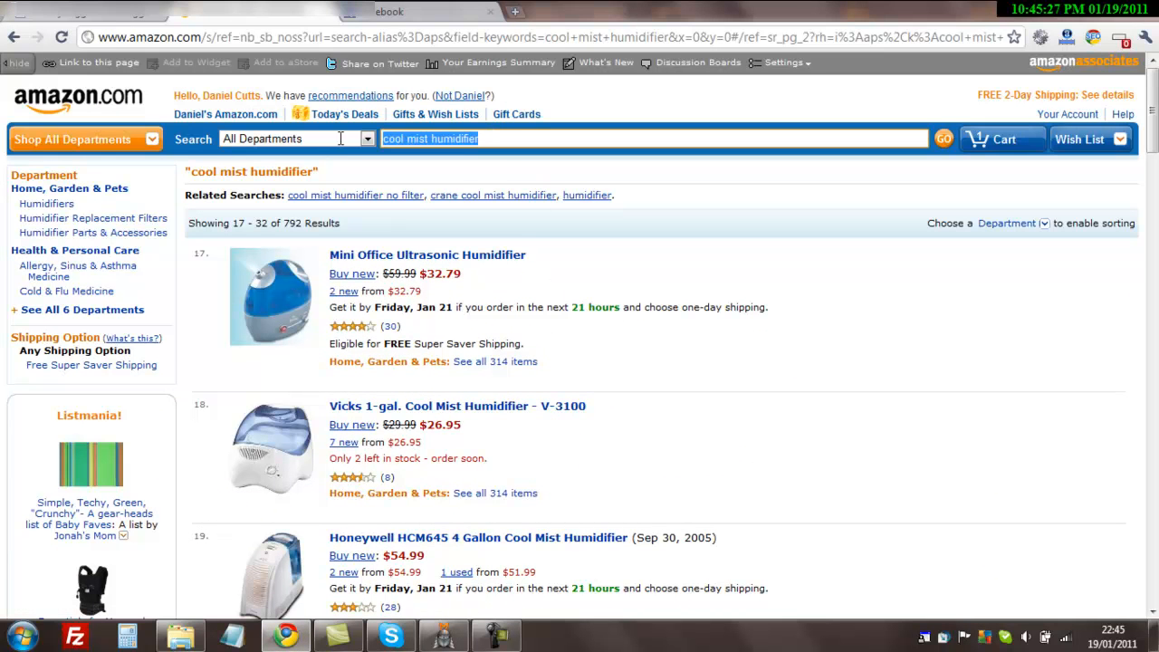
# Step: Search Amazon for 'ultrasonic humidifier' and scroll through page one of the 627 results
pyautogui.write('ultr')
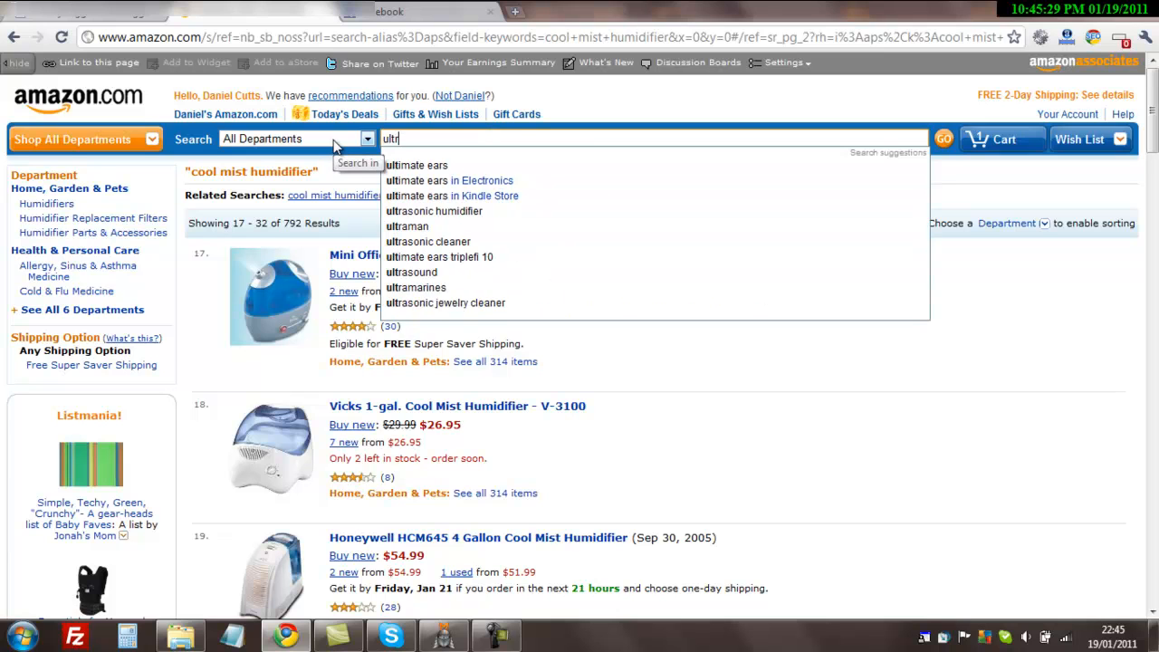
pyautogui.write('asonic humidifier')
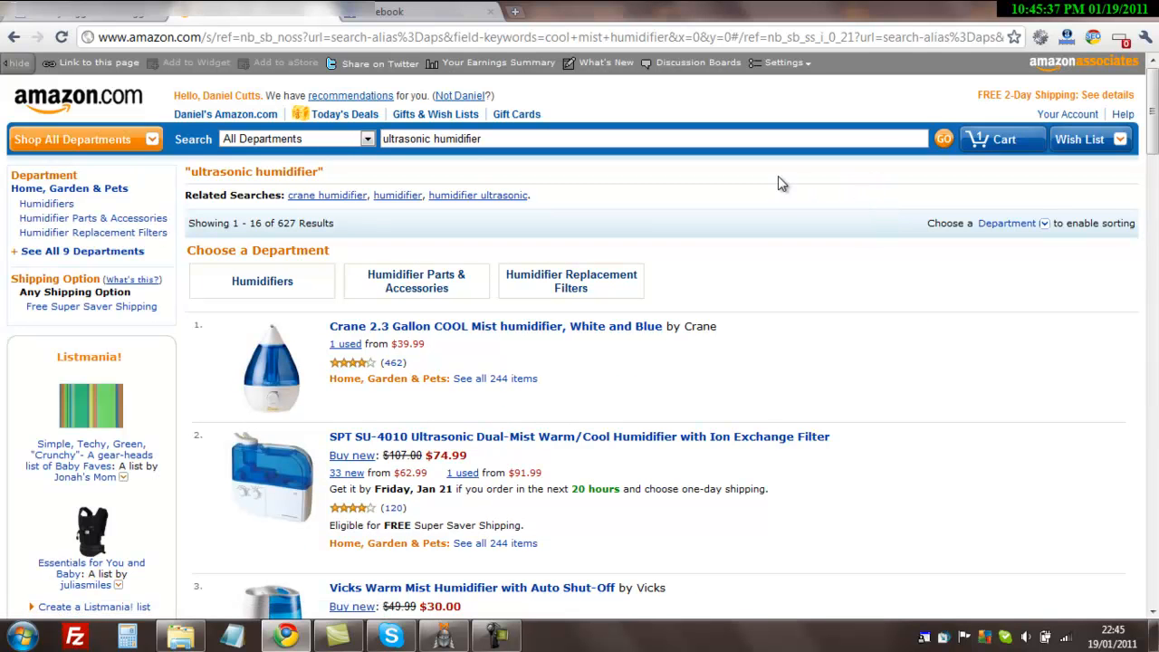
pyautogui.scroll(-3)
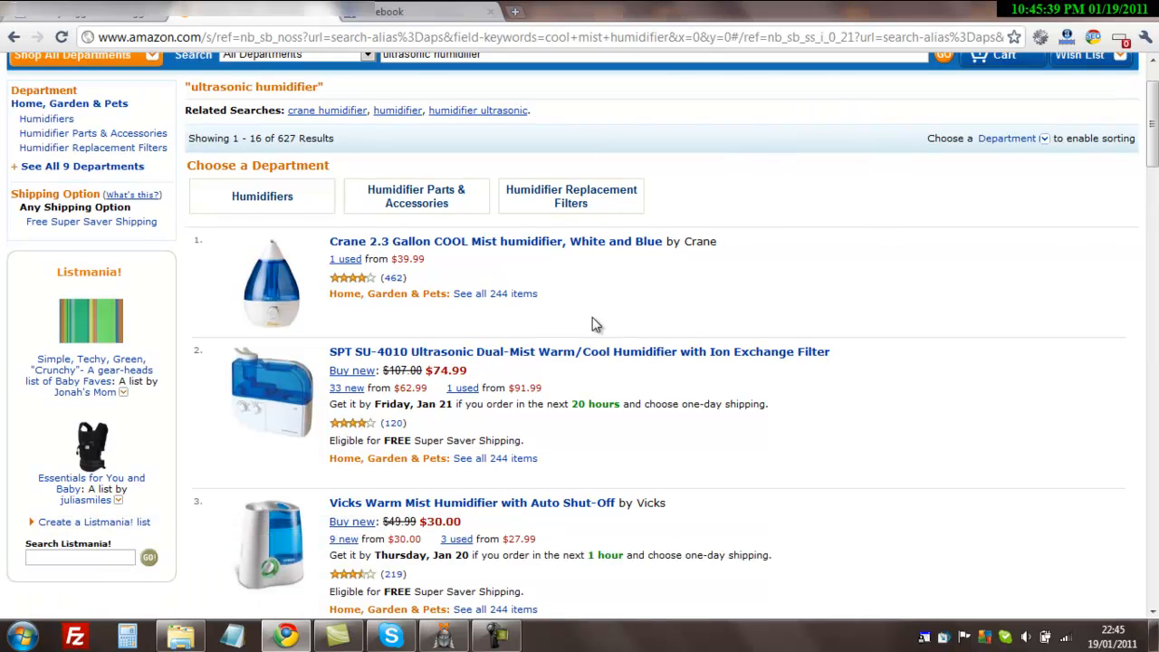
pyautogui.scroll(-3)
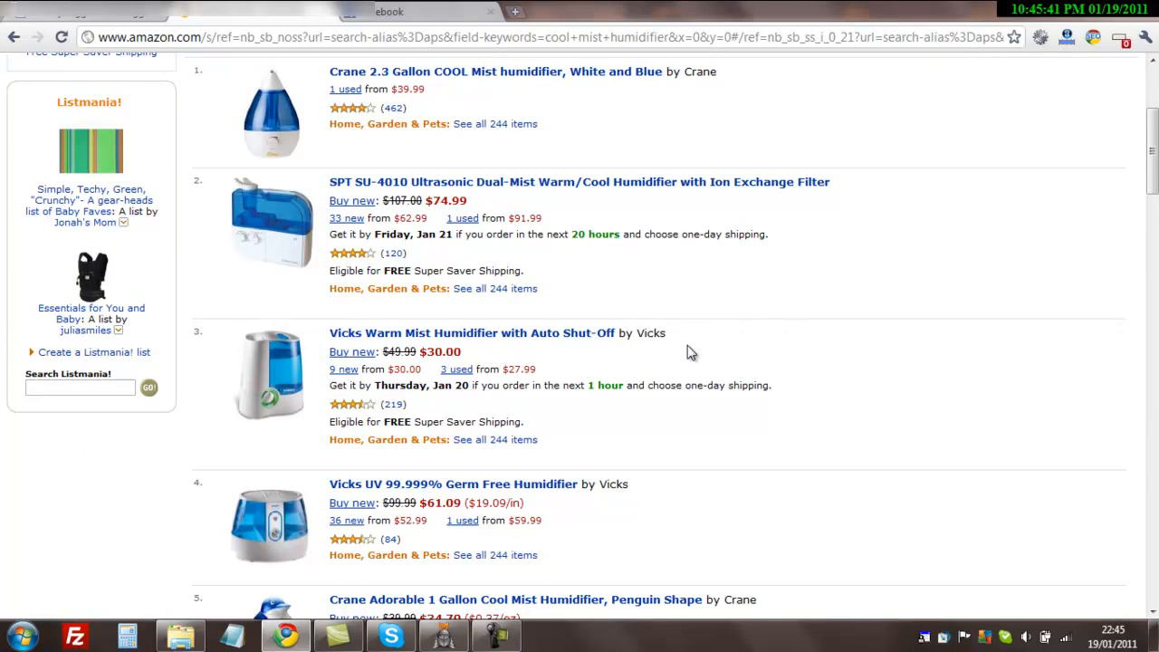
pyautogui.scroll(-3)
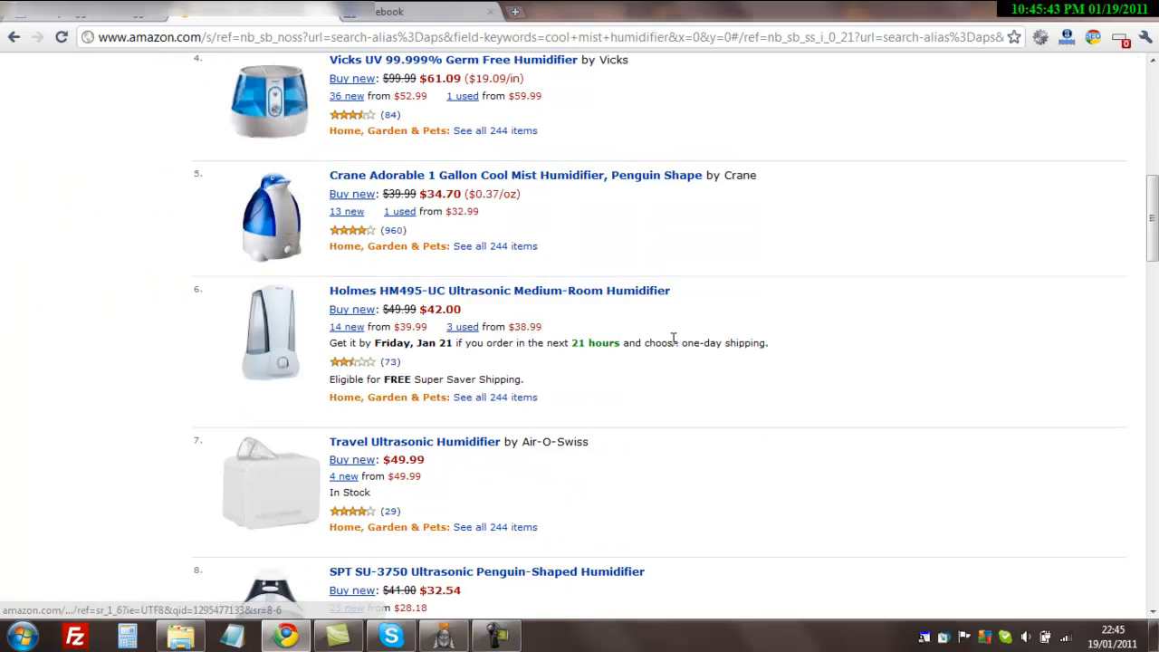
pyautogui.scroll(-3)
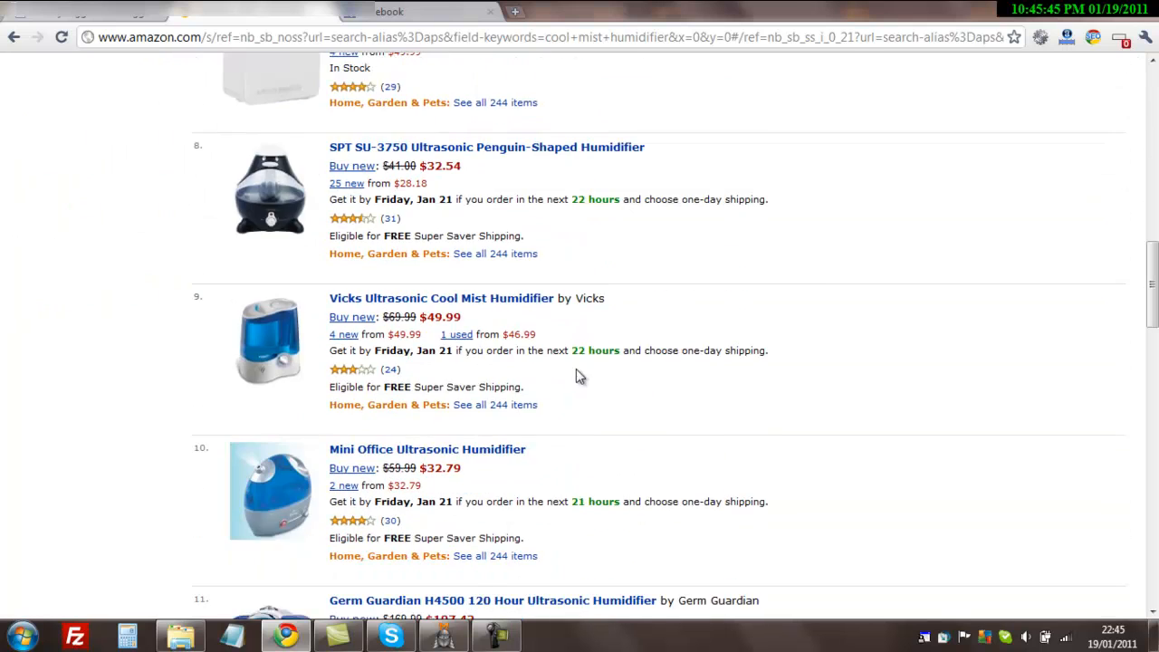
pyautogui.scroll(-3)
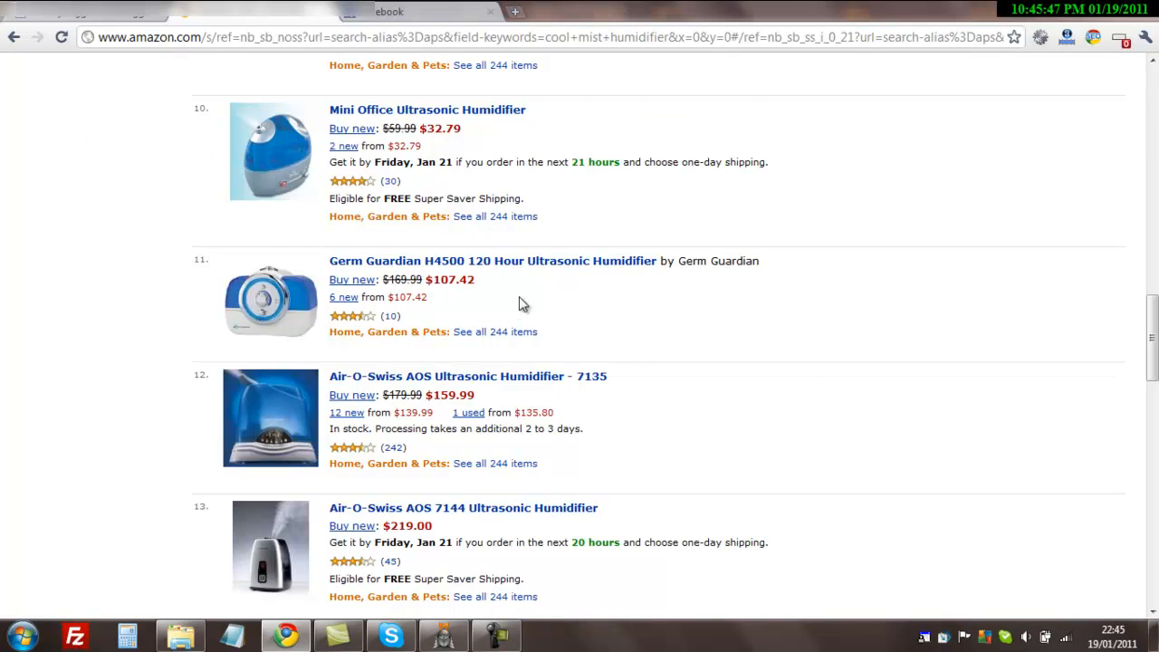
pyautogui.scroll(-3)
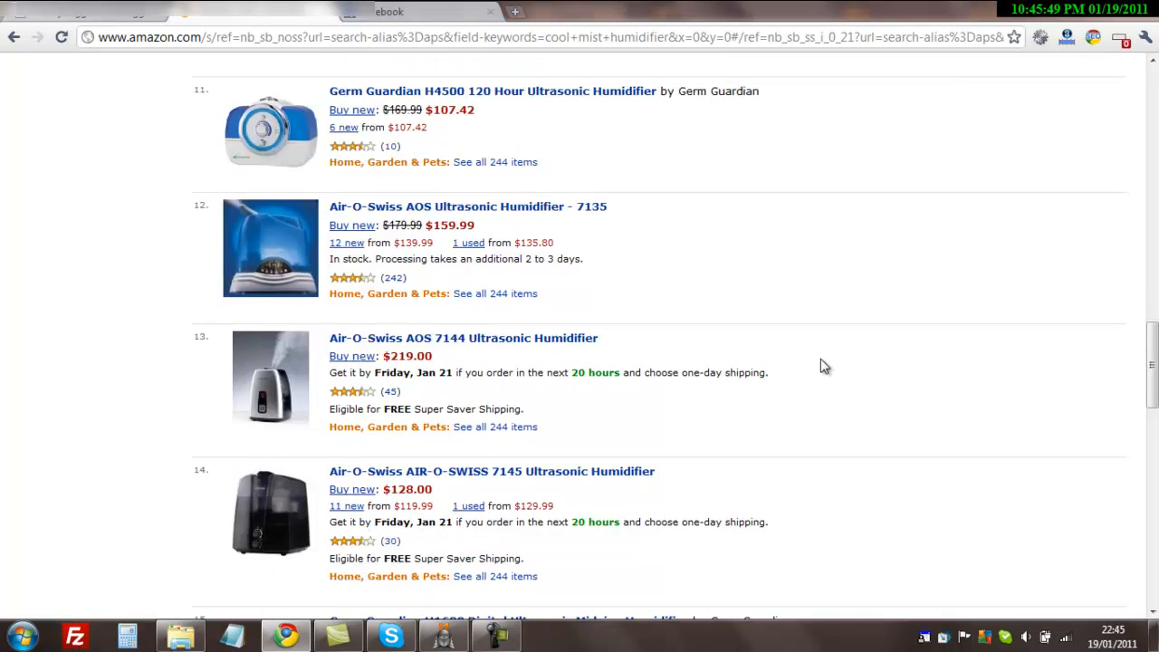
pyautogui.scroll(-3)
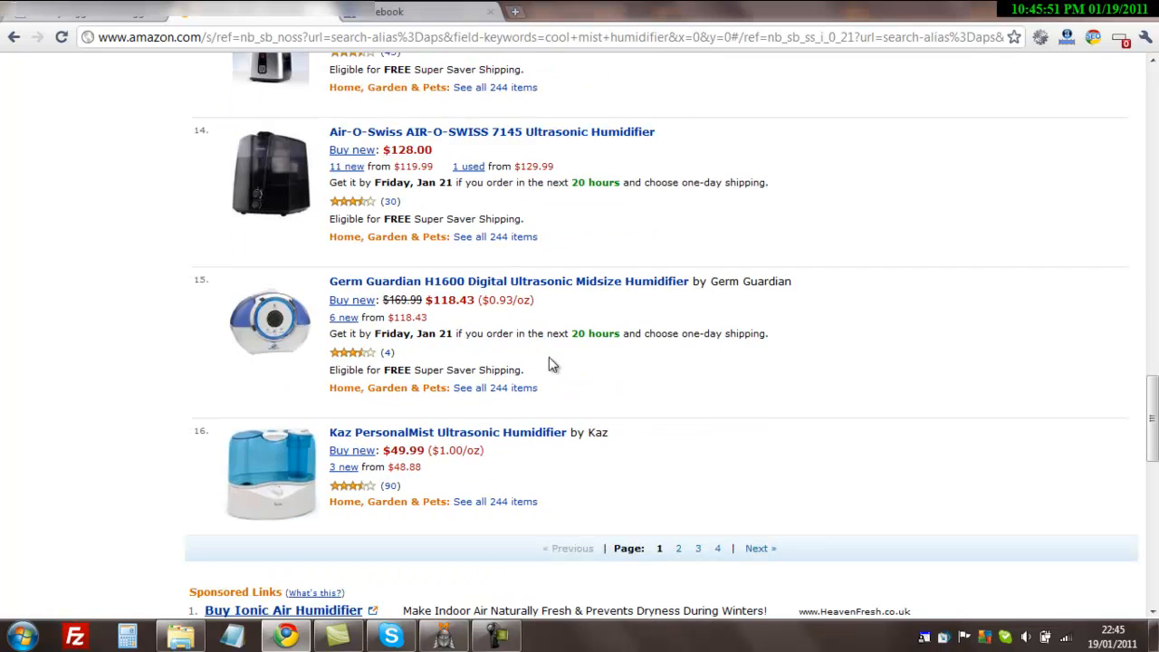
pyautogui.scroll(3)
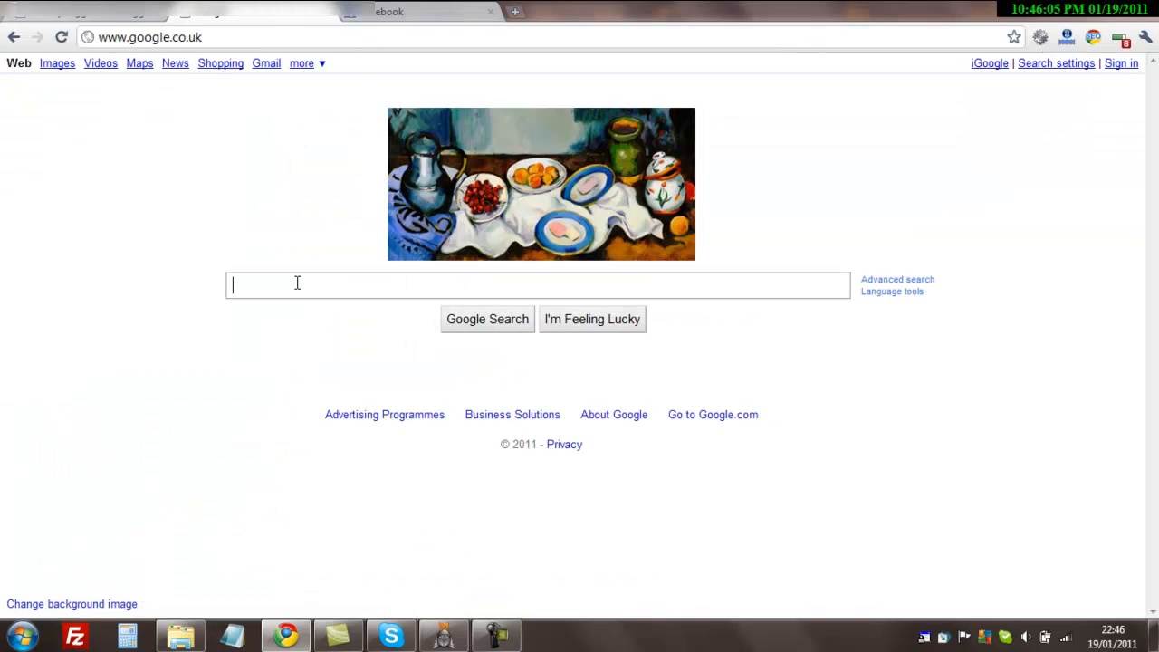
# Step: Search Google for 'ultrasonic humidifier' and scroll down to the related searches
pyautogui.write('u')
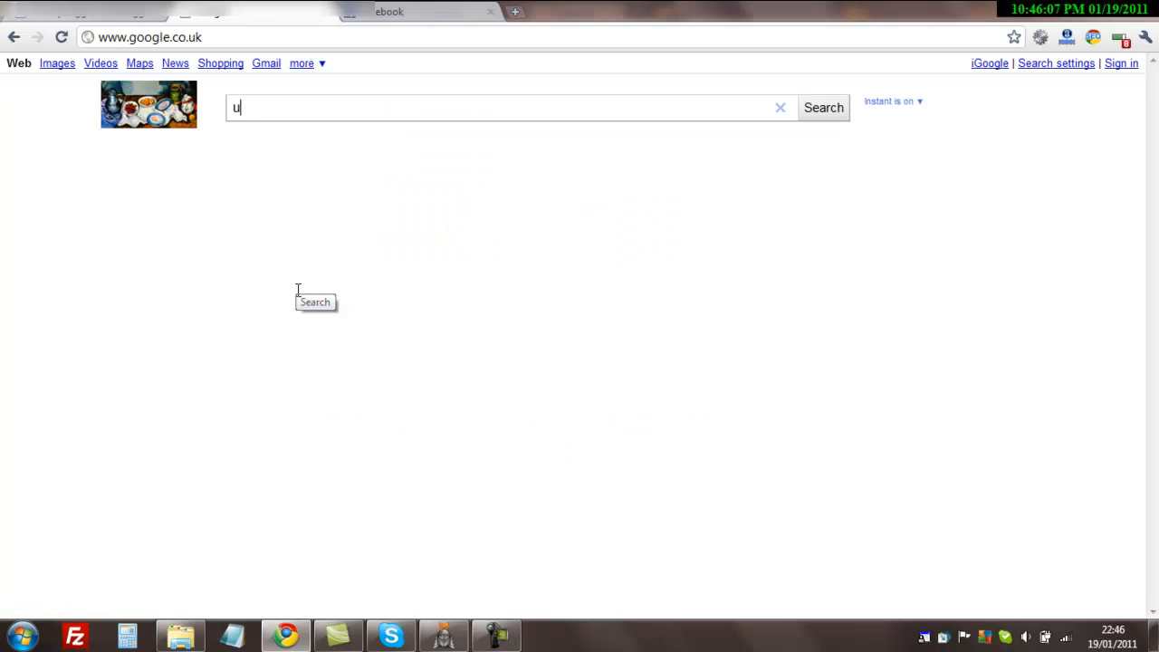
pyautogui.write('ltrasonic humidifier')
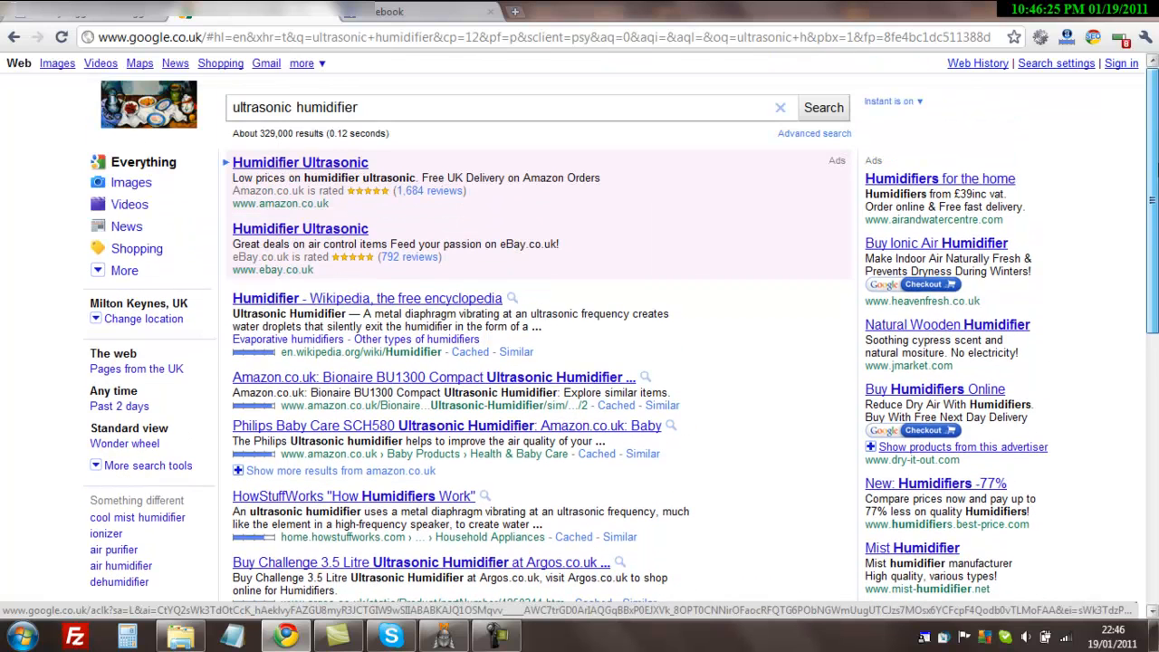
pyautogui.moveTo(830, 232)
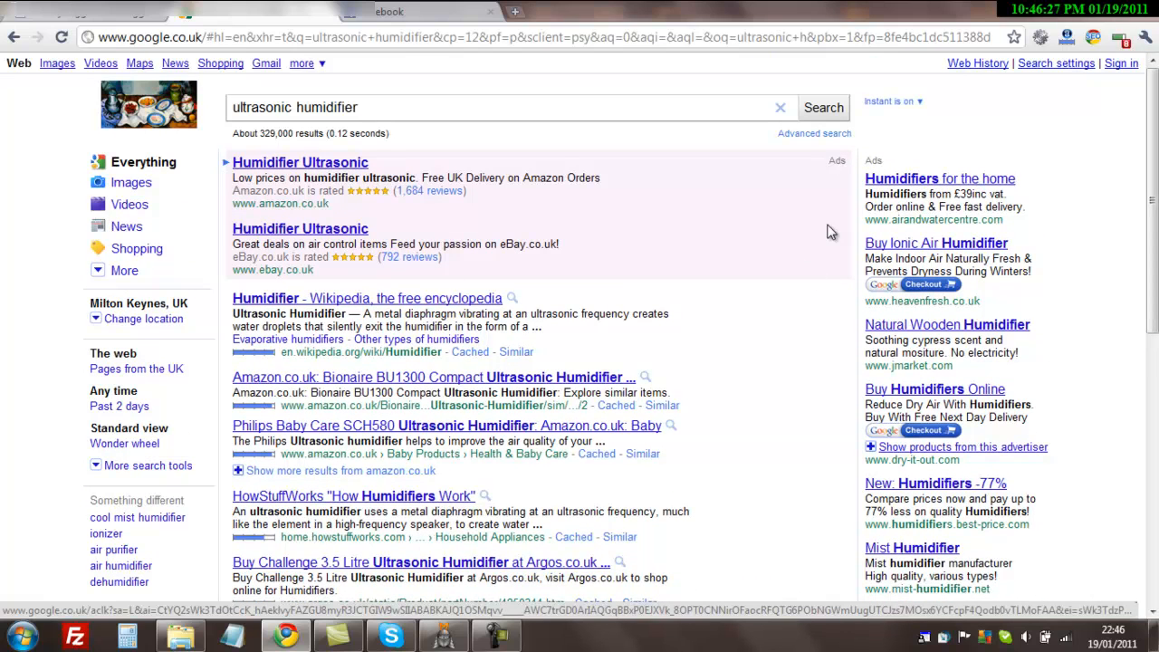
pyautogui.moveTo(419, 148)
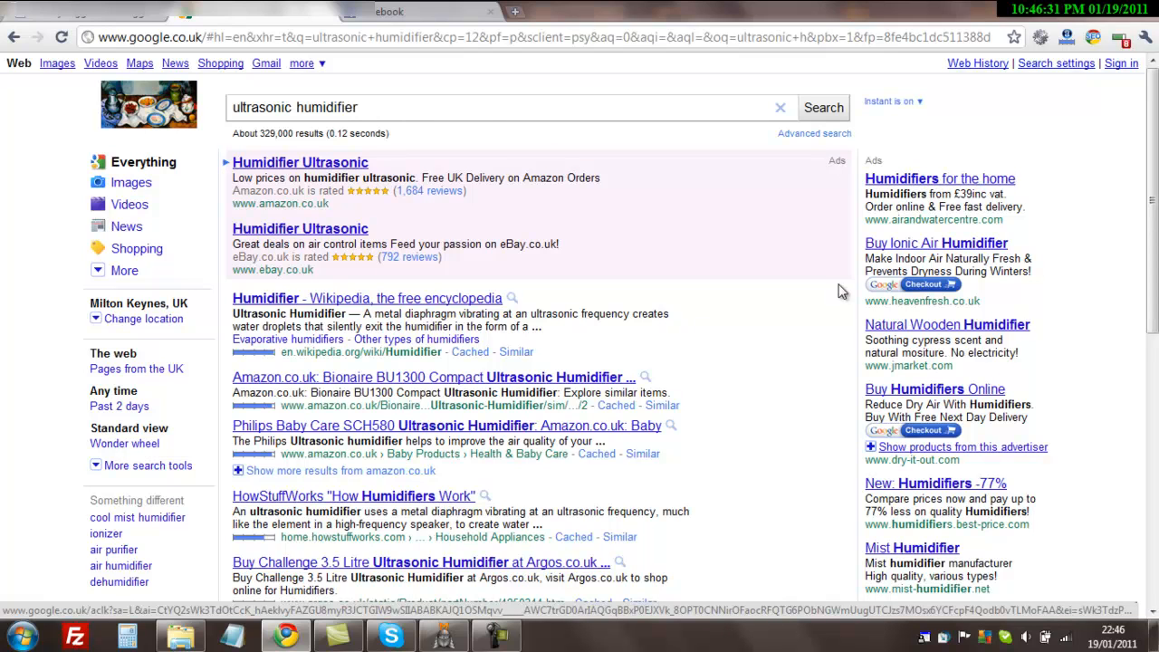
pyautogui.moveTo(402, 272)
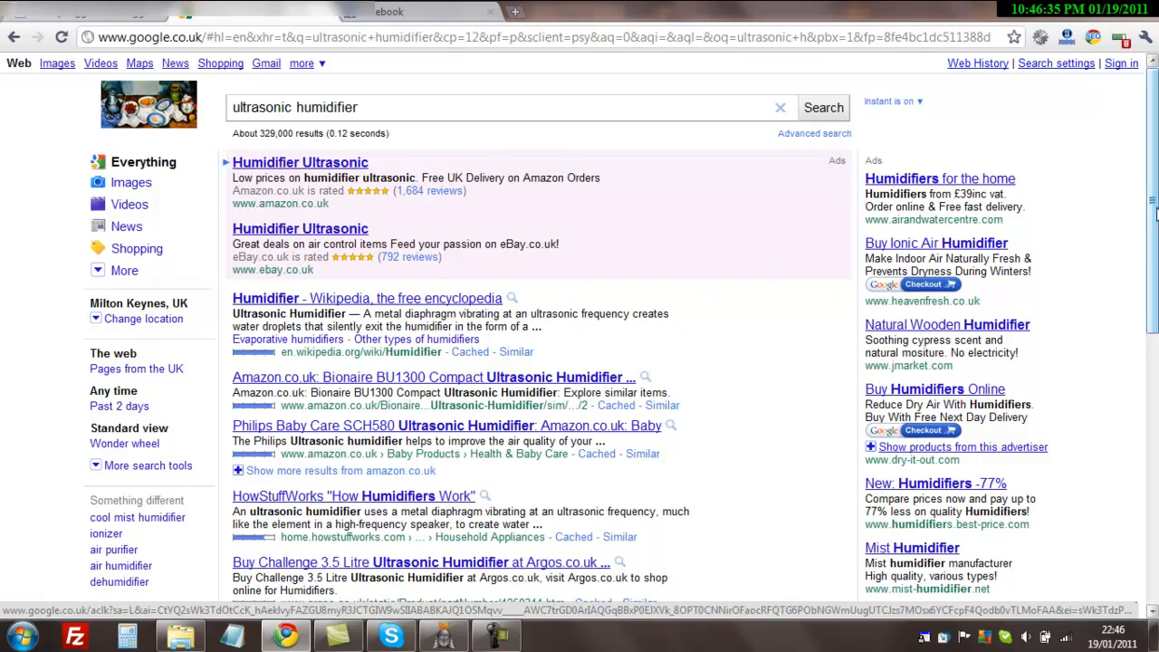
pyautogui.scroll(-3)
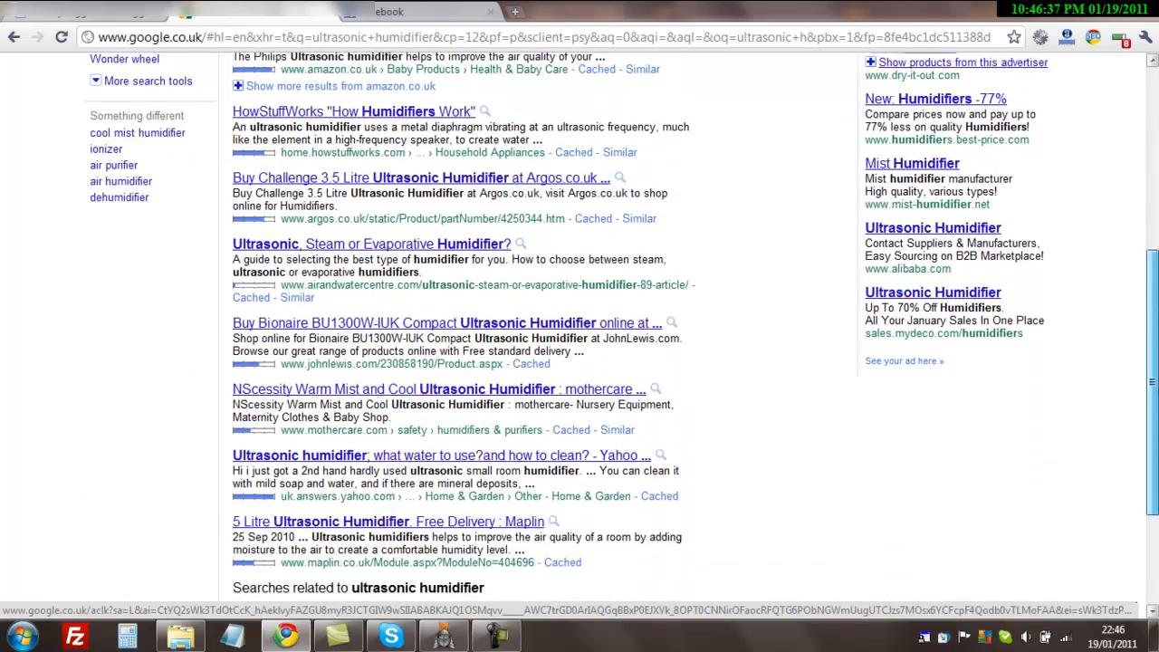
pyautogui.scroll(-3)
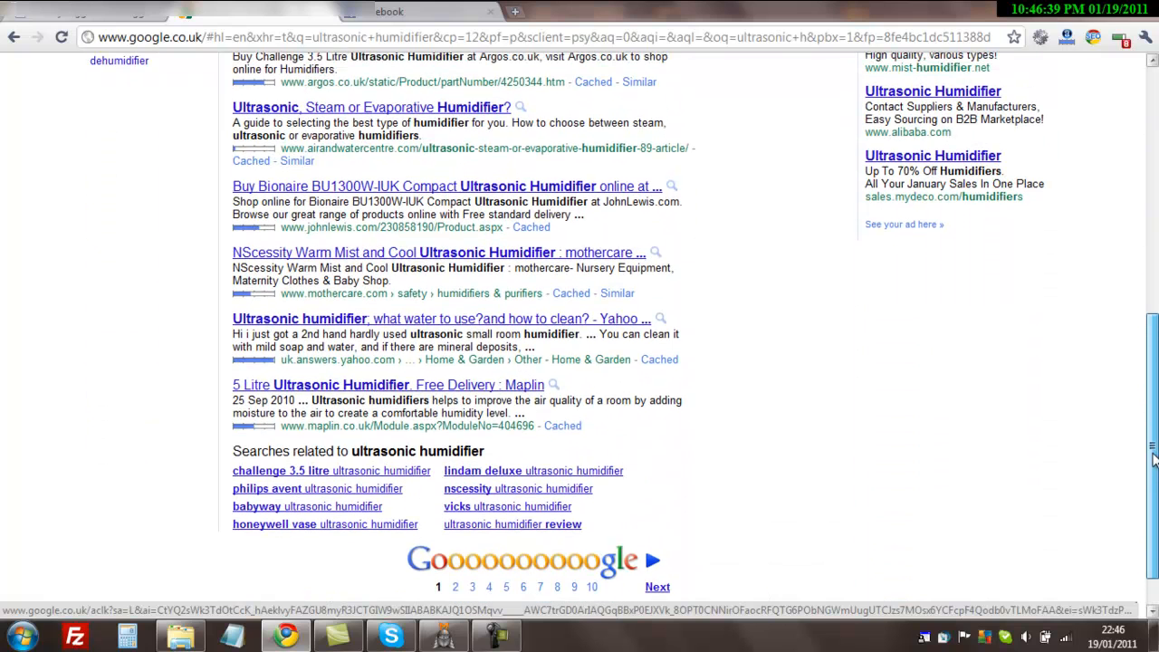
pyautogui.scroll(-3)
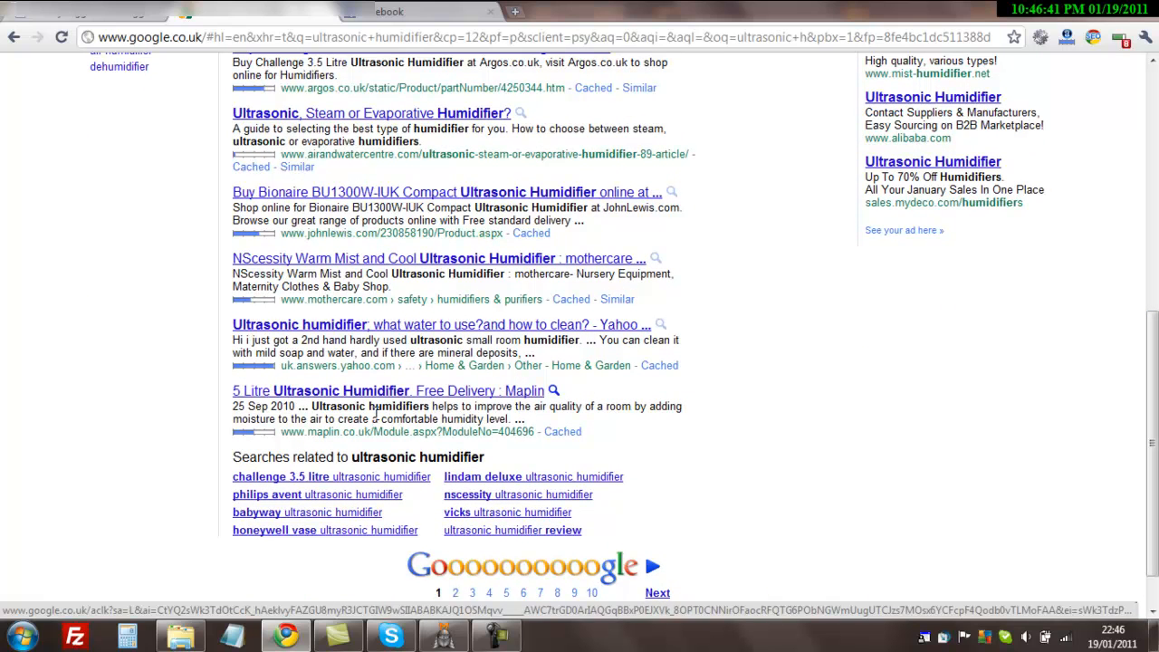
pyautogui.moveTo(154, 320)
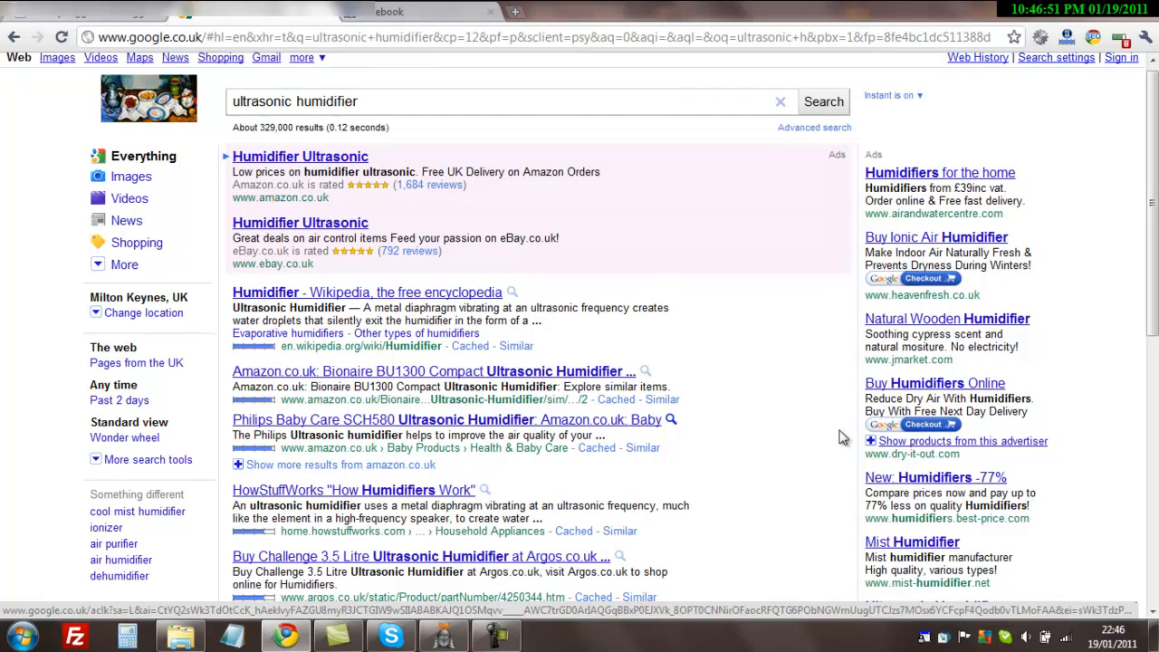
pyautogui.moveTo(632, 265)
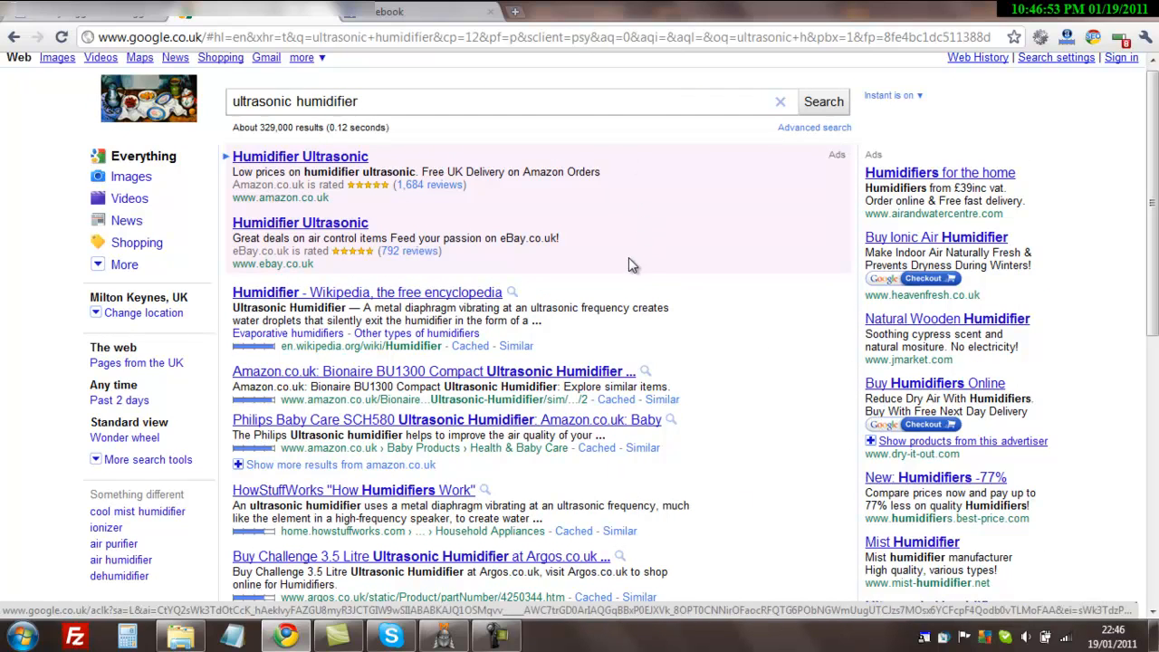
pyautogui.moveTo(232, 181)
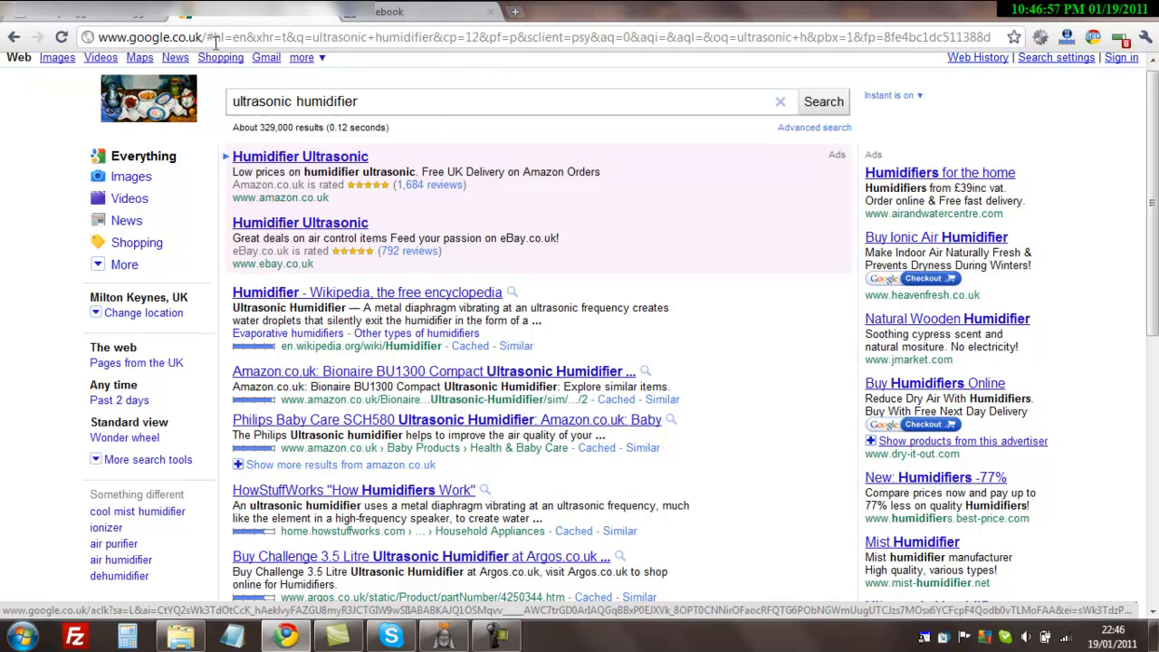
# Step: Review the humidifiers keyword list in Market Samurai, then switch to the GoDaddy site
pyautogui.click(442, 634)
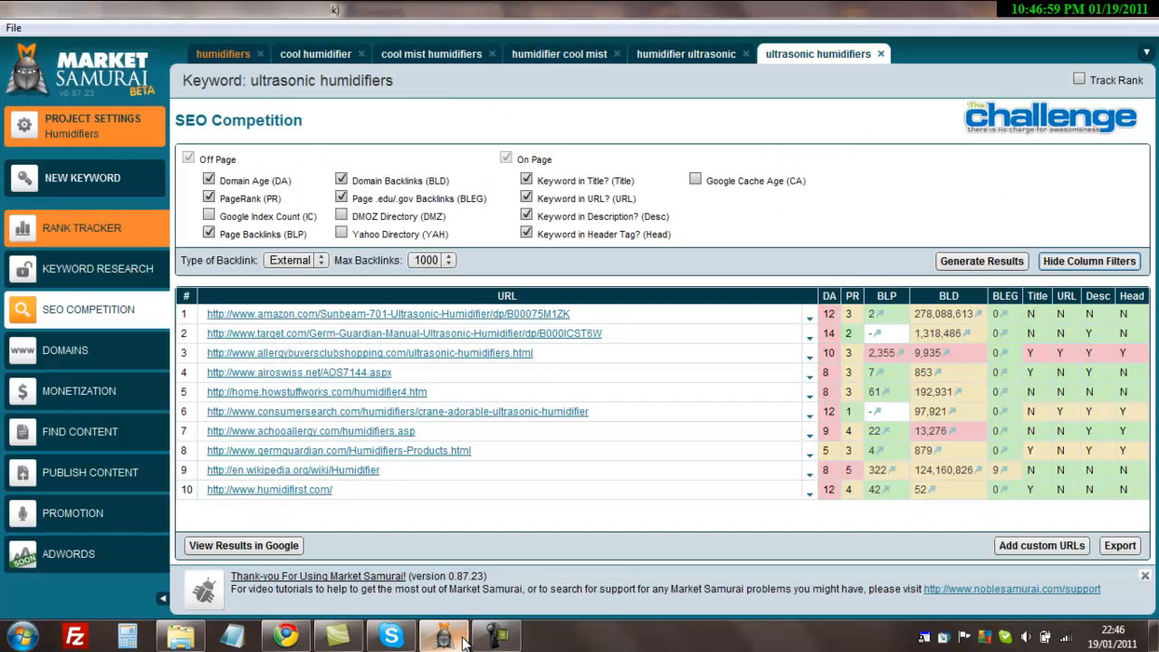
pyautogui.click(222, 54)
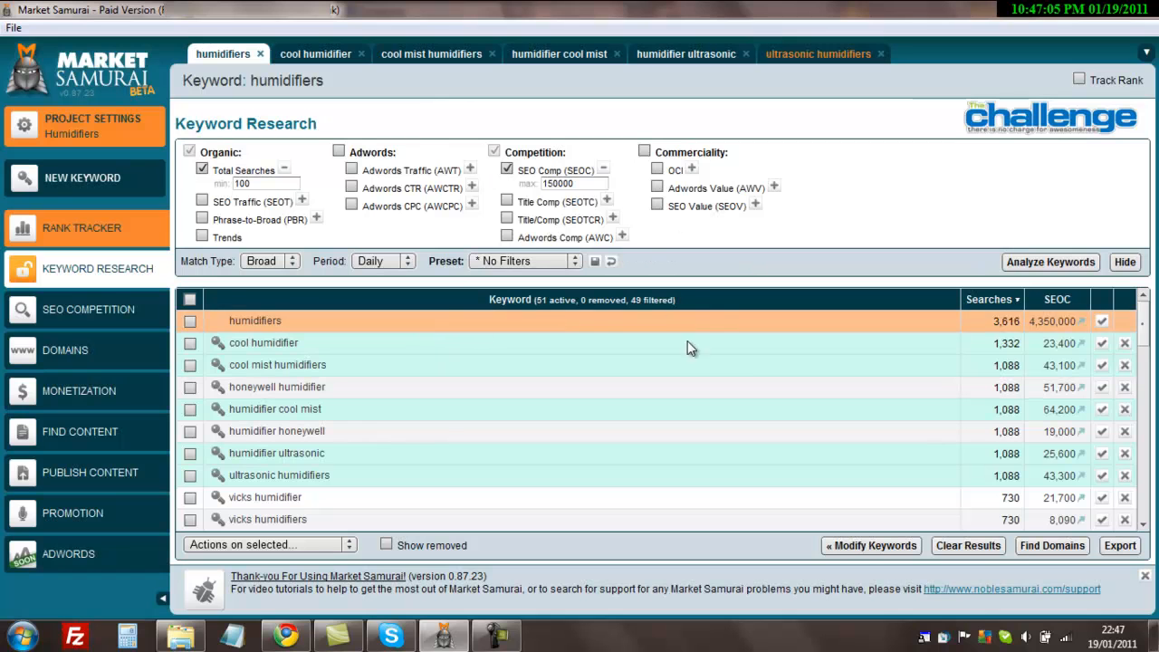
pyautogui.moveTo(836, 76)
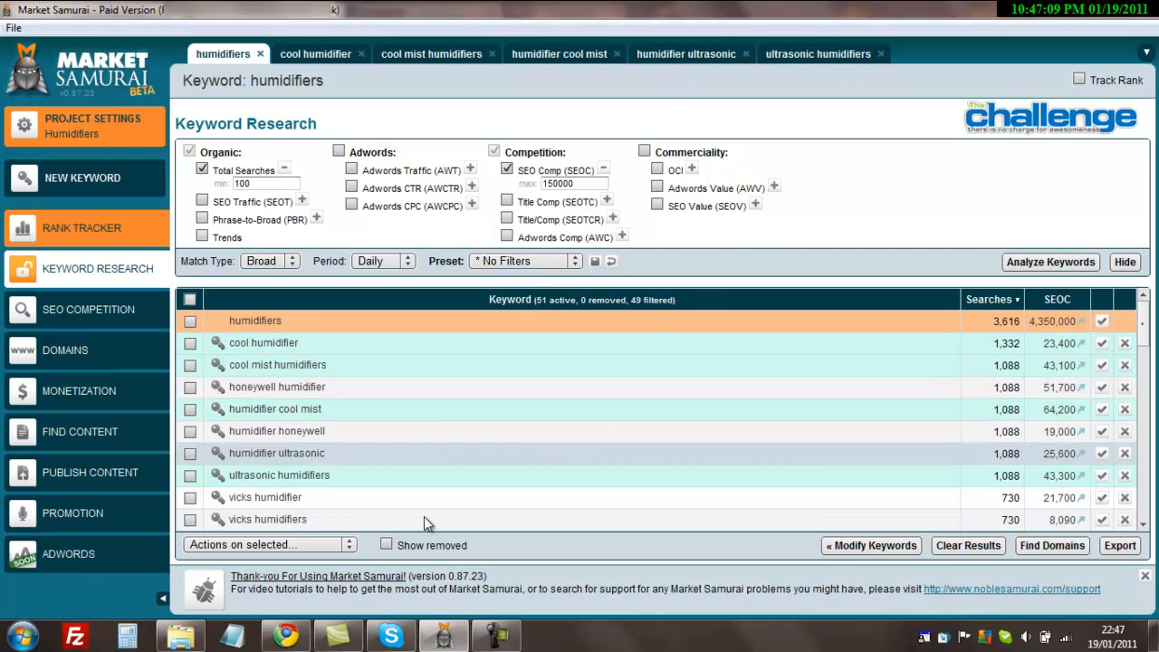
pyautogui.moveTo(431, 493)
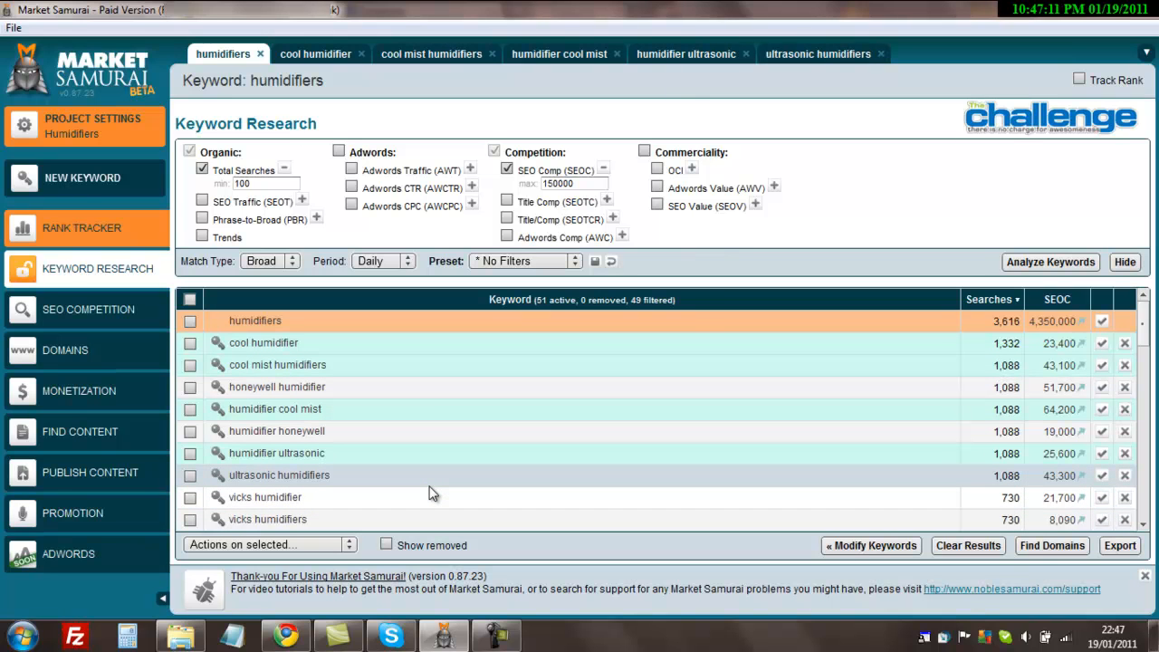
pyautogui.moveTo(986, 492)
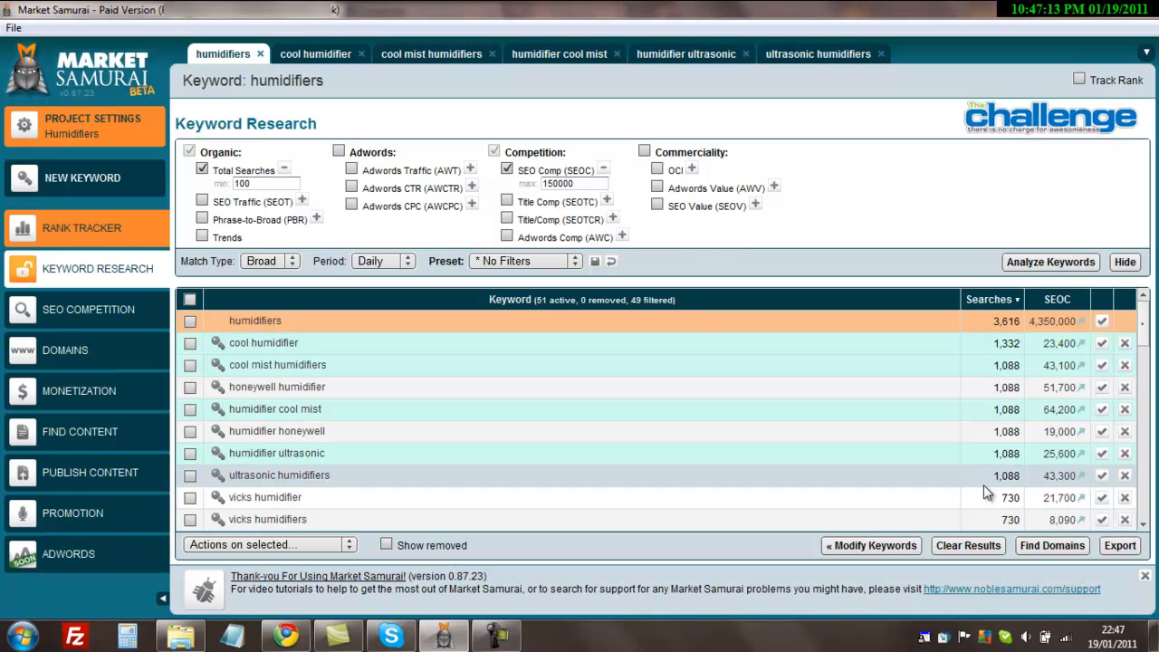
pyautogui.moveTo(1067, 489)
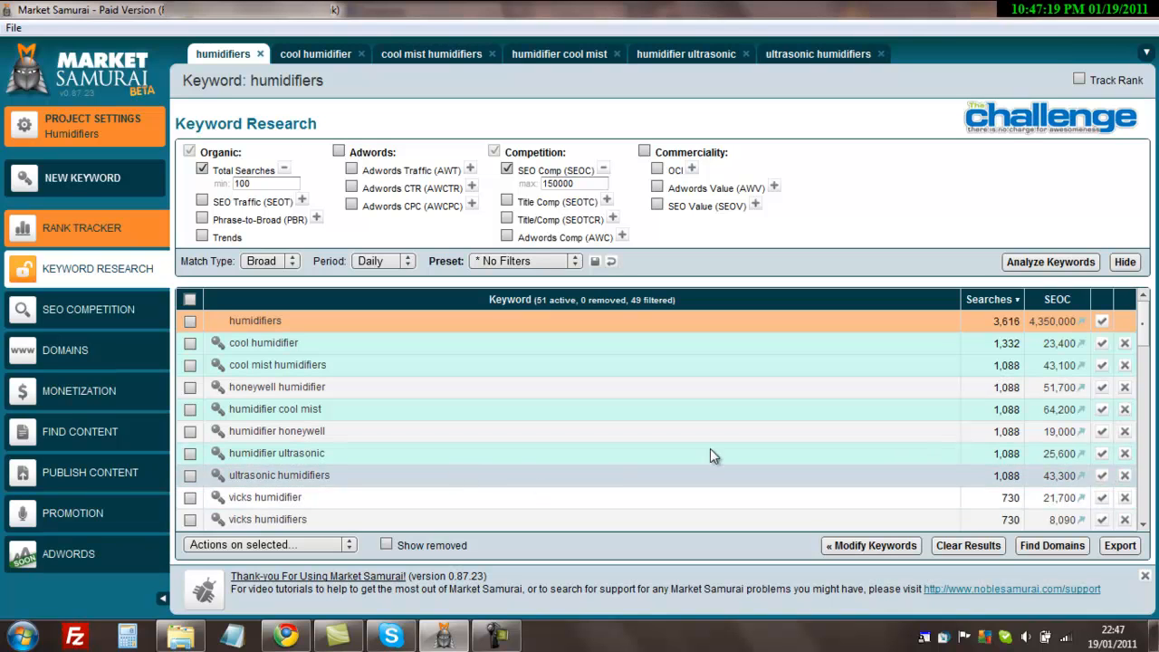
pyautogui.moveTo(503, 478)
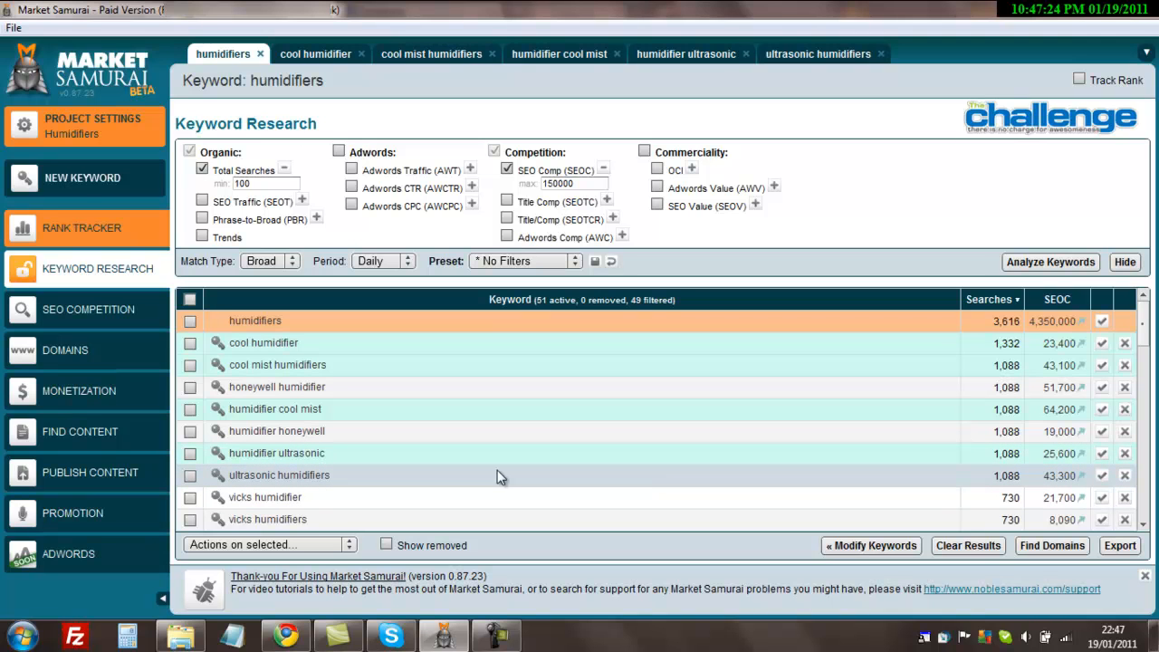
pyautogui.scroll(-3)
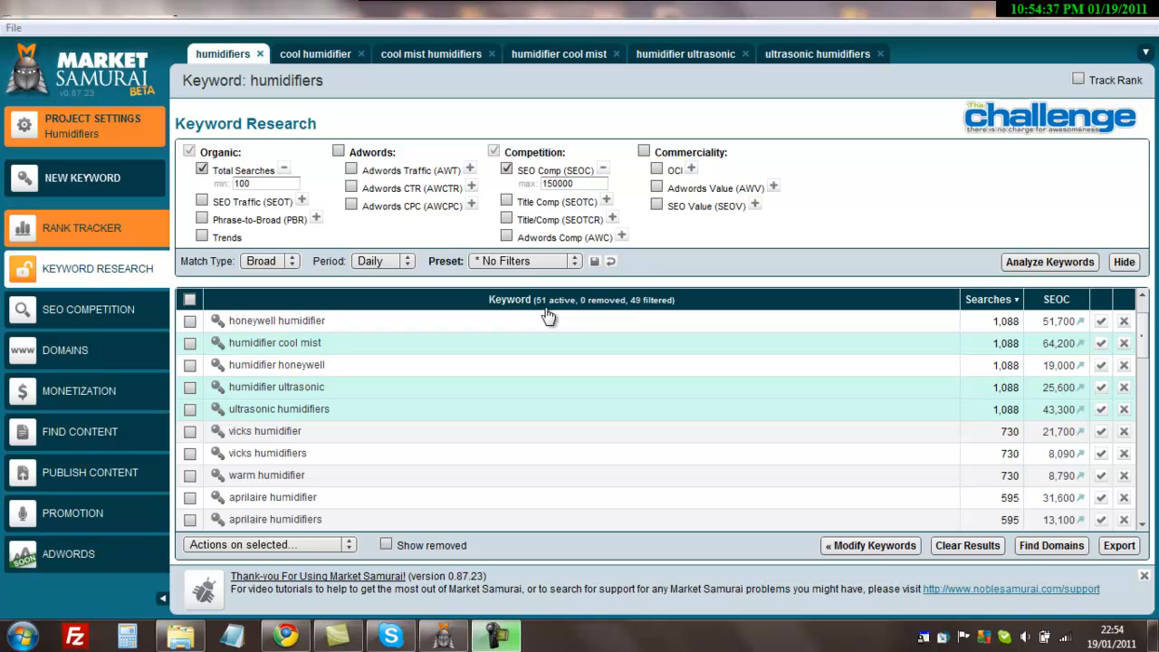
pyautogui.moveTo(674, 17)
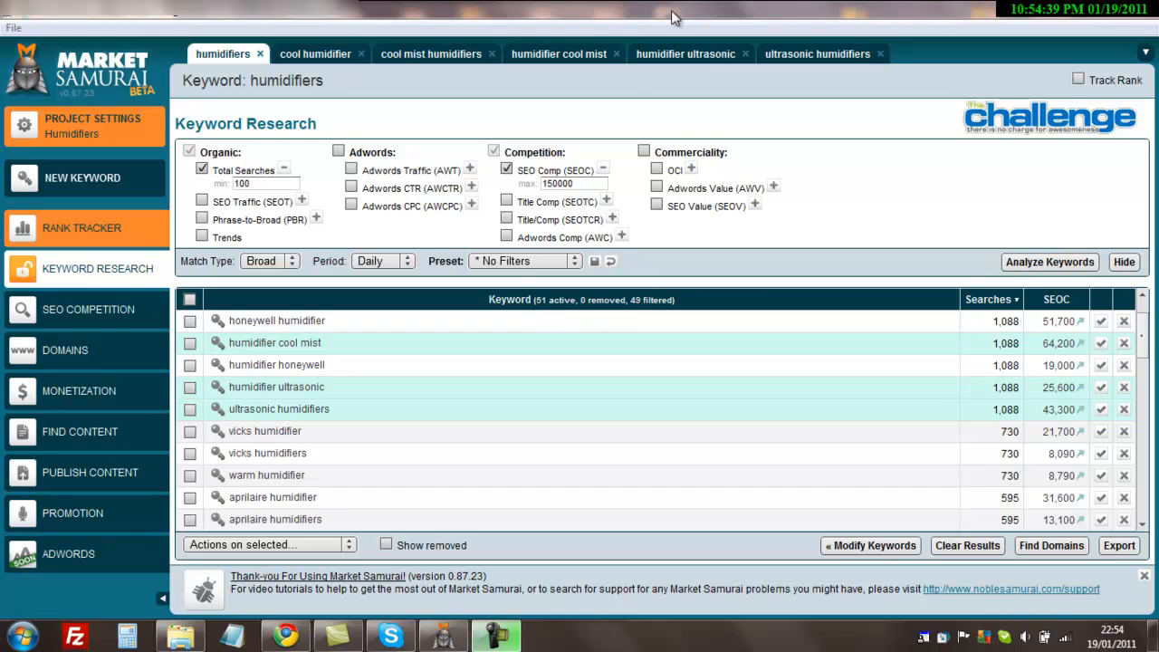
pyautogui.moveTo(619, 344)
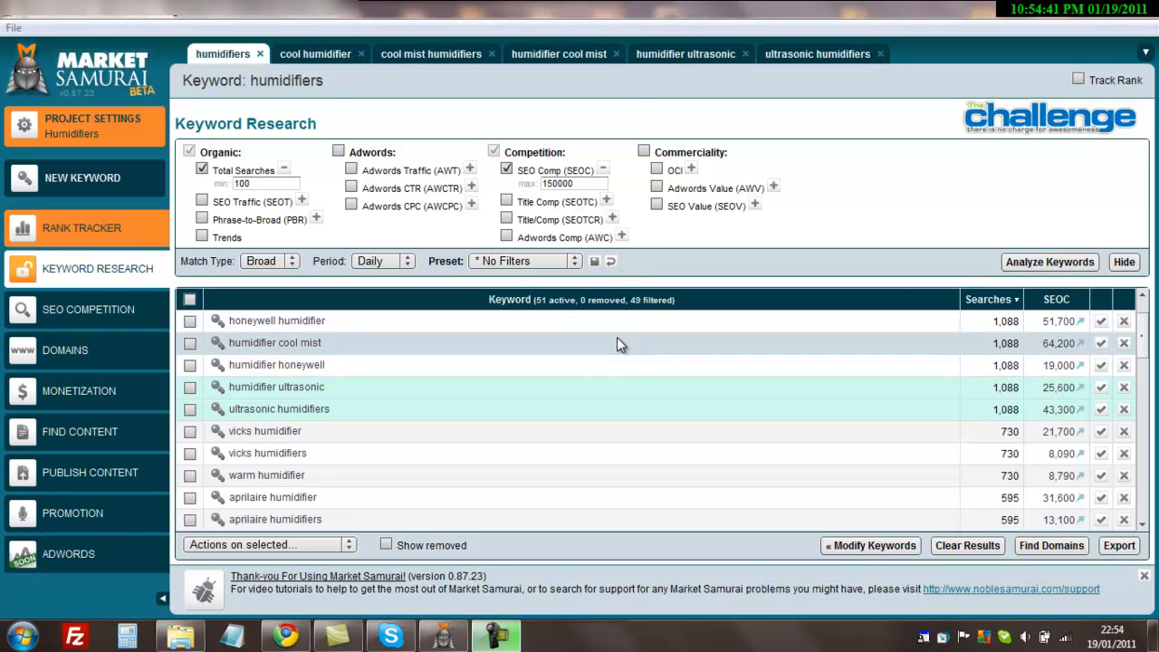
pyautogui.moveTo(594, 344)
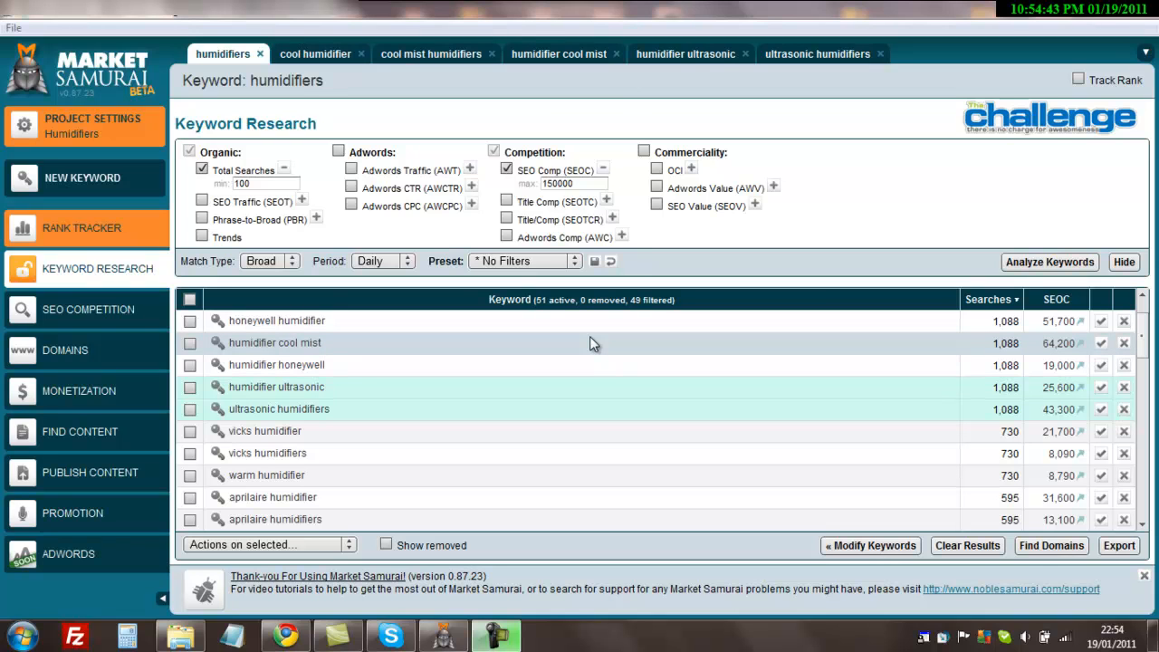
pyautogui.moveTo(522, 384)
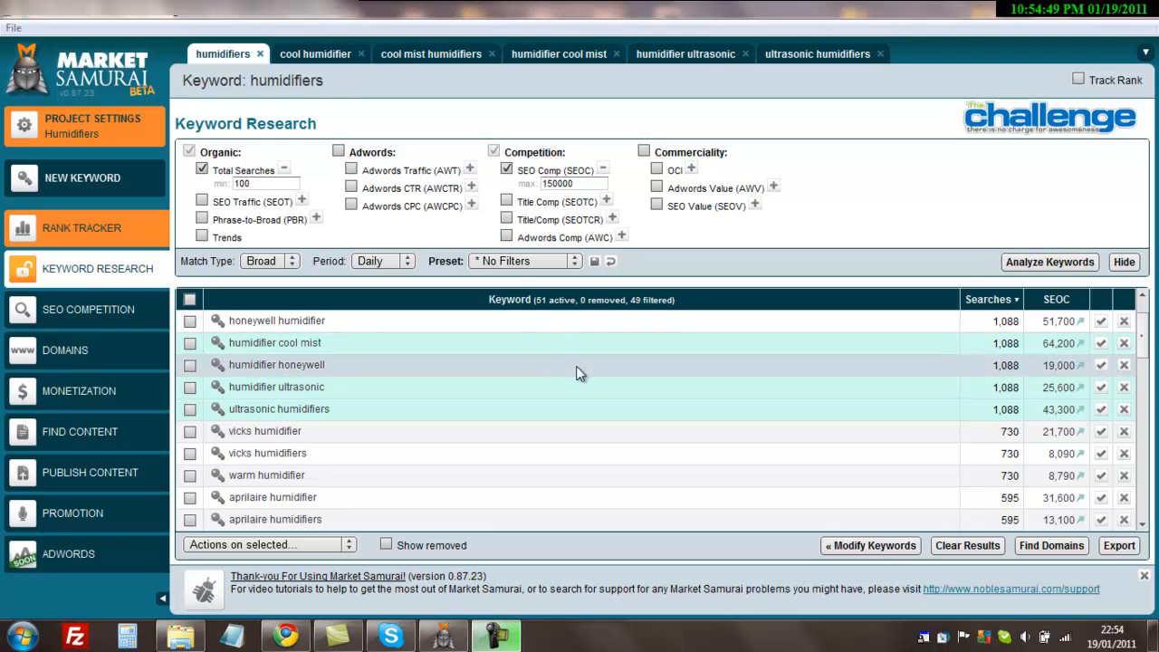
pyautogui.moveTo(471, 447)
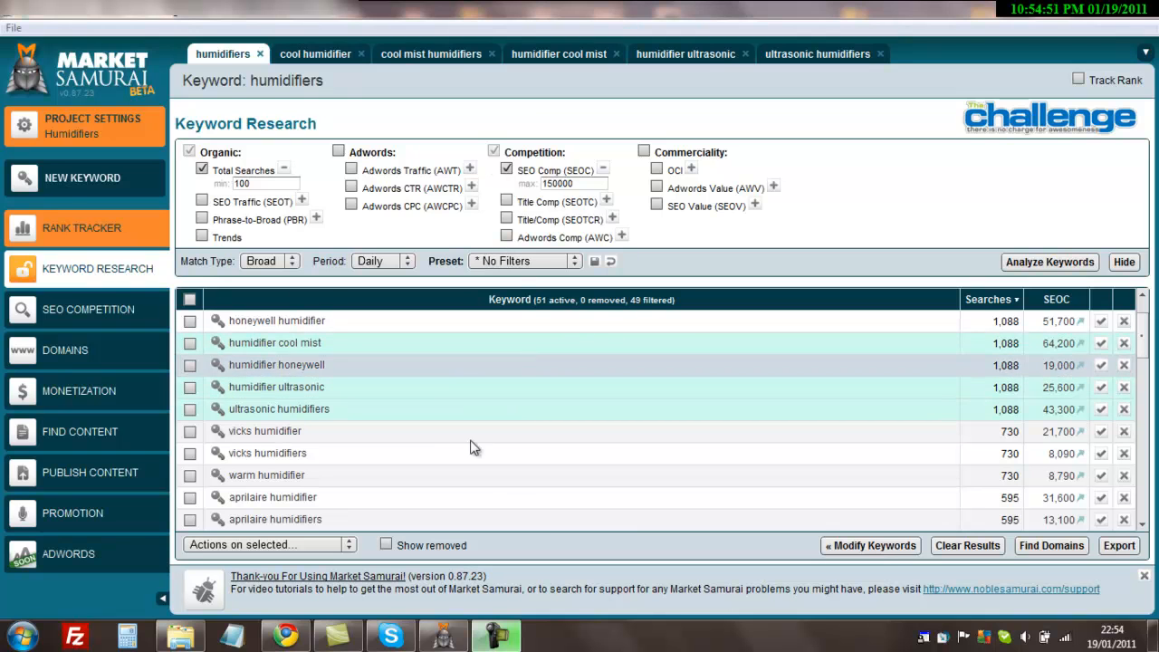
pyautogui.click(286, 634)
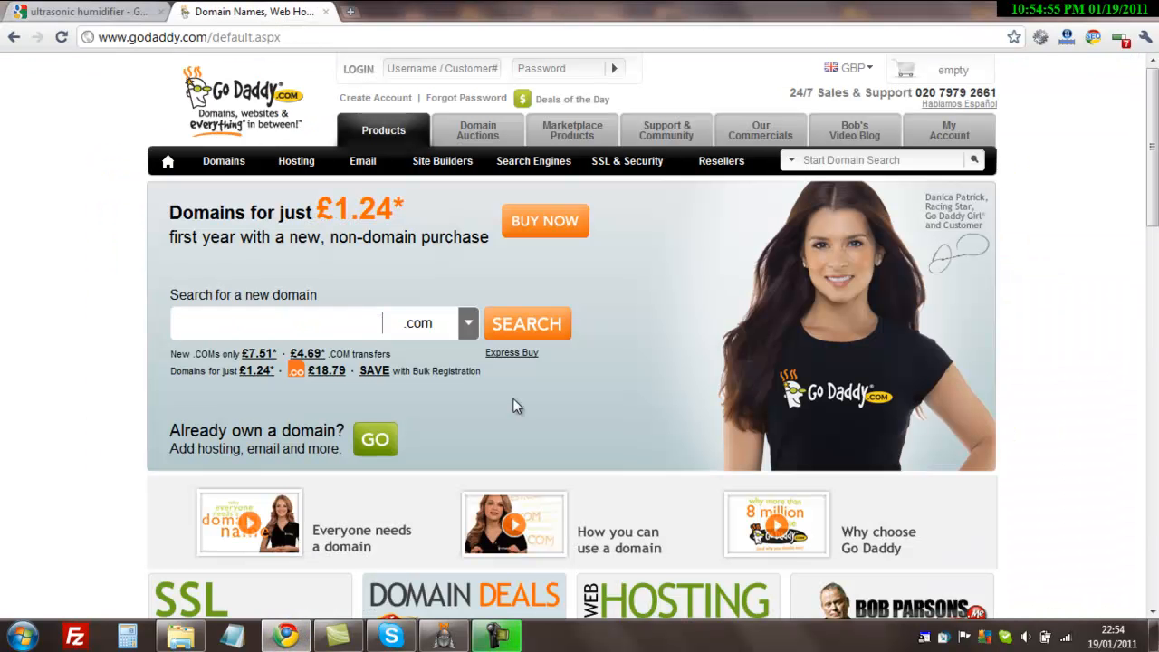
# Step: Search GoDaddy for ultrasonichumidifier.com, finding it already taken
pyautogui.click(275, 322)
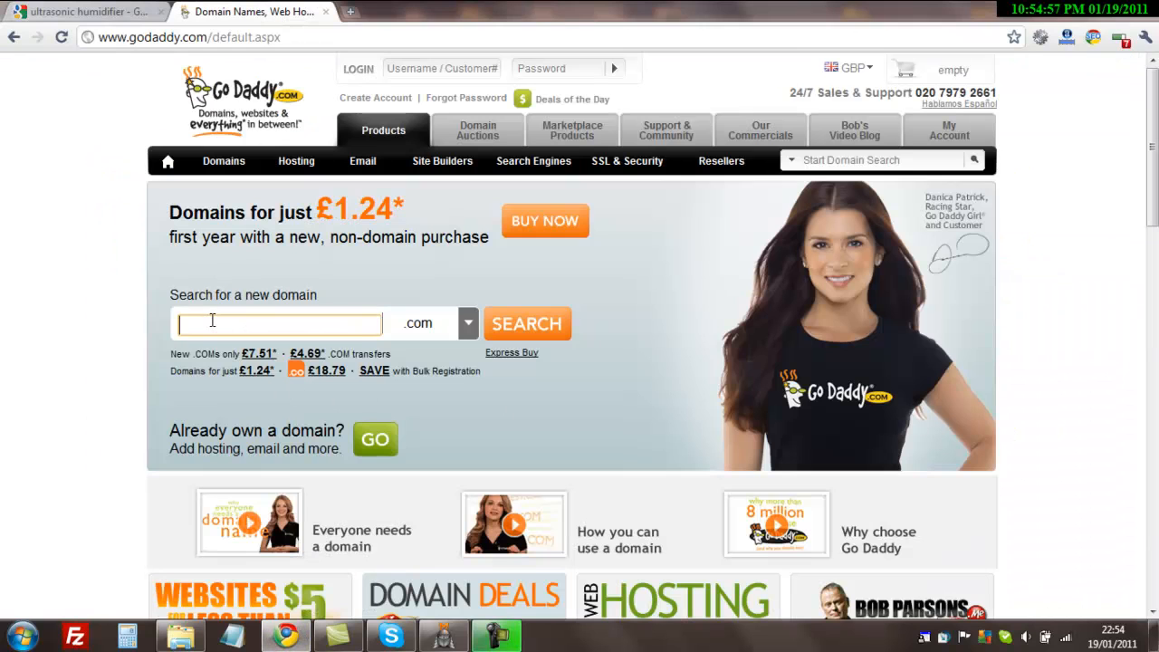
pyautogui.write('ultrasonichumidifier')
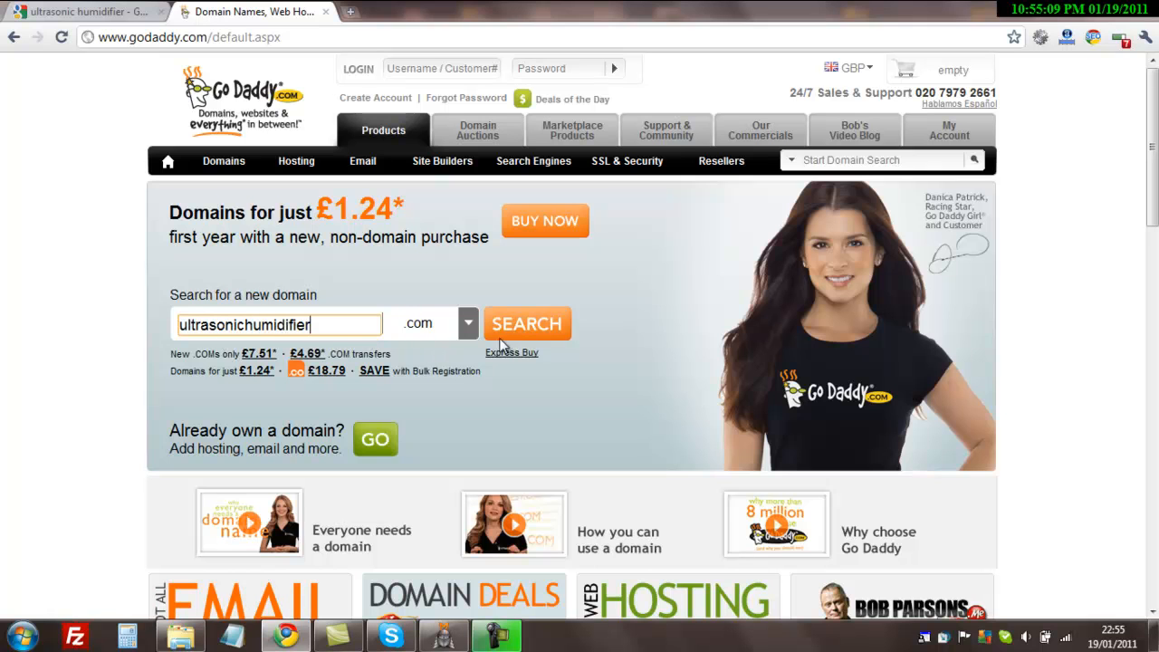
pyautogui.click(527, 322)
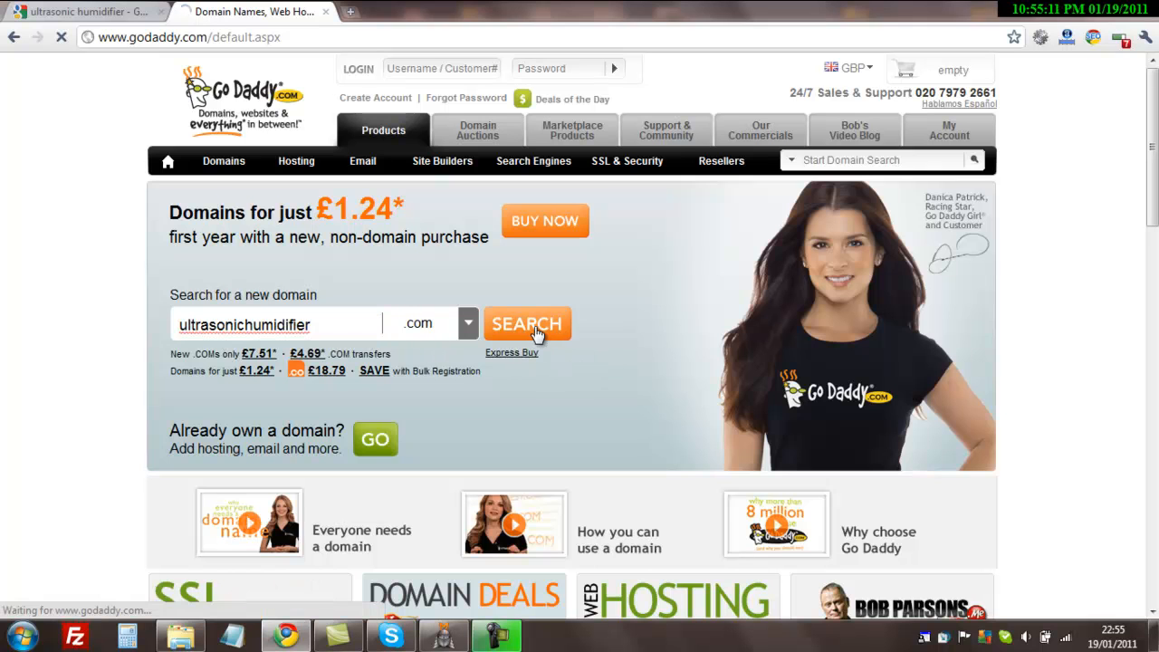
pyautogui.click(527, 323)
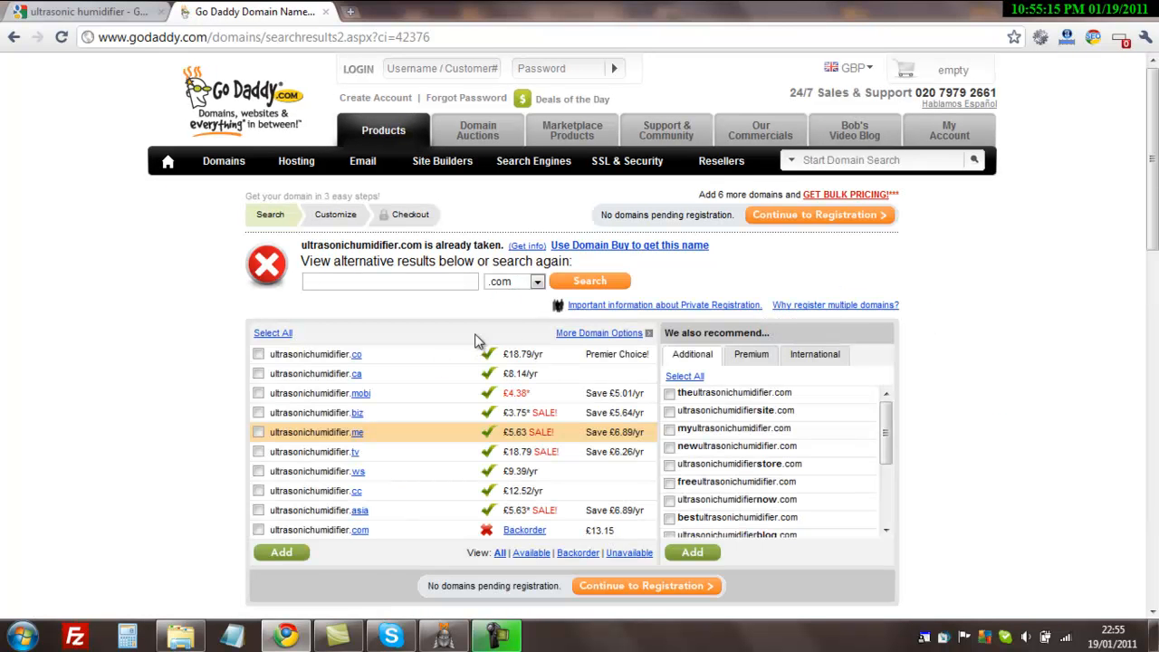
pyautogui.moveTo(479, 409)
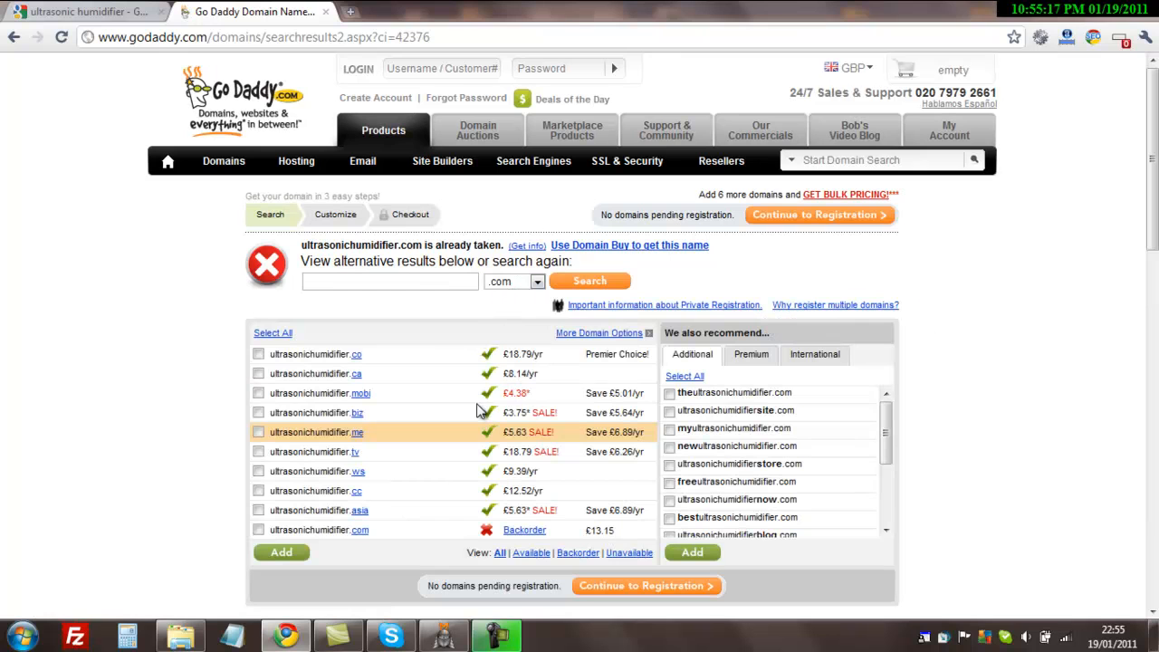
pyautogui.moveTo(463, 503)
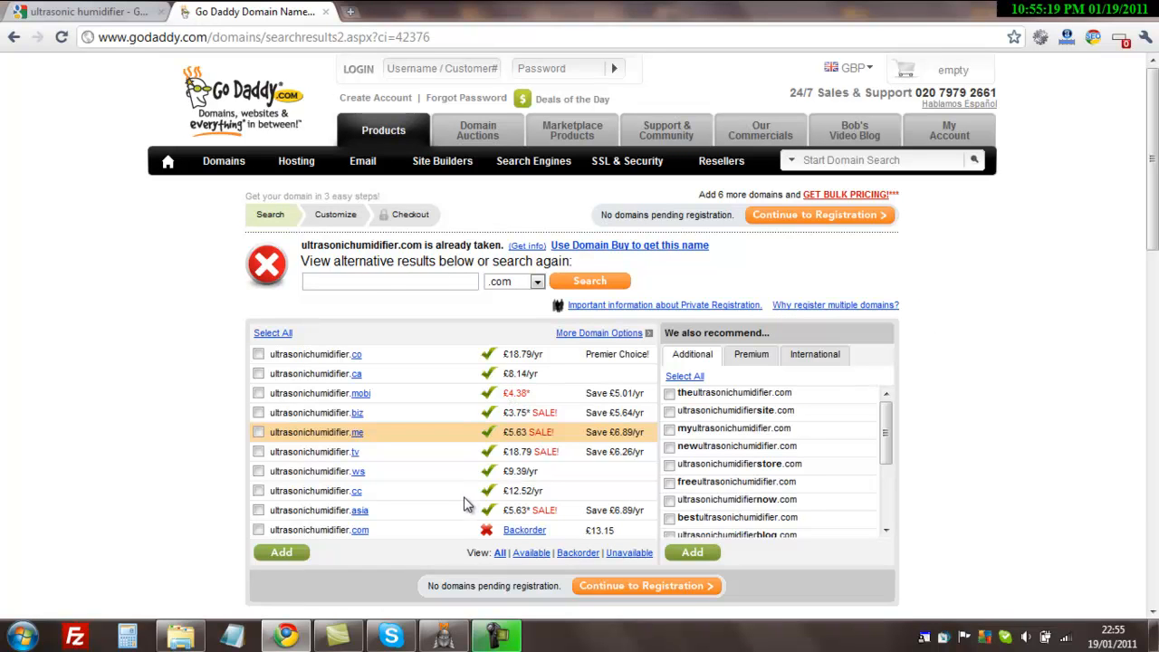
pyautogui.moveTo(446, 525)
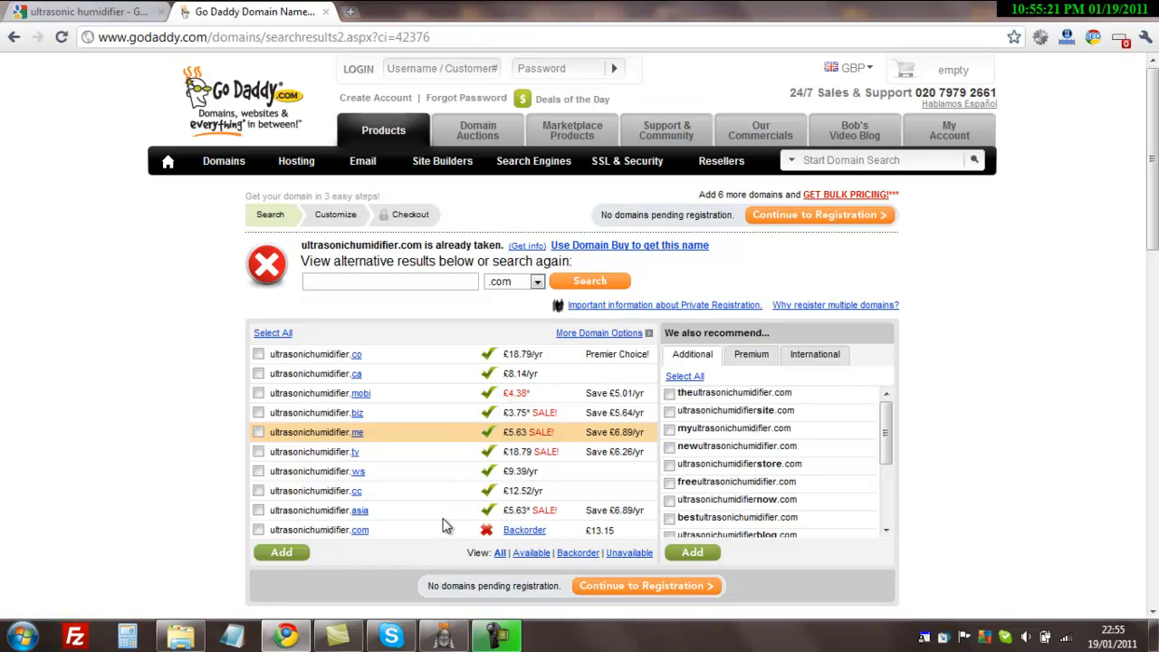
pyautogui.moveTo(414, 510)
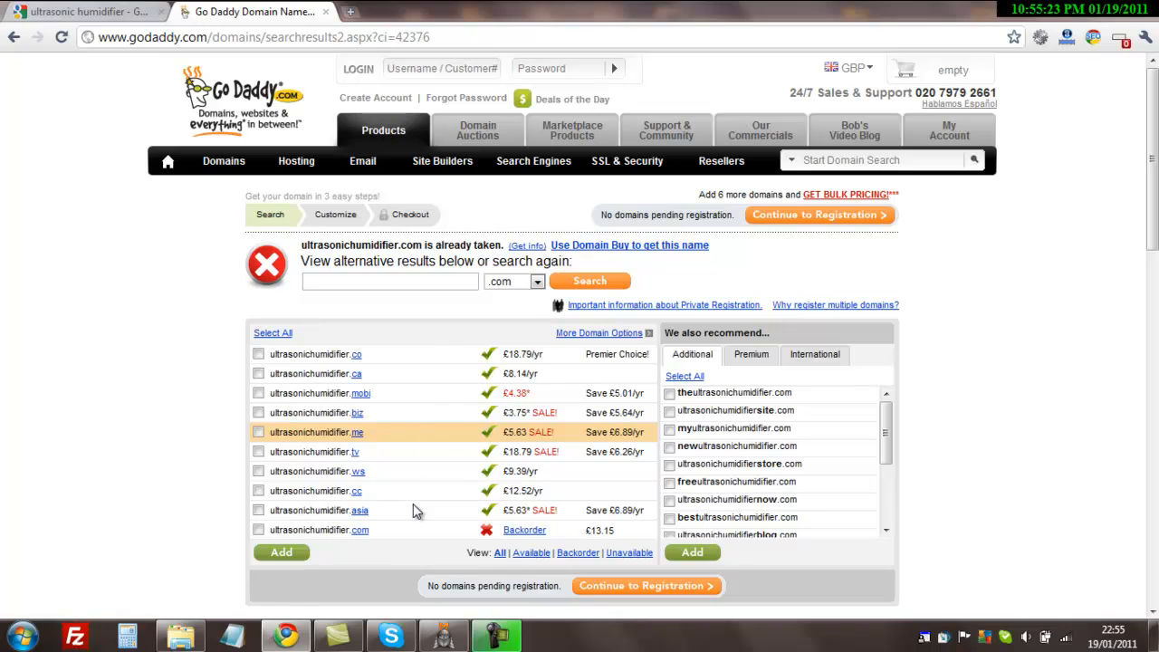
pyautogui.moveTo(572, 212)
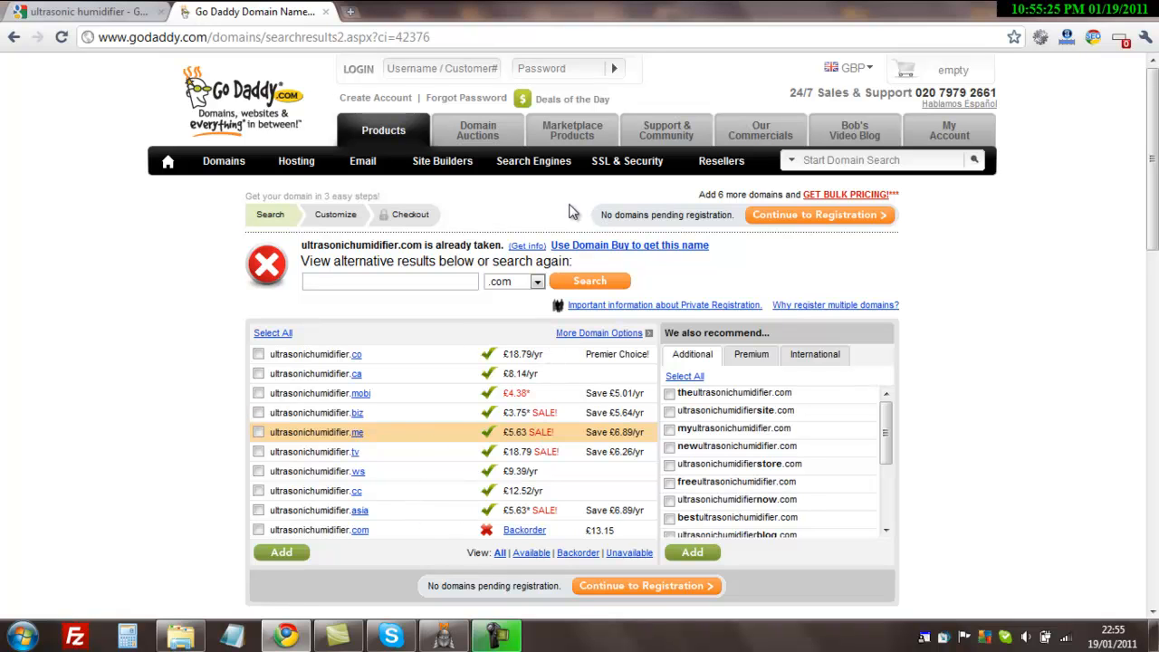
pyautogui.moveTo(428, 243)
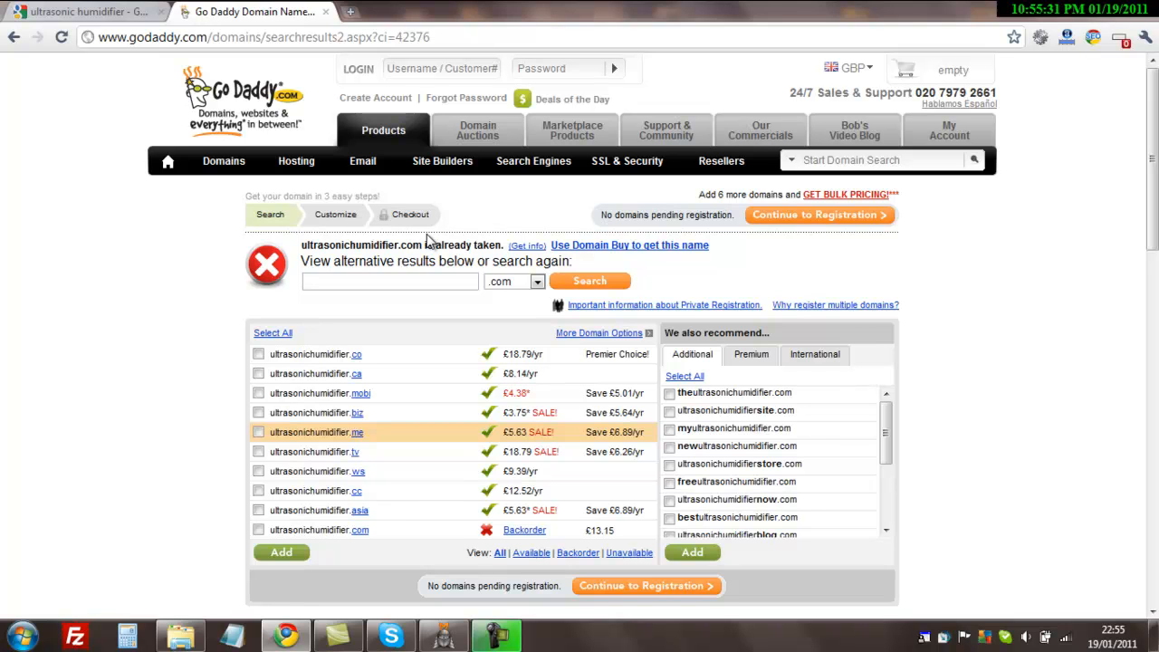
pyautogui.moveTo(793, 268)
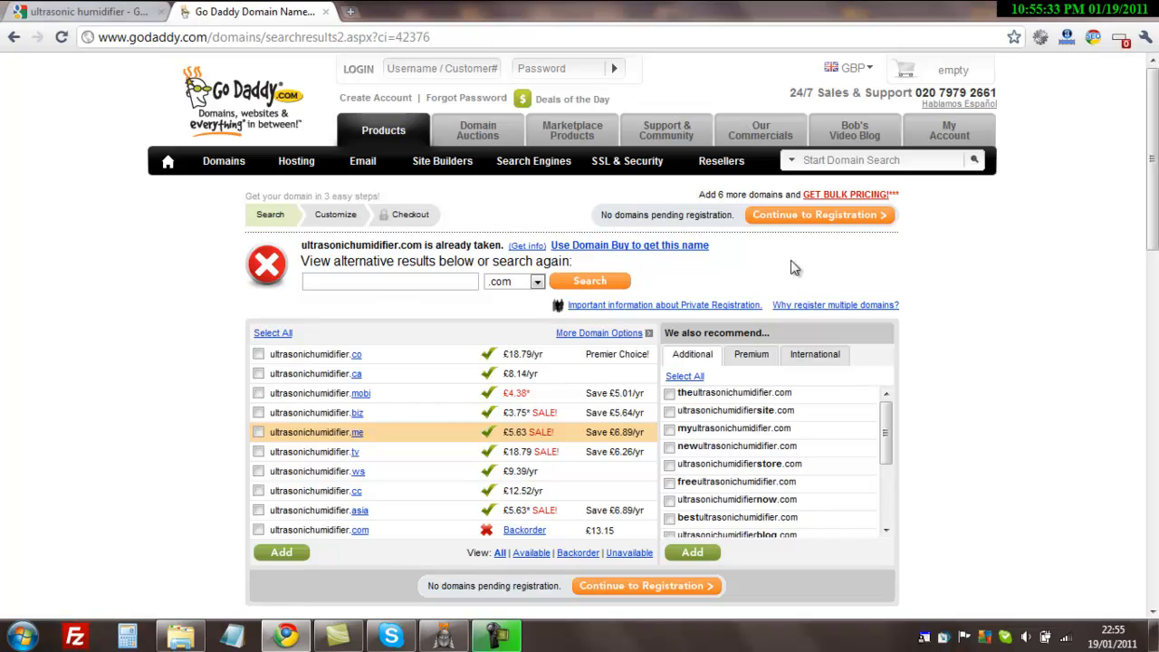
pyautogui.moveTo(387, 368)
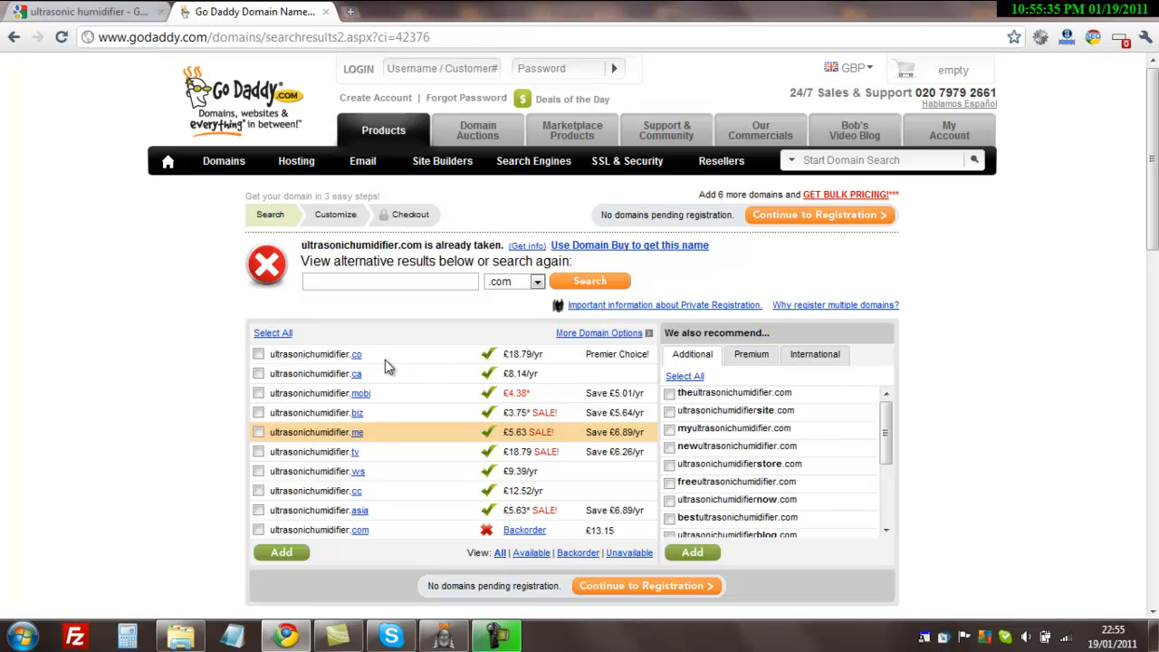
pyautogui.moveTo(420, 279)
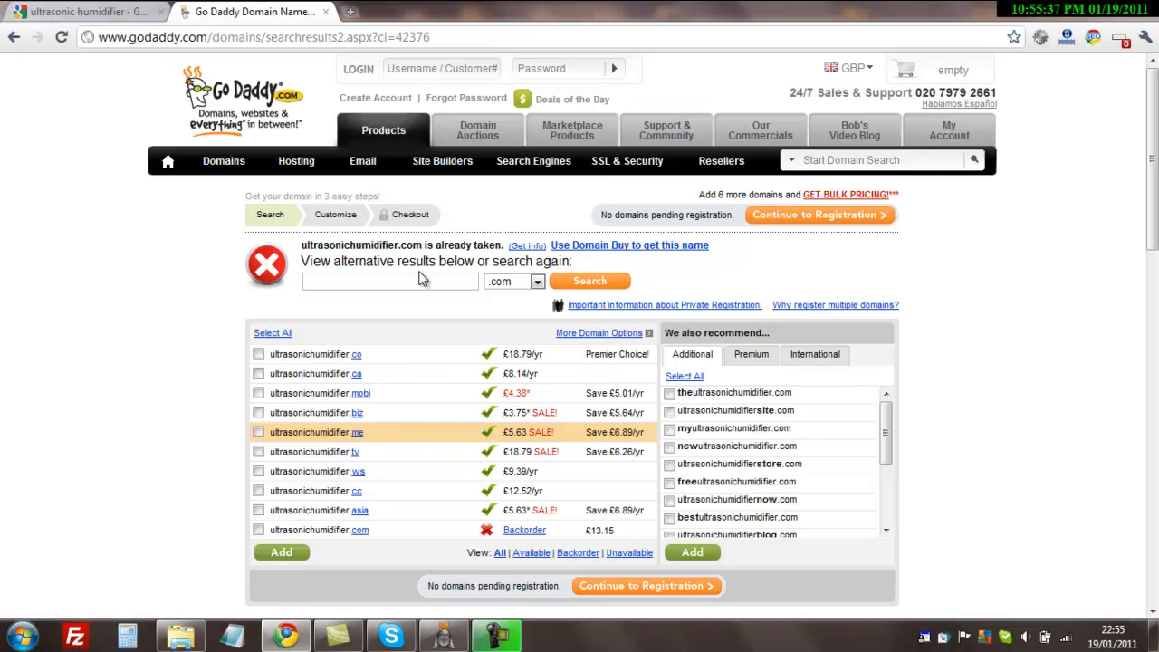
# Step: Search GoDaddy for ultrasonichumidifier.net, finding it taken, and ready the box for another name
pyautogui.write('ultras')
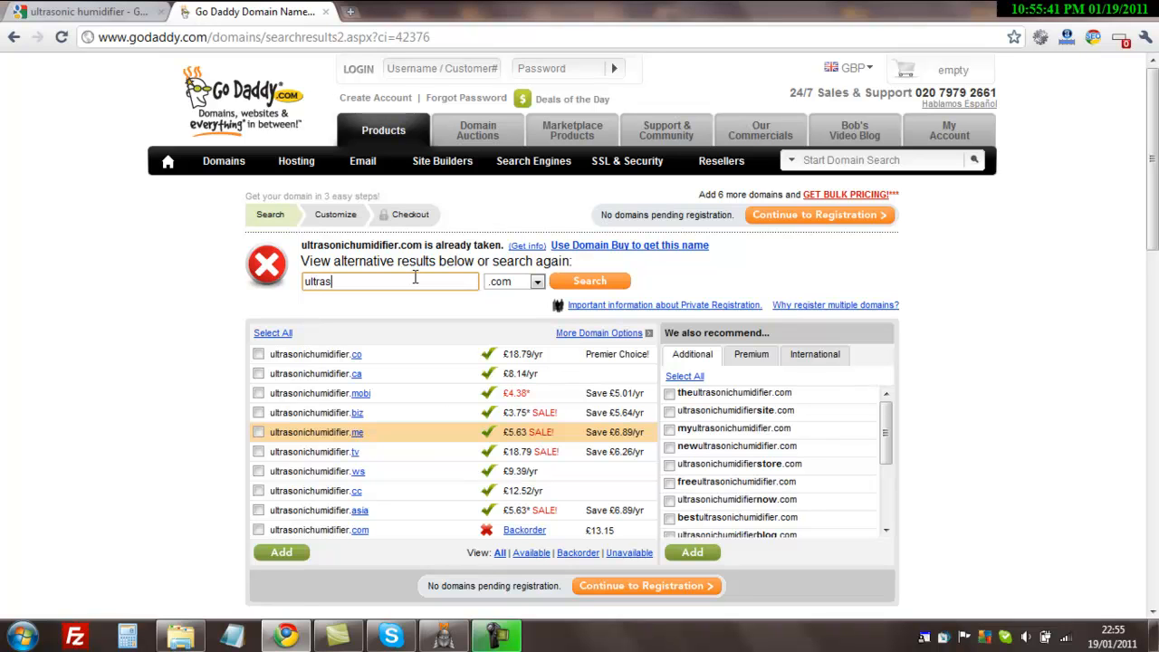
pyautogui.write('onichumidifier')
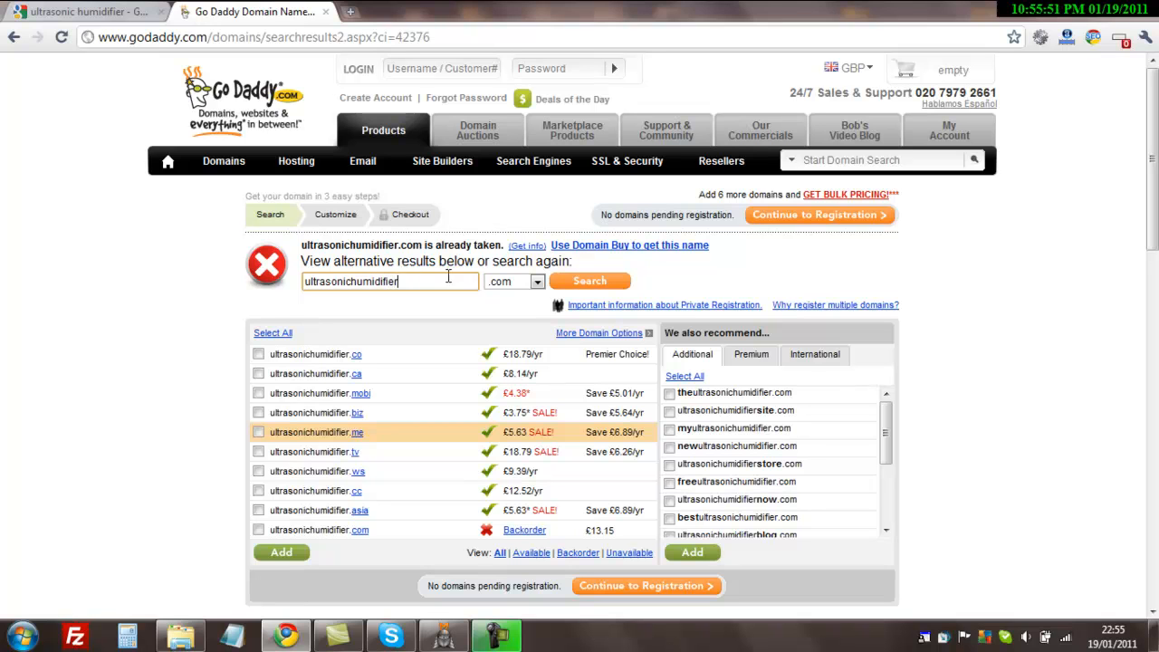
pyautogui.click(536, 281)
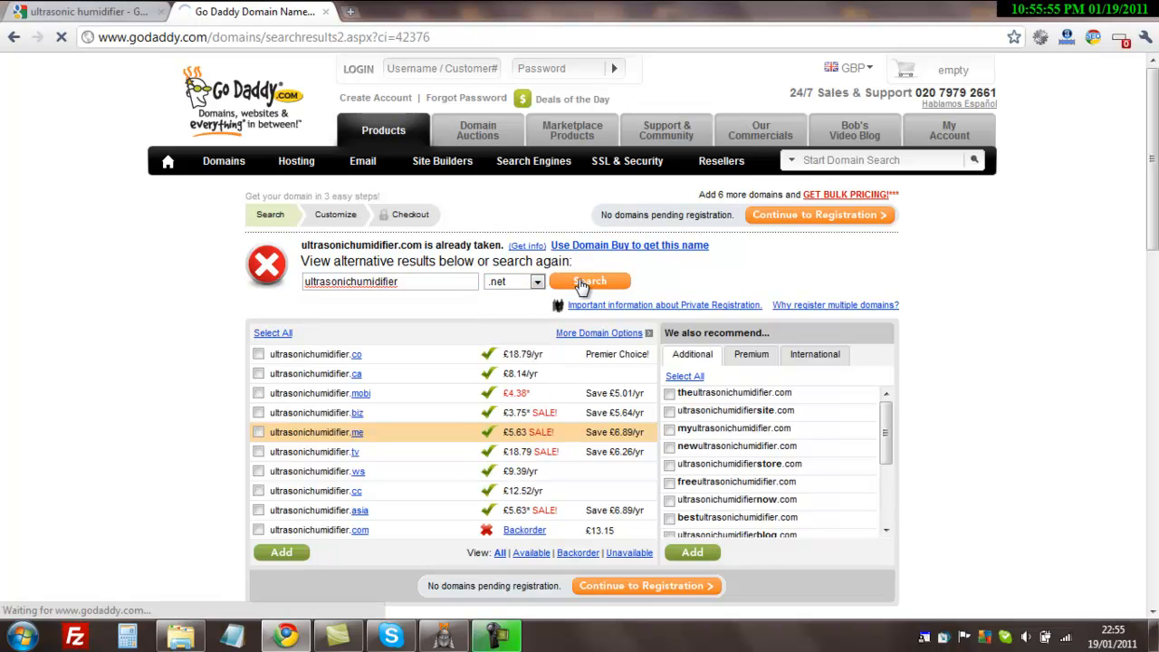
pyautogui.click(591, 281)
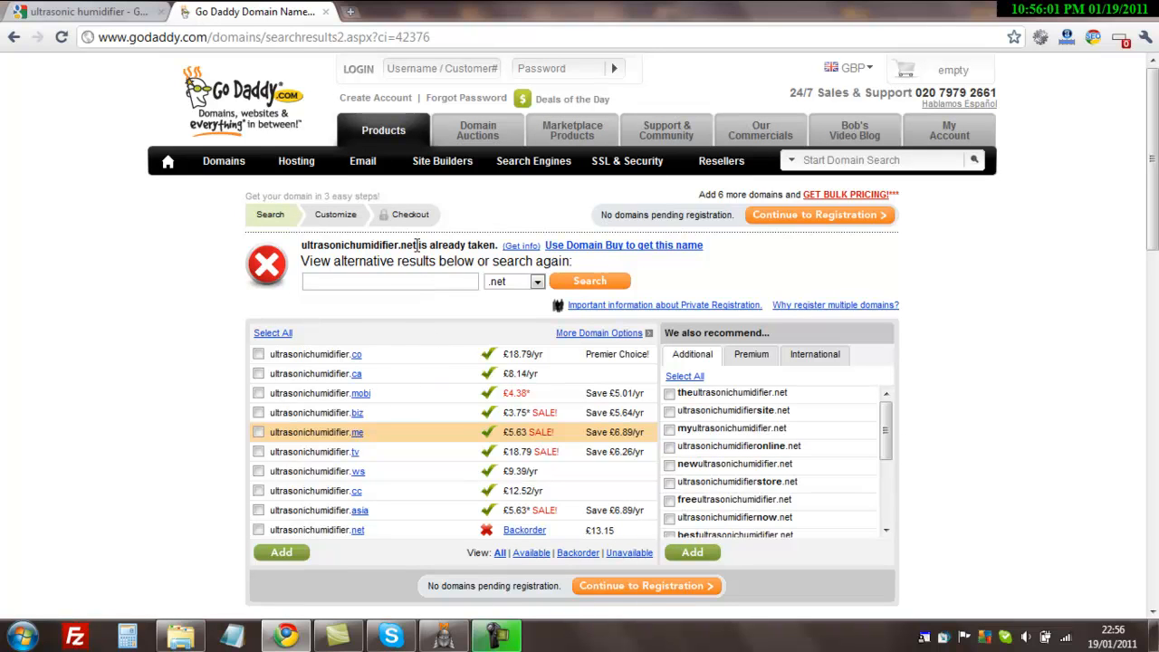
pyautogui.click(390, 282)
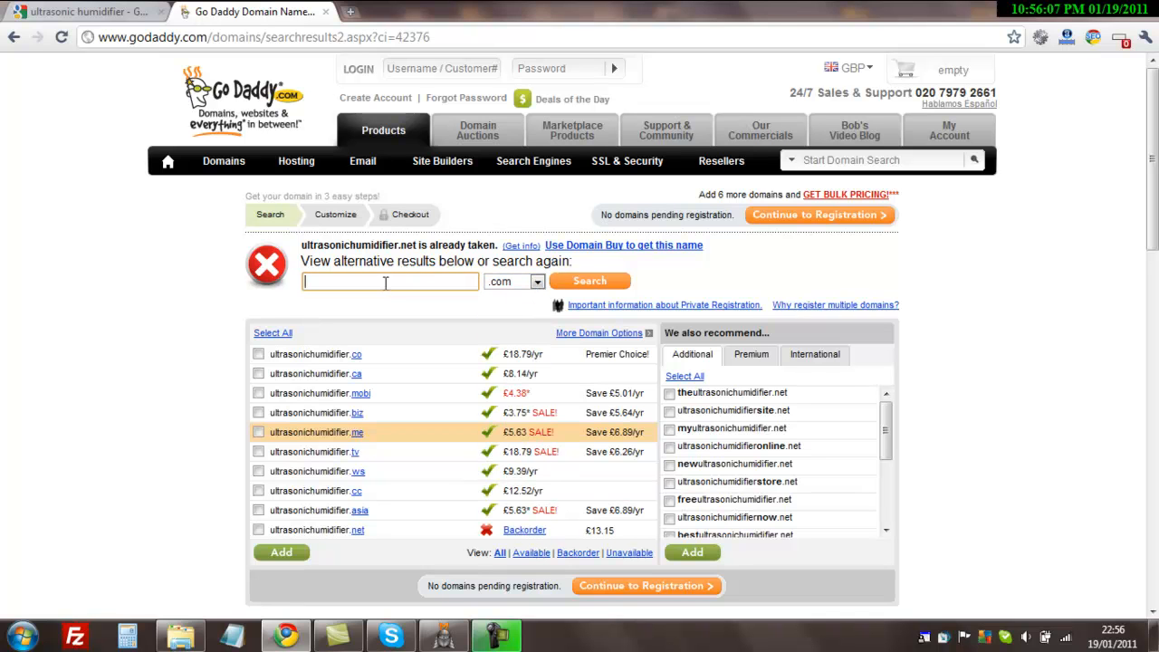
# Step: Search GoDaddy for ultrasonichumidifiershop.com, confirming it available at £7.51/yr
pyautogui.write('ultrasonichu')
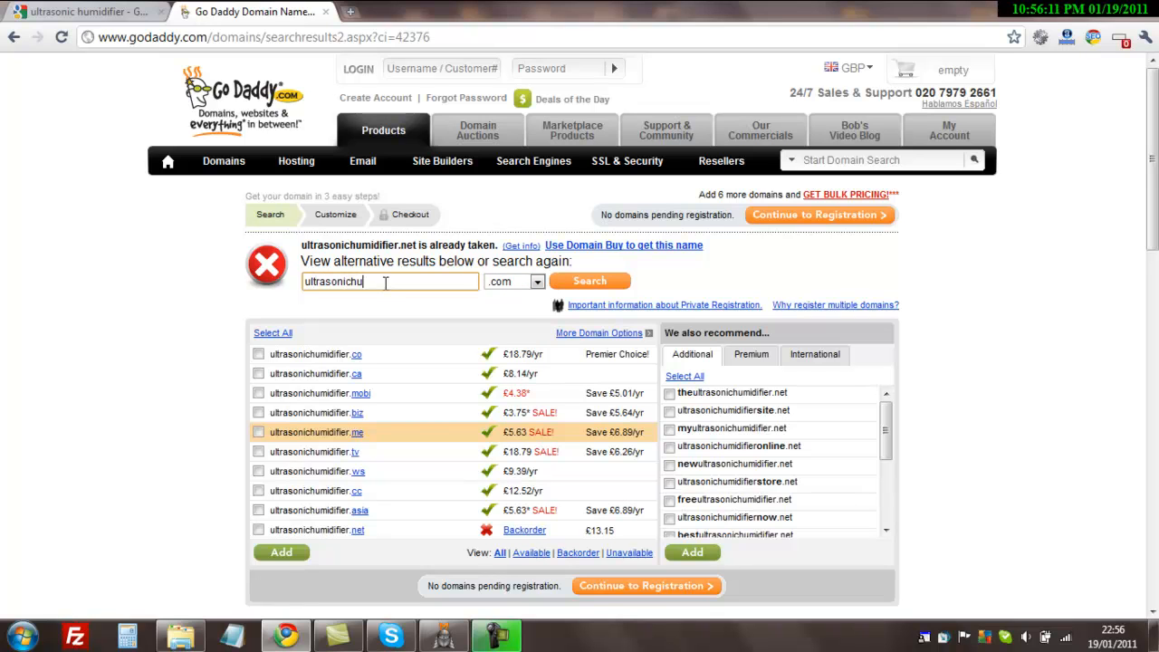
pyautogui.write('midifier')
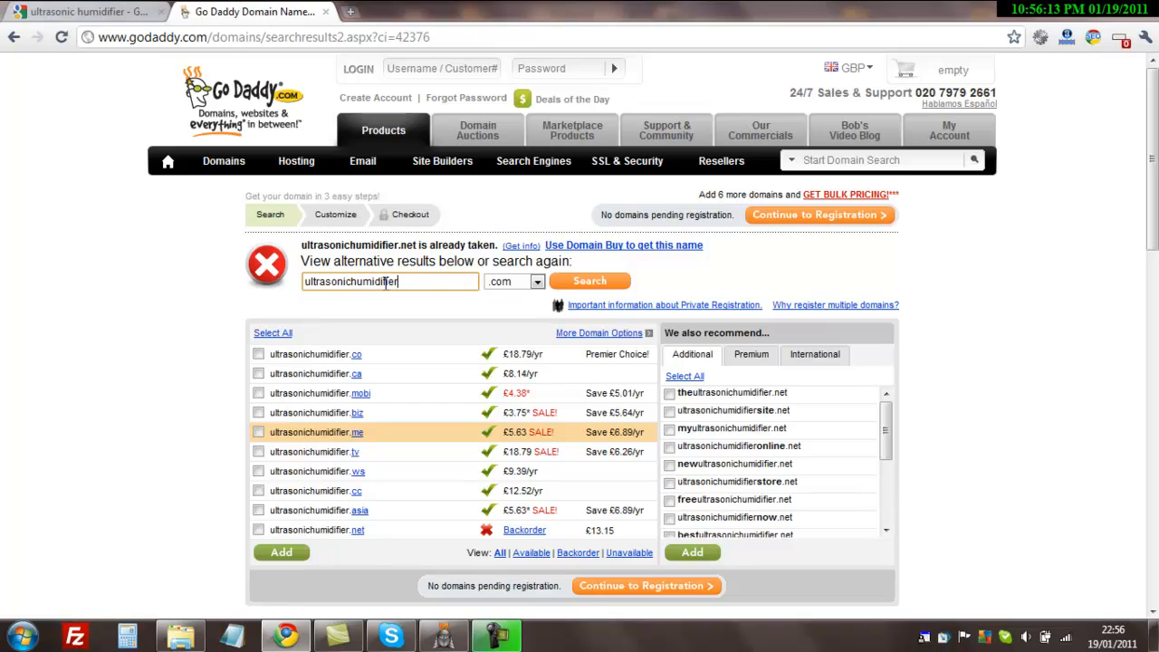
pyautogui.write('shop')
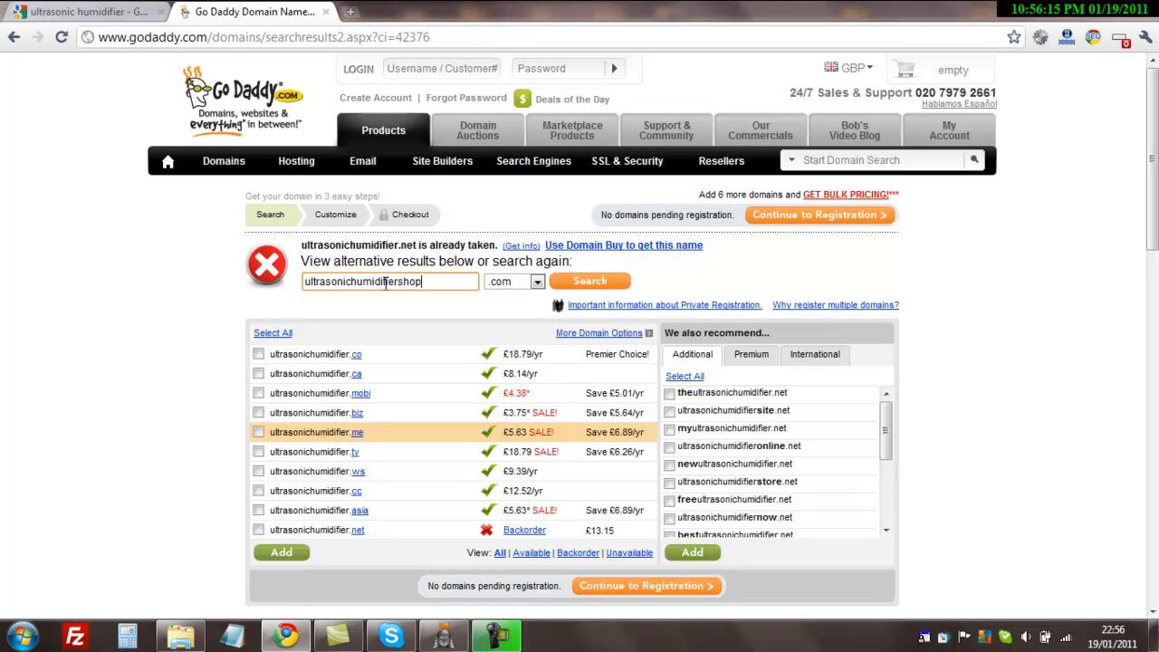
pyautogui.click(590, 280)
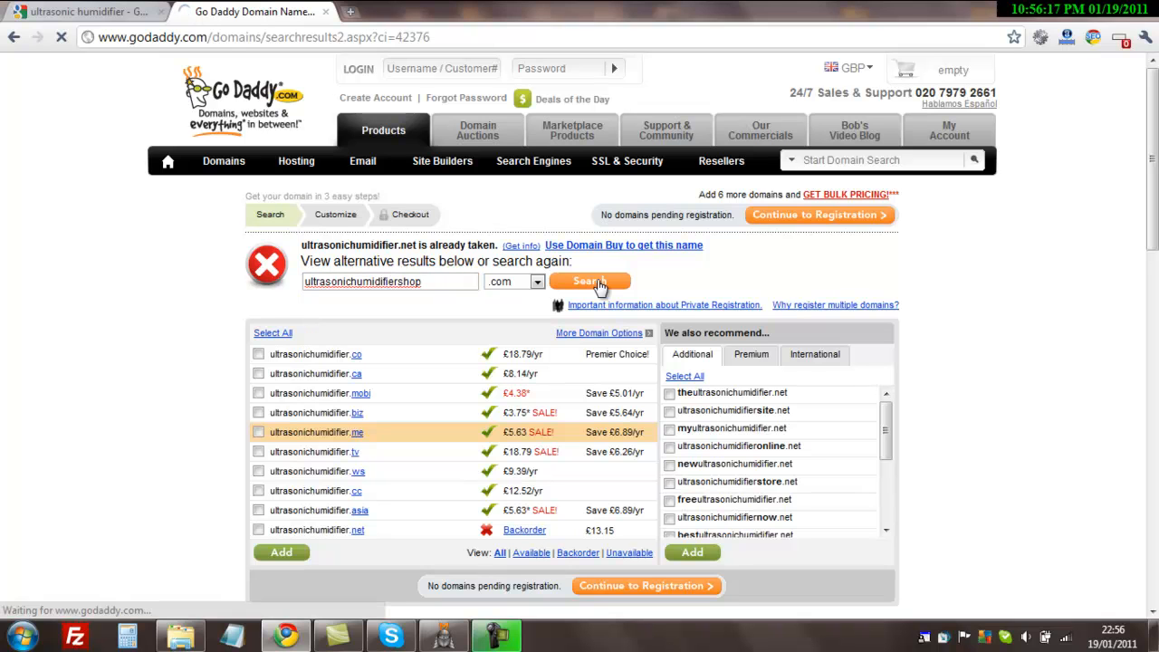
pyautogui.click(591, 281)
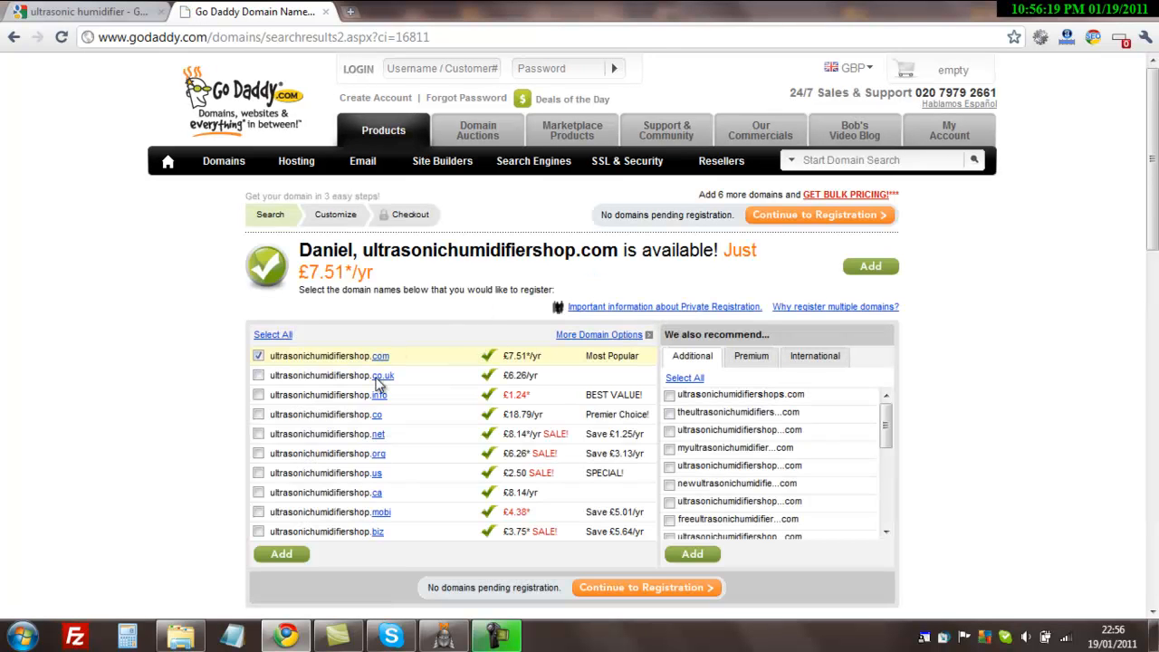
pyautogui.moveTo(460, 373)
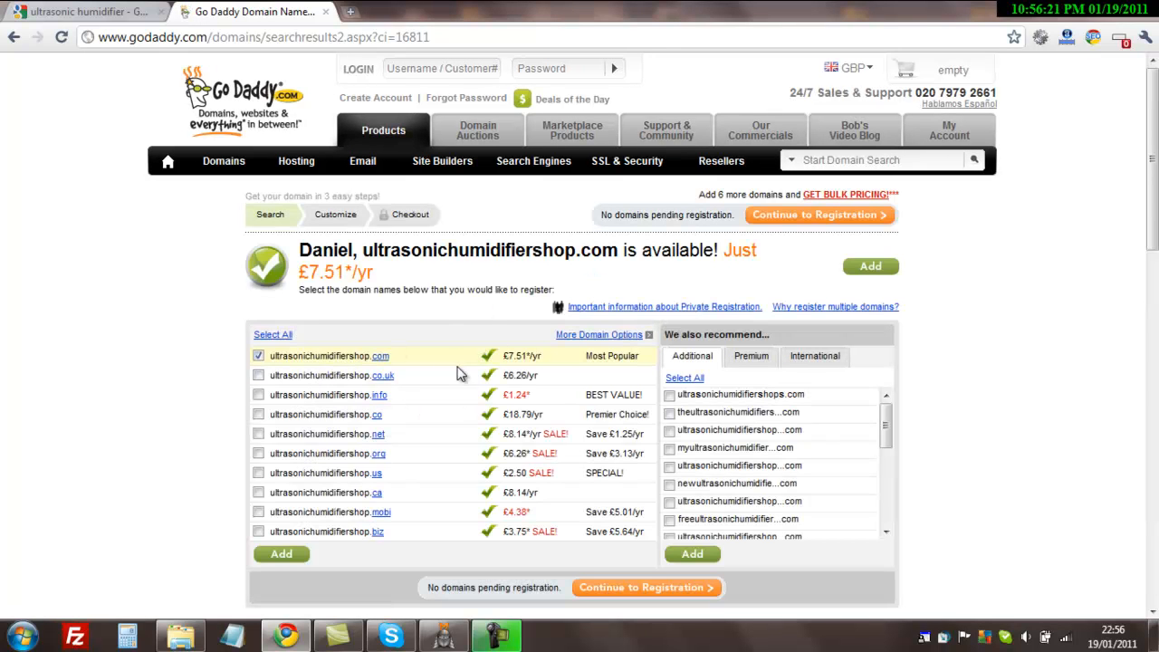
pyautogui.moveTo(409, 323)
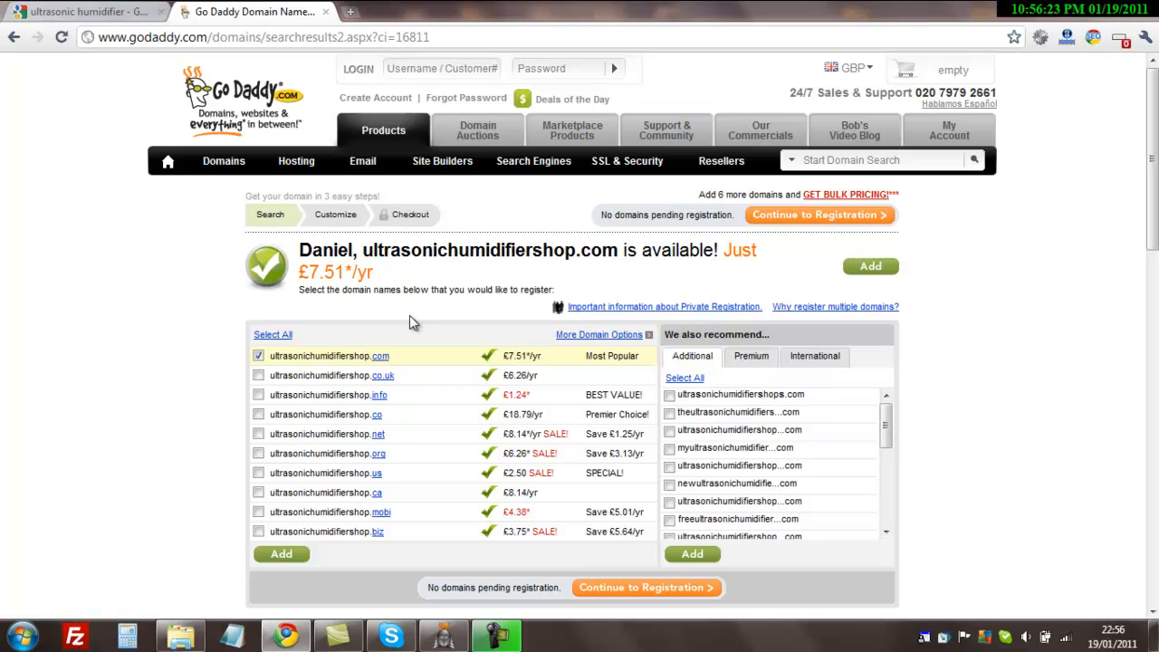
pyautogui.moveTo(215, 368)
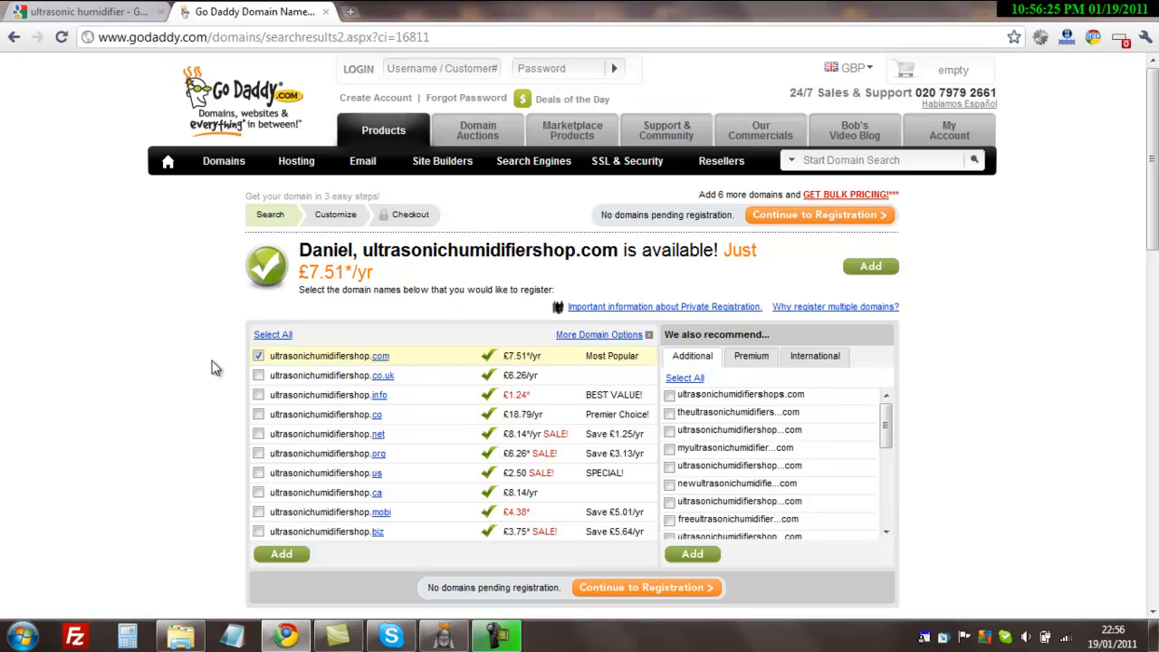
pyautogui.moveTo(344, 509)
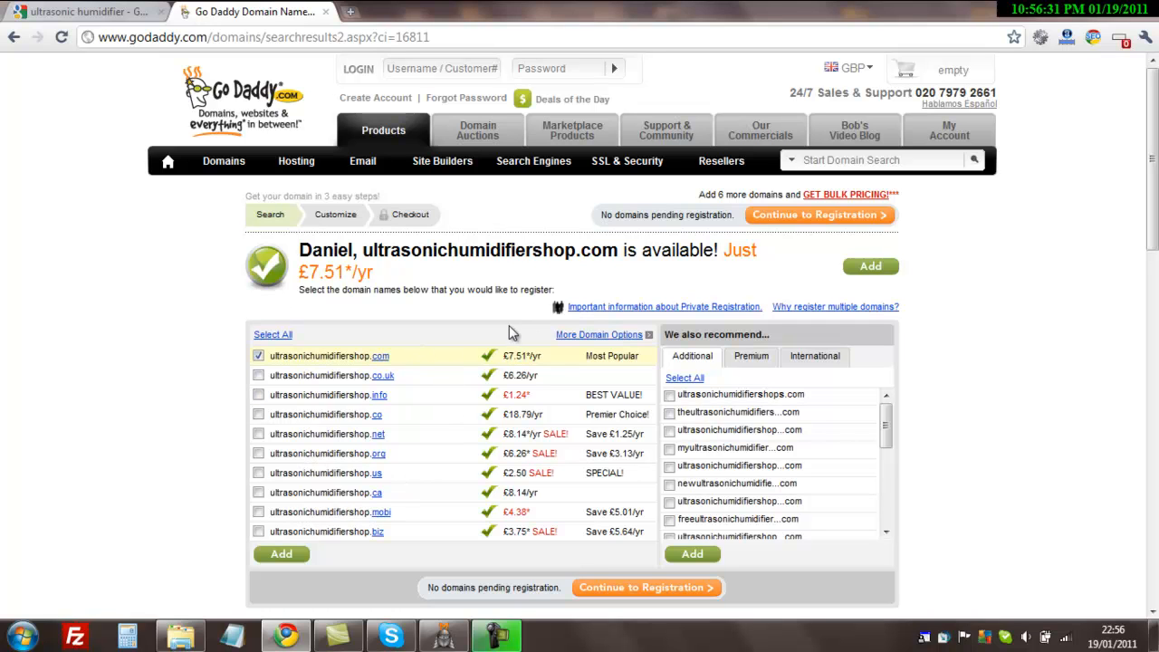
pyautogui.moveTo(630, 457)
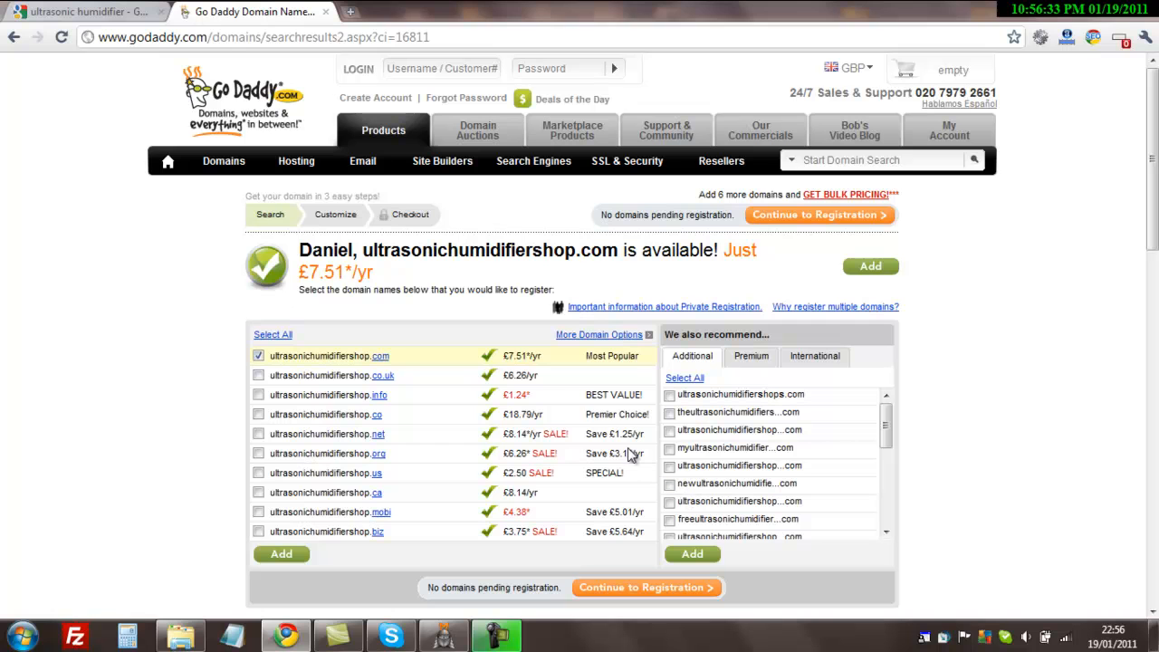
pyautogui.moveTo(558, 420)
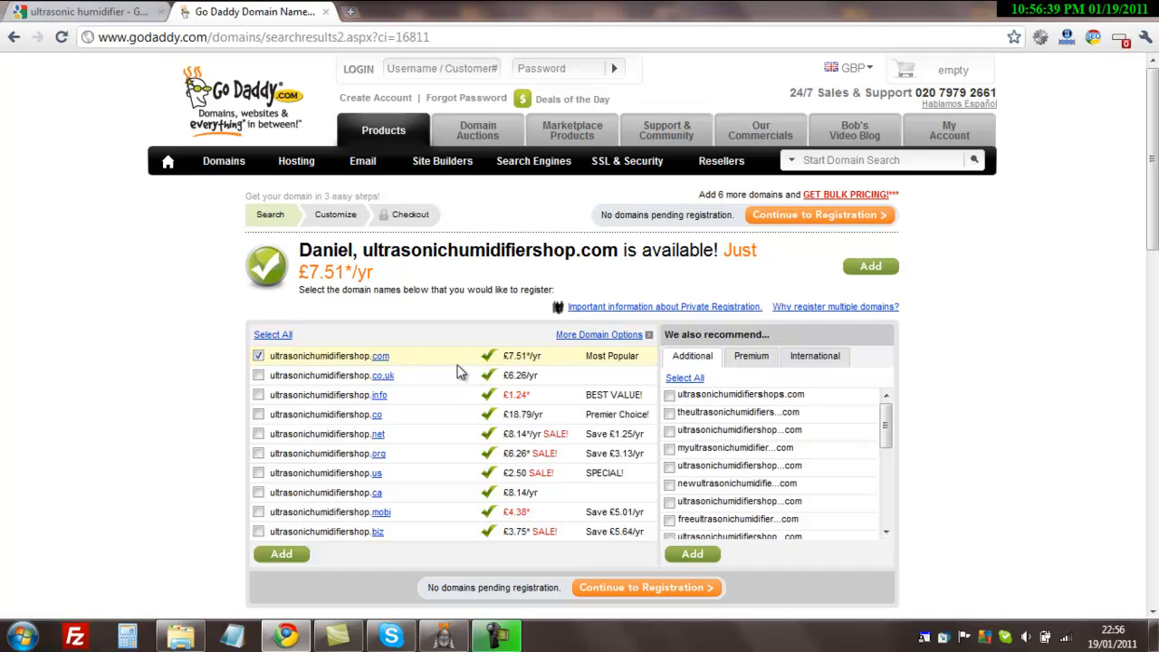
pyautogui.moveTo(417, 360)
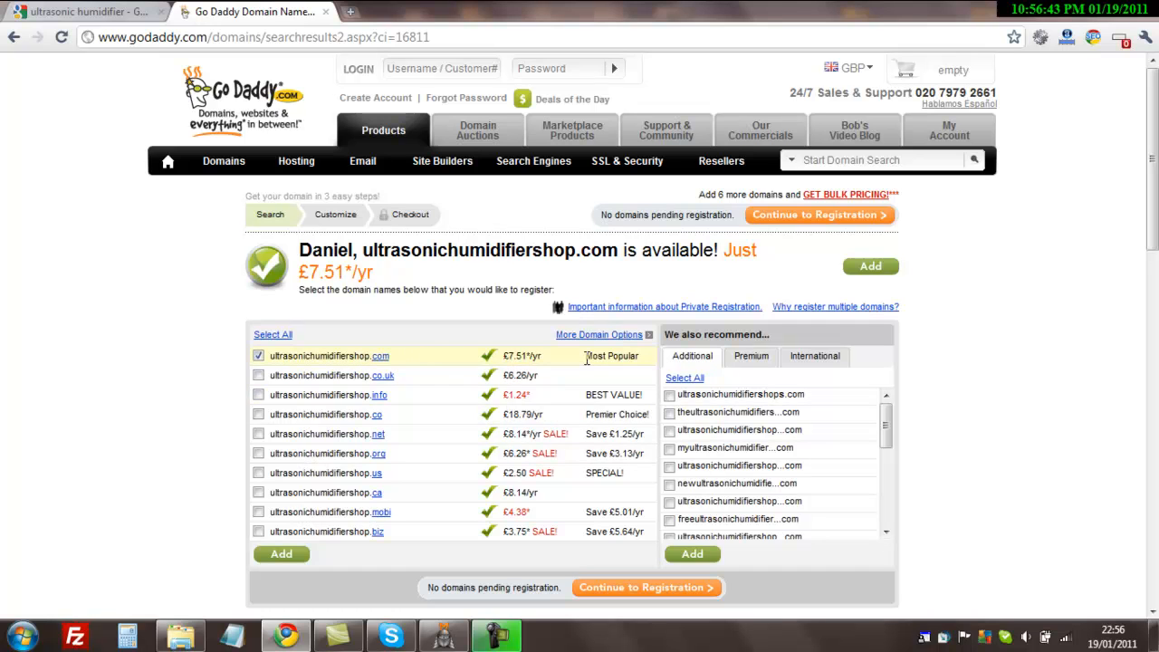
pyautogui.moveTo(485, 366)
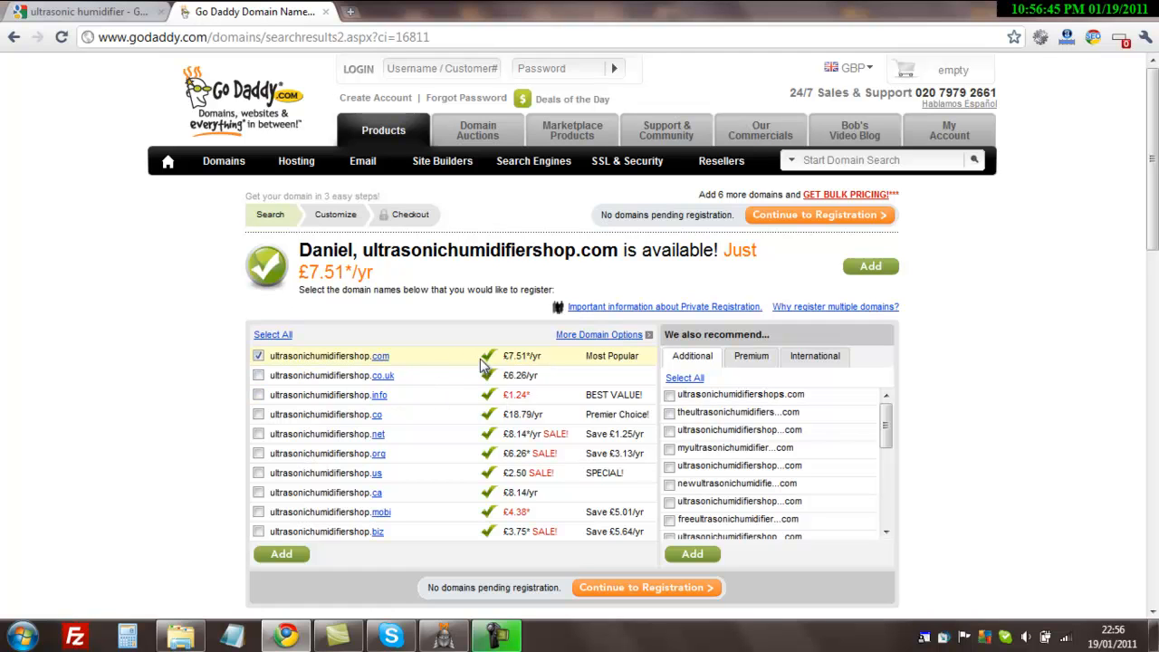
pyautogui.moveTo(521, 371)
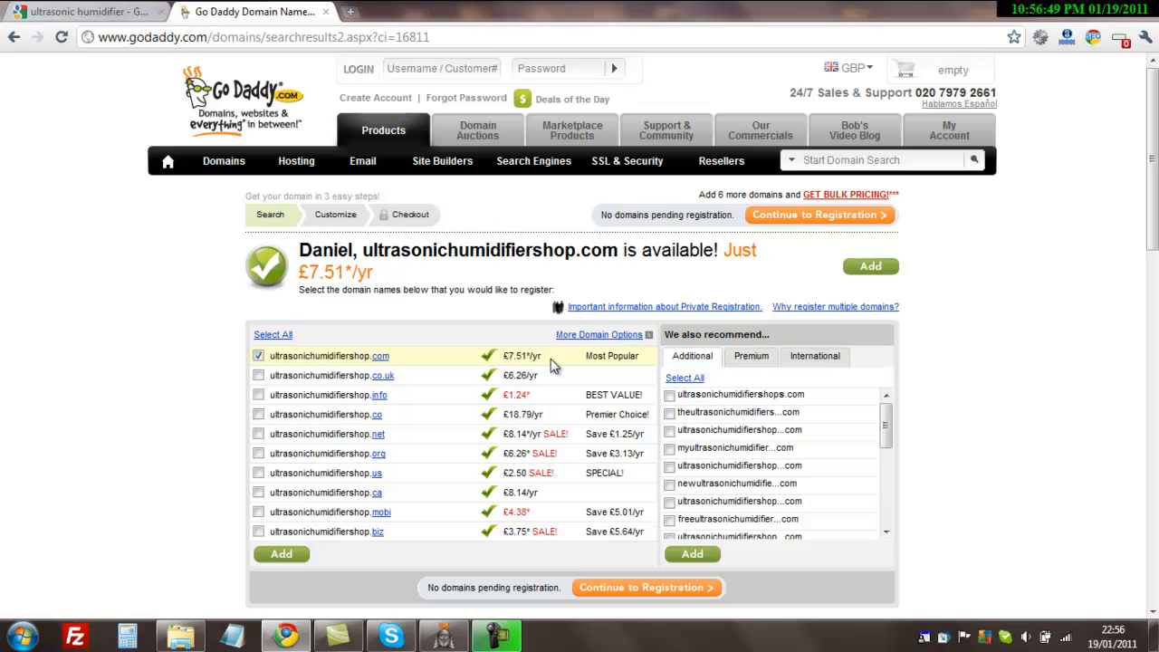
pyautogui.moveTo(915, 395)
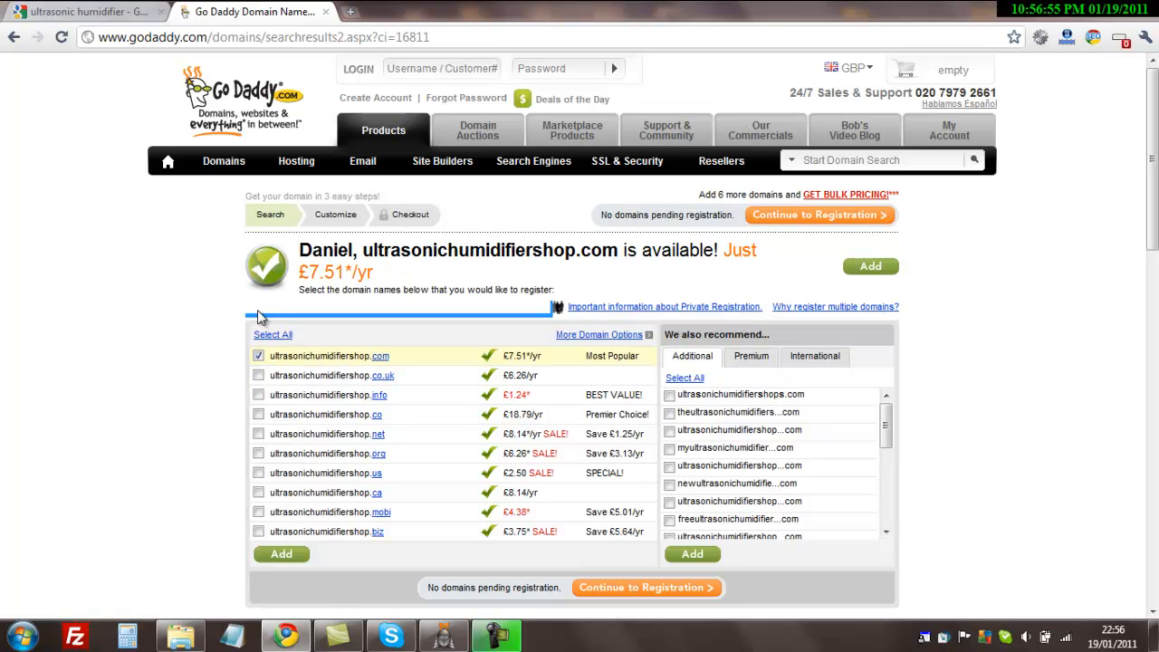
pyautogui.moveTo(613, 409)
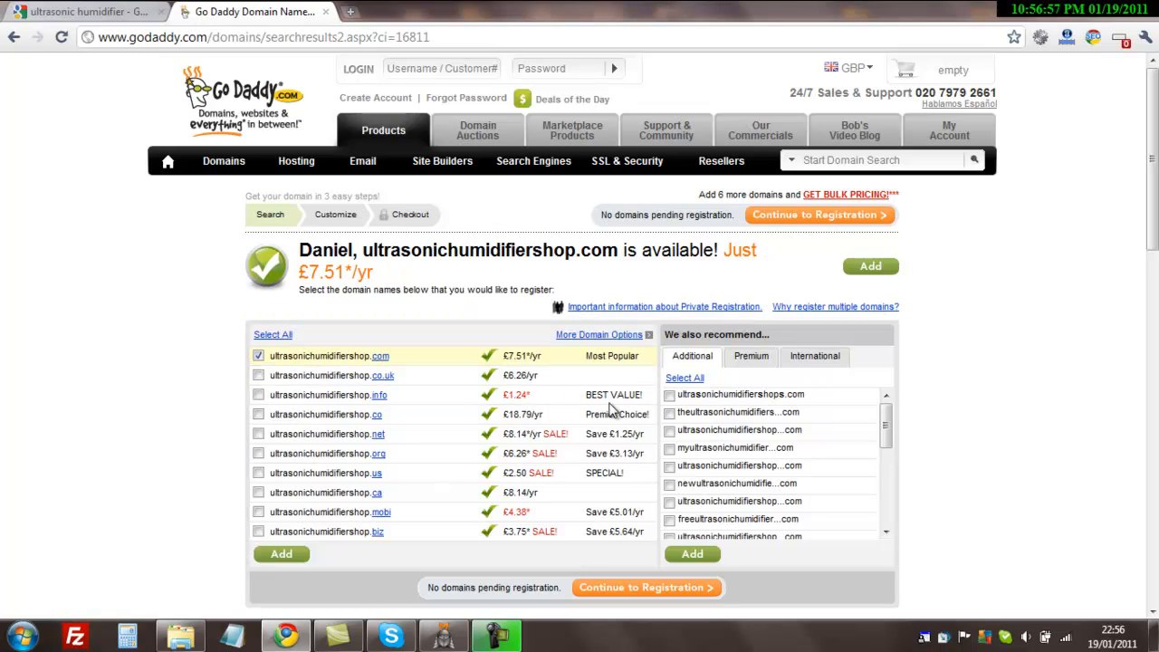